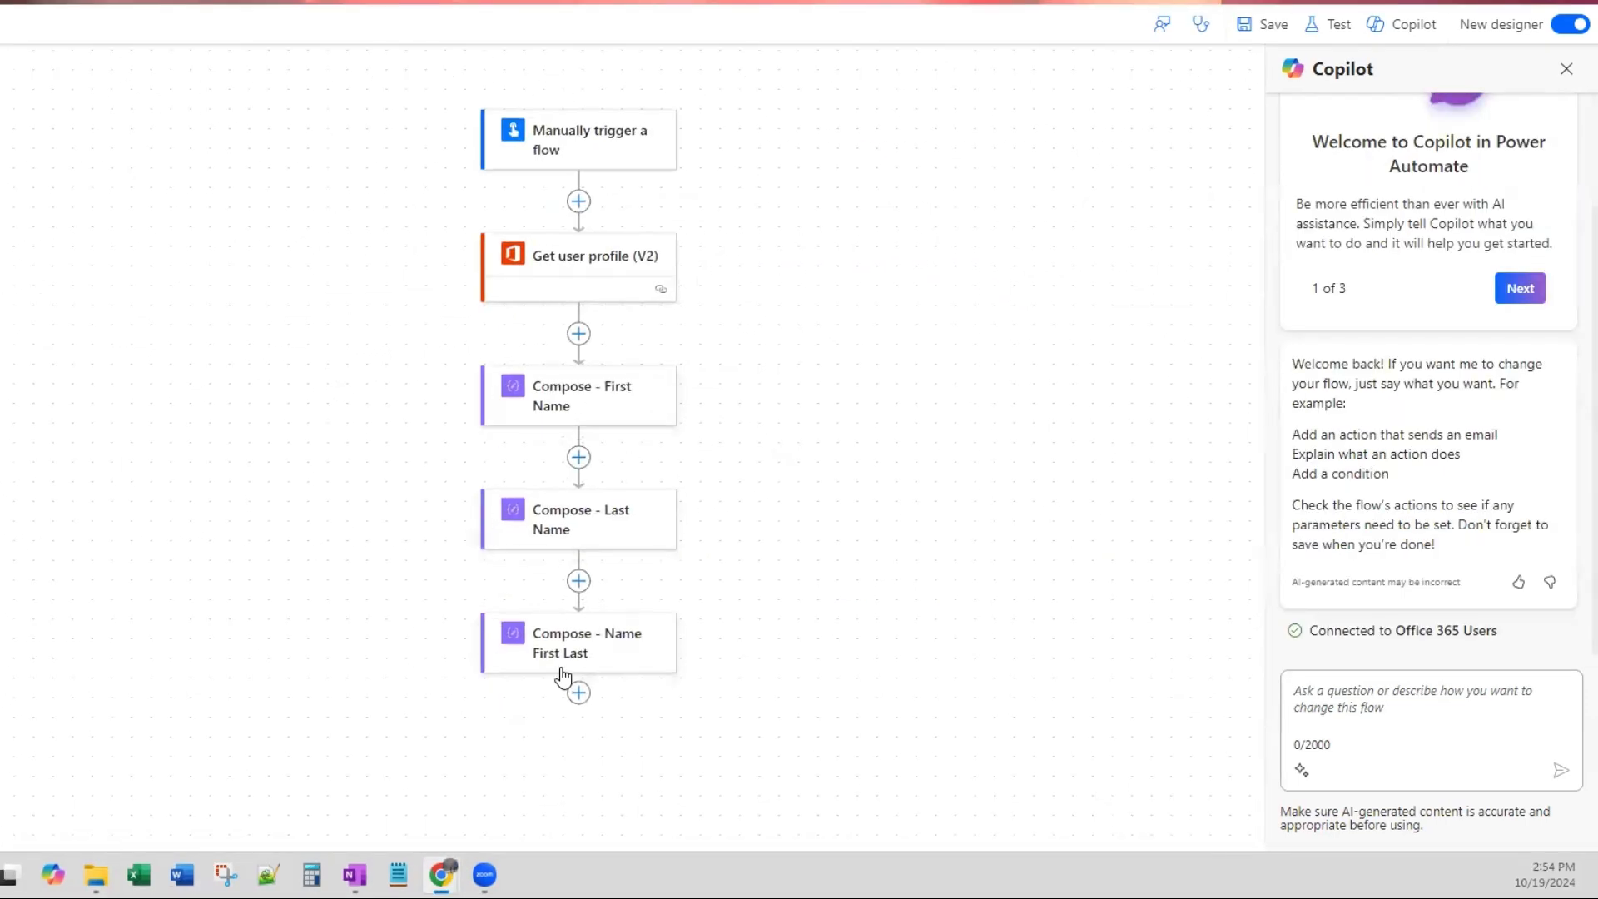
Step: Select the Compose - Name First Last card to view its underscore-joined Outputs inputs
click(577, 642)
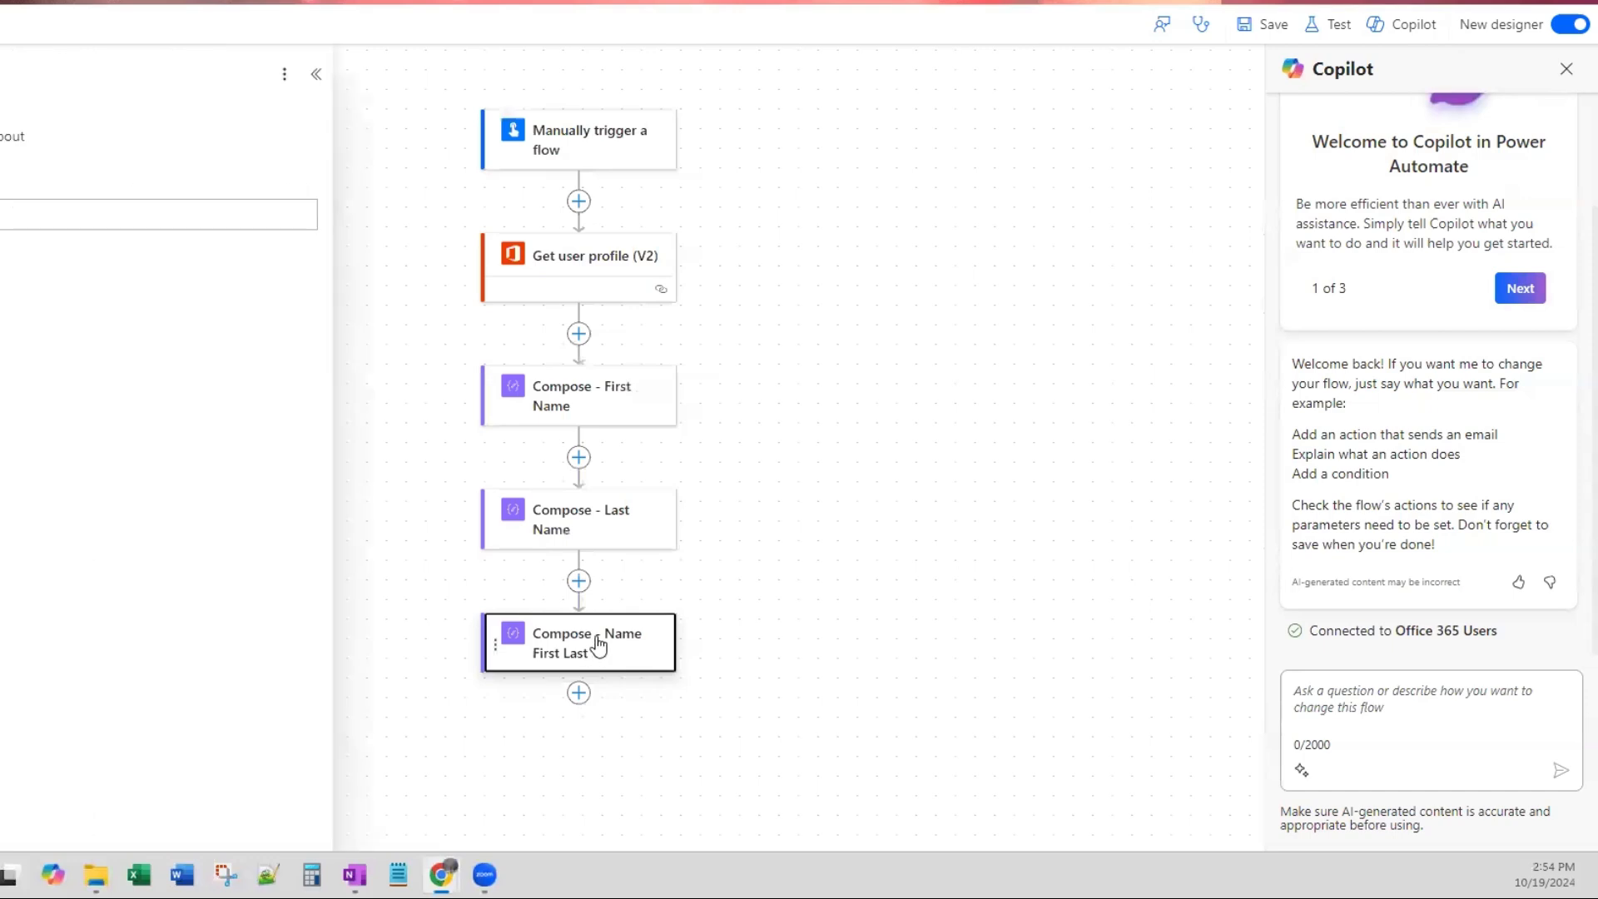
click(578, 642)
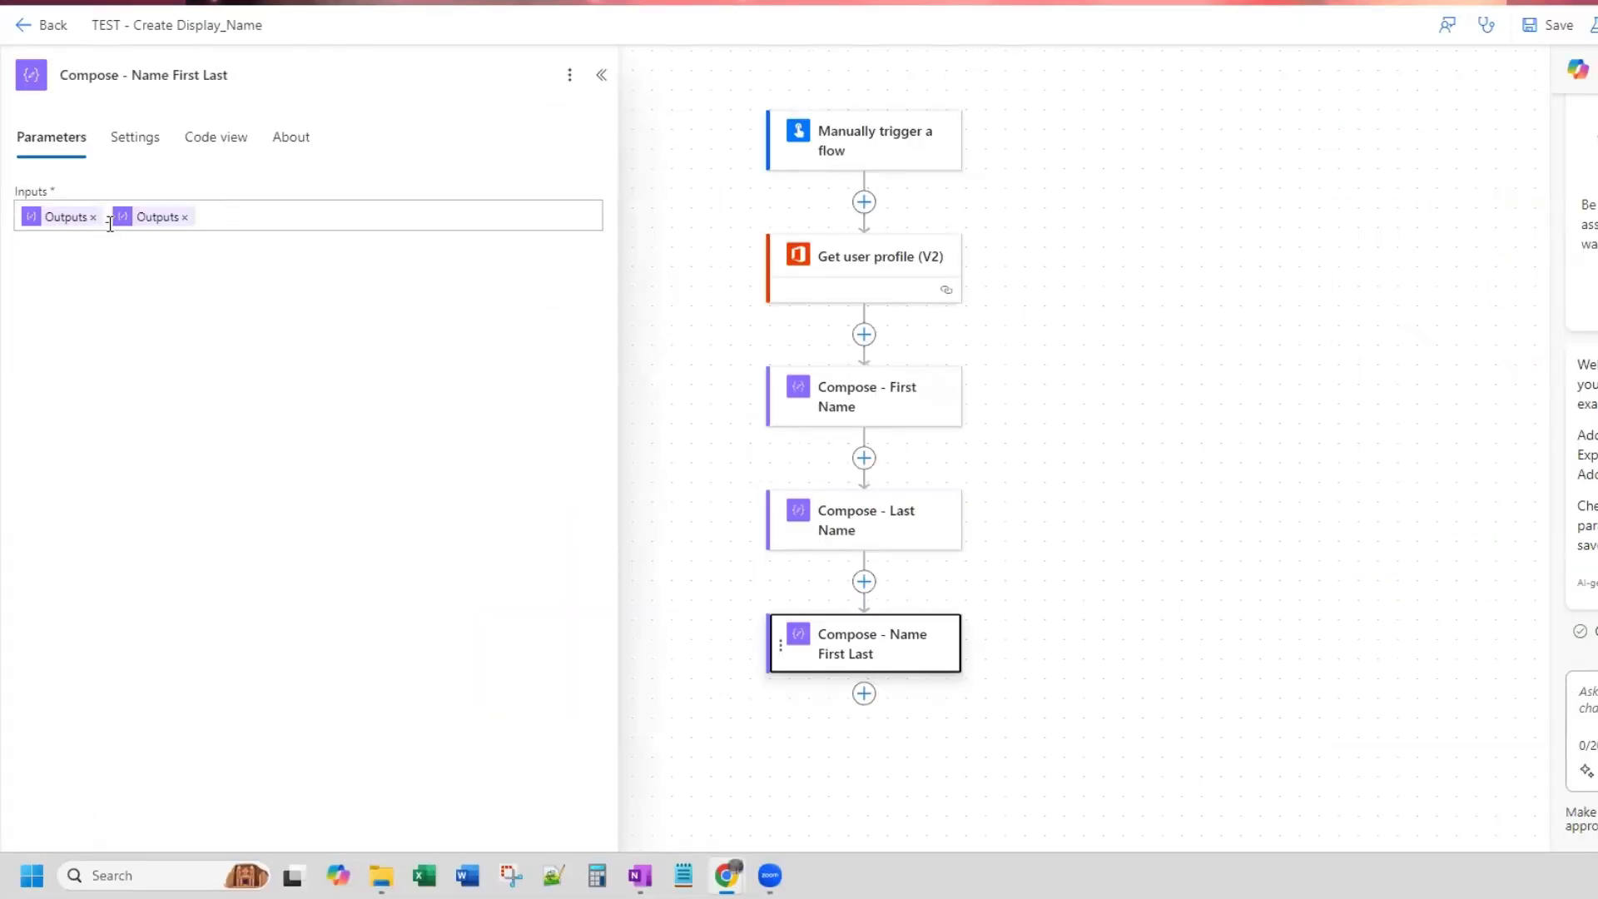
mouse_move(158, 216)
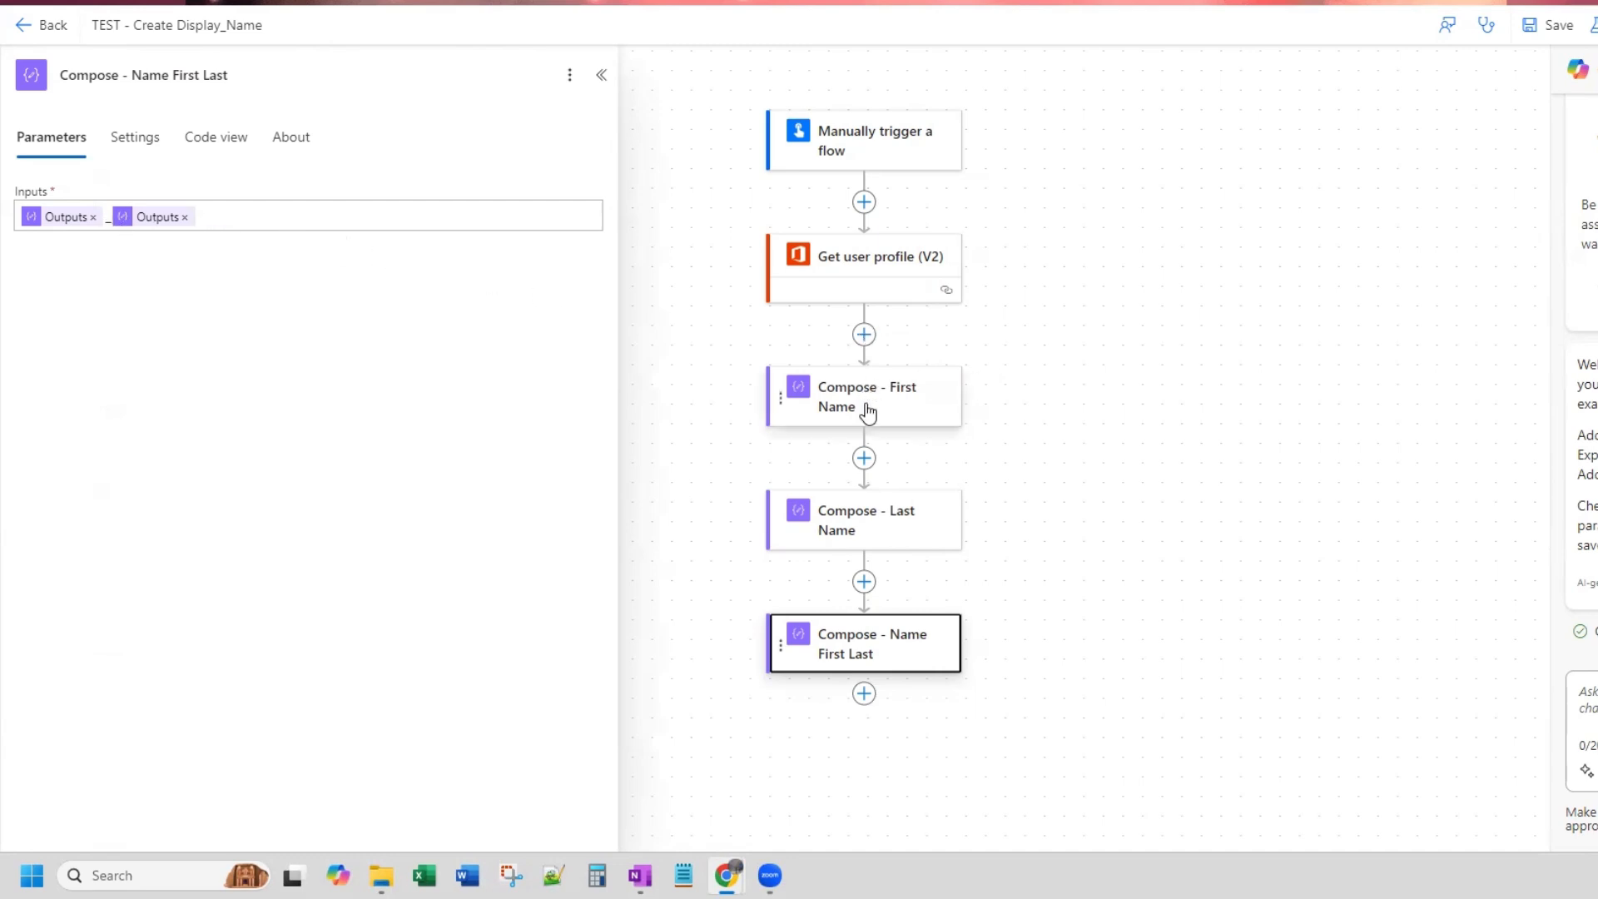
mouse_move(838, 432)
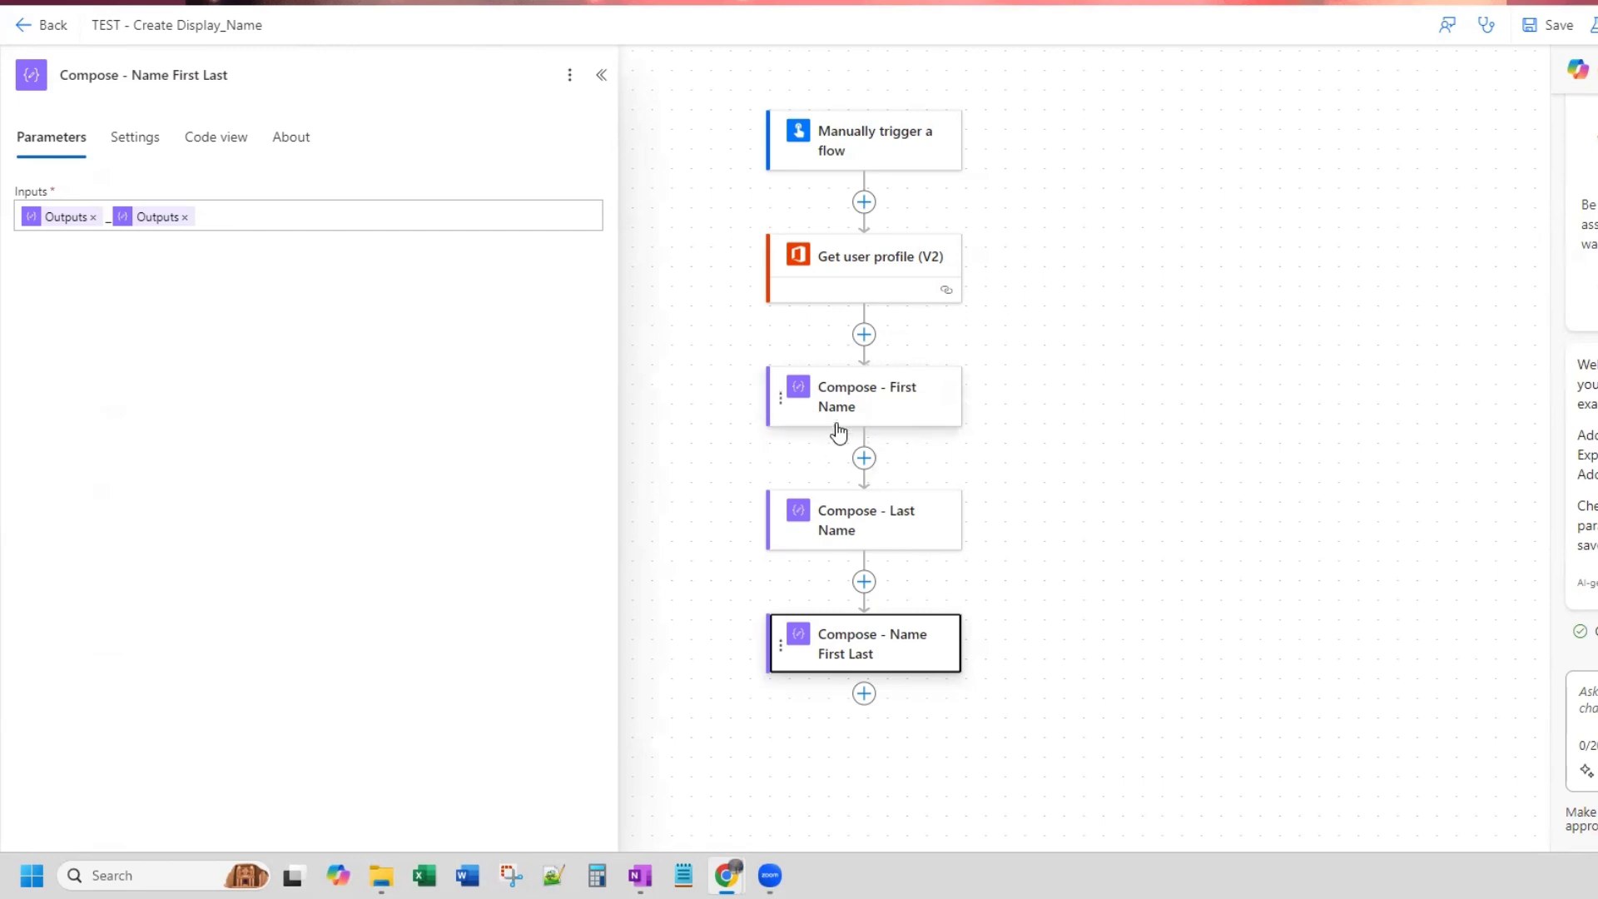
mouse_move(866, 280)
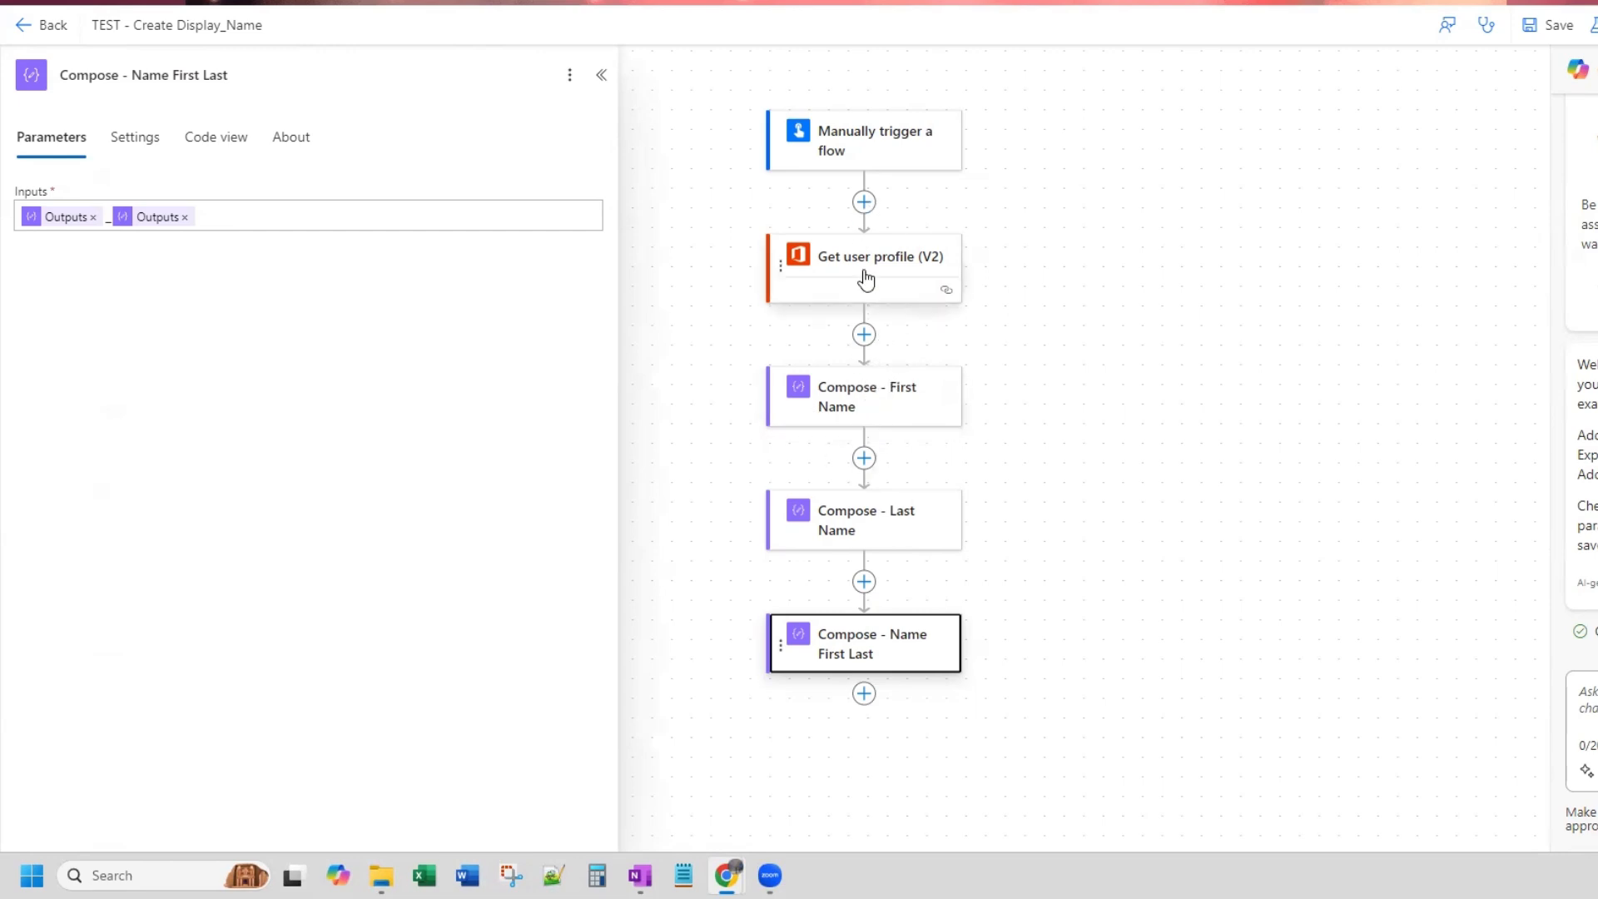
mouse_move(817, 299)
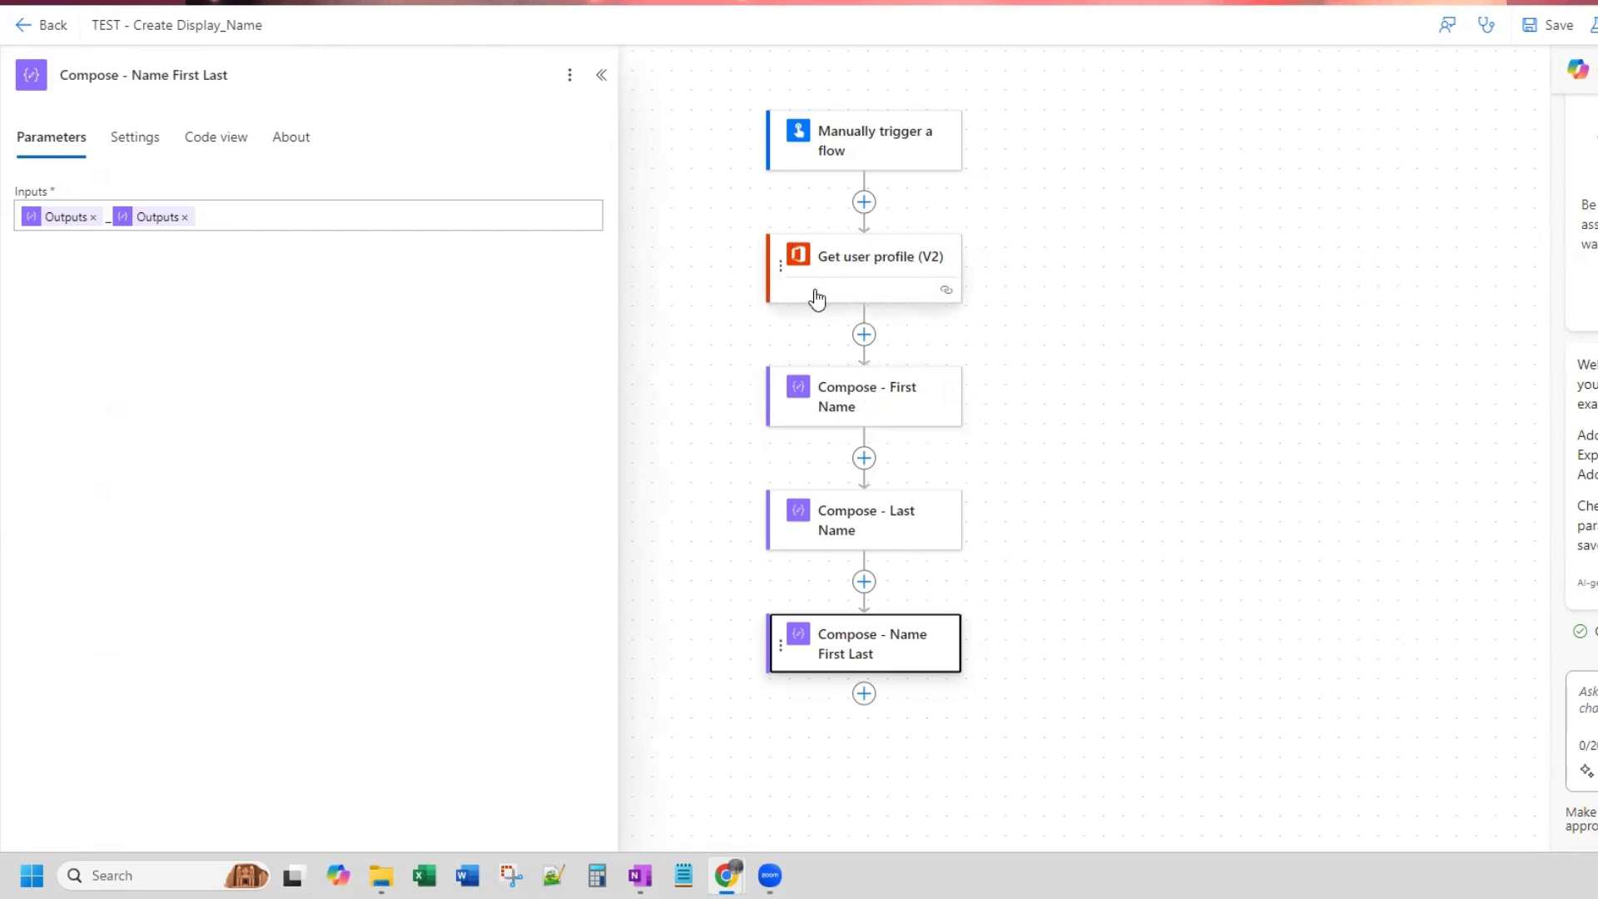
mouse_move(895, 264)
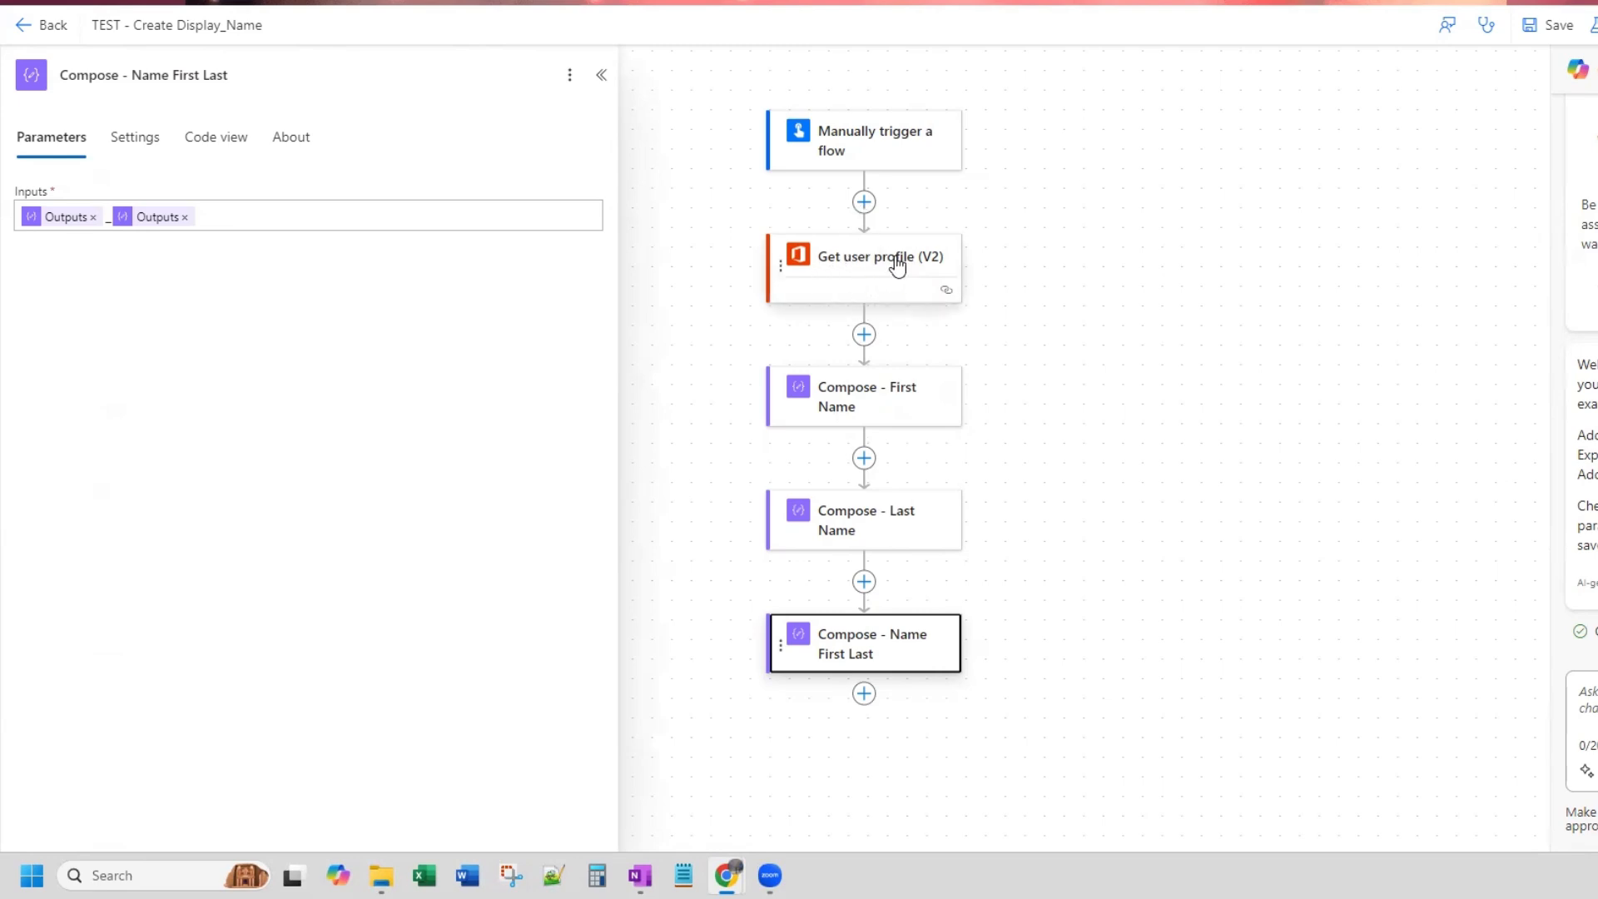
mouse_move(873, 530)
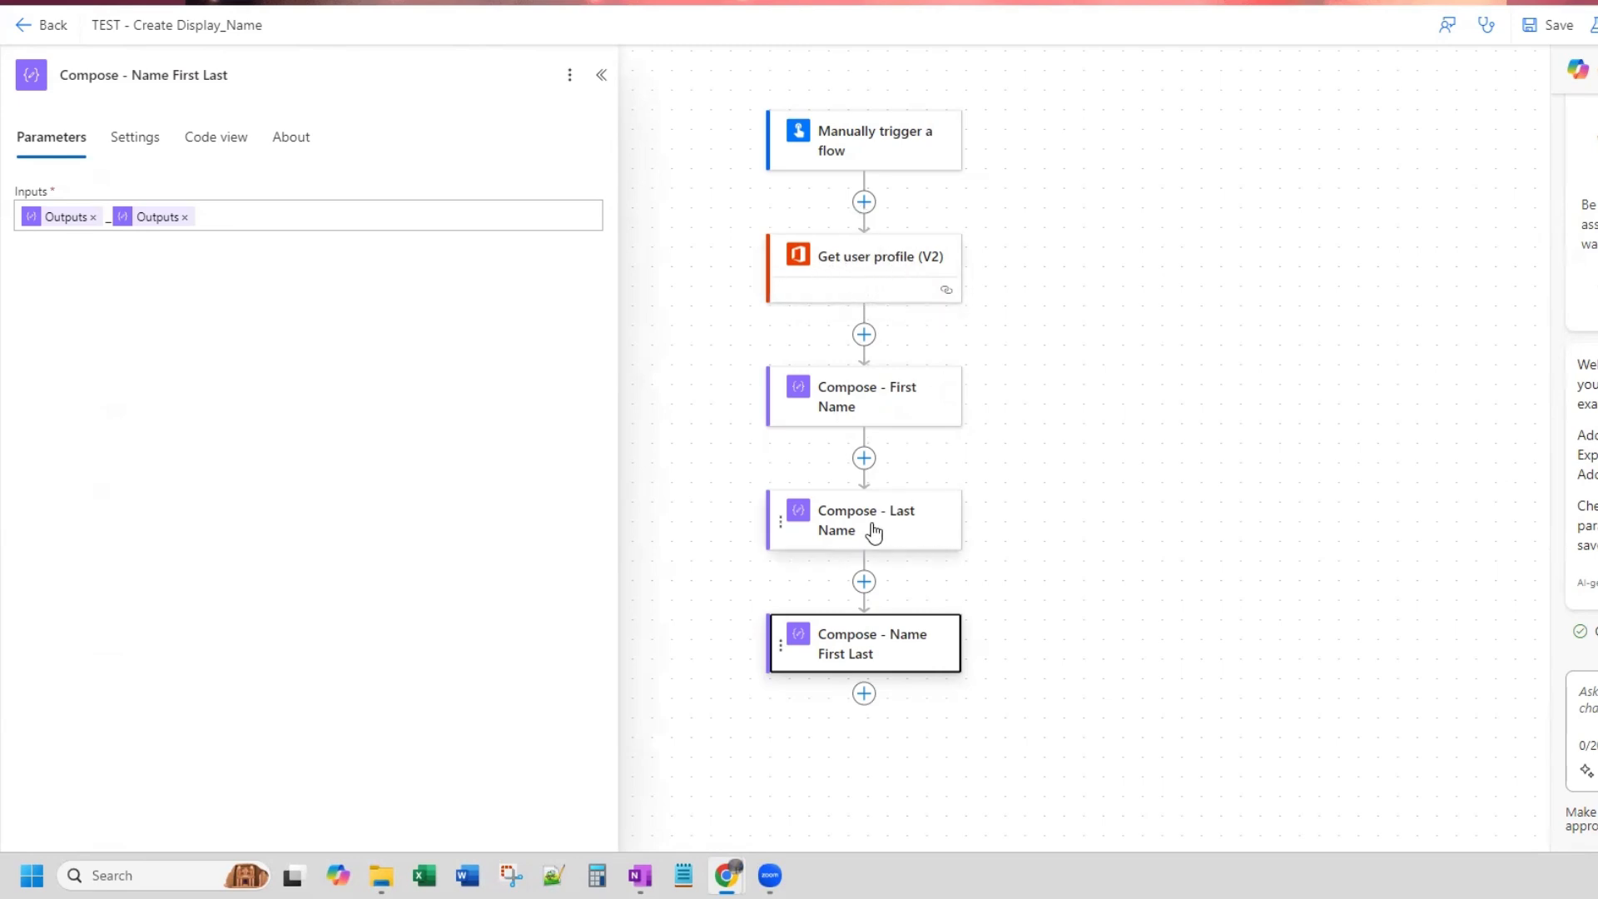
mouse_move(663, 418)
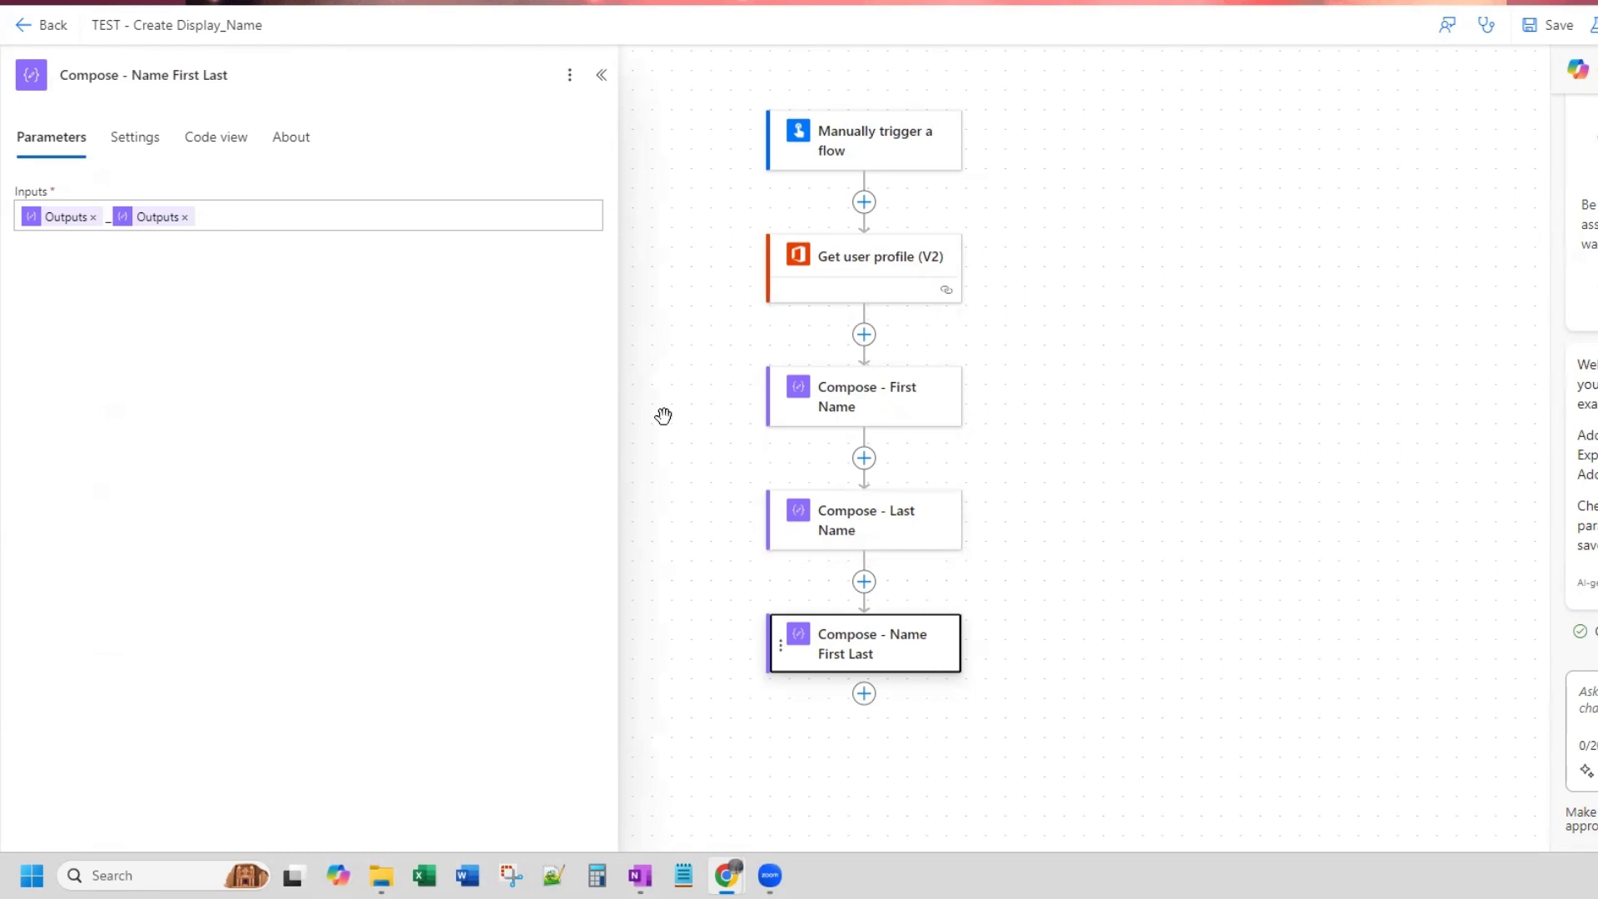
mouse_move(904, 621)
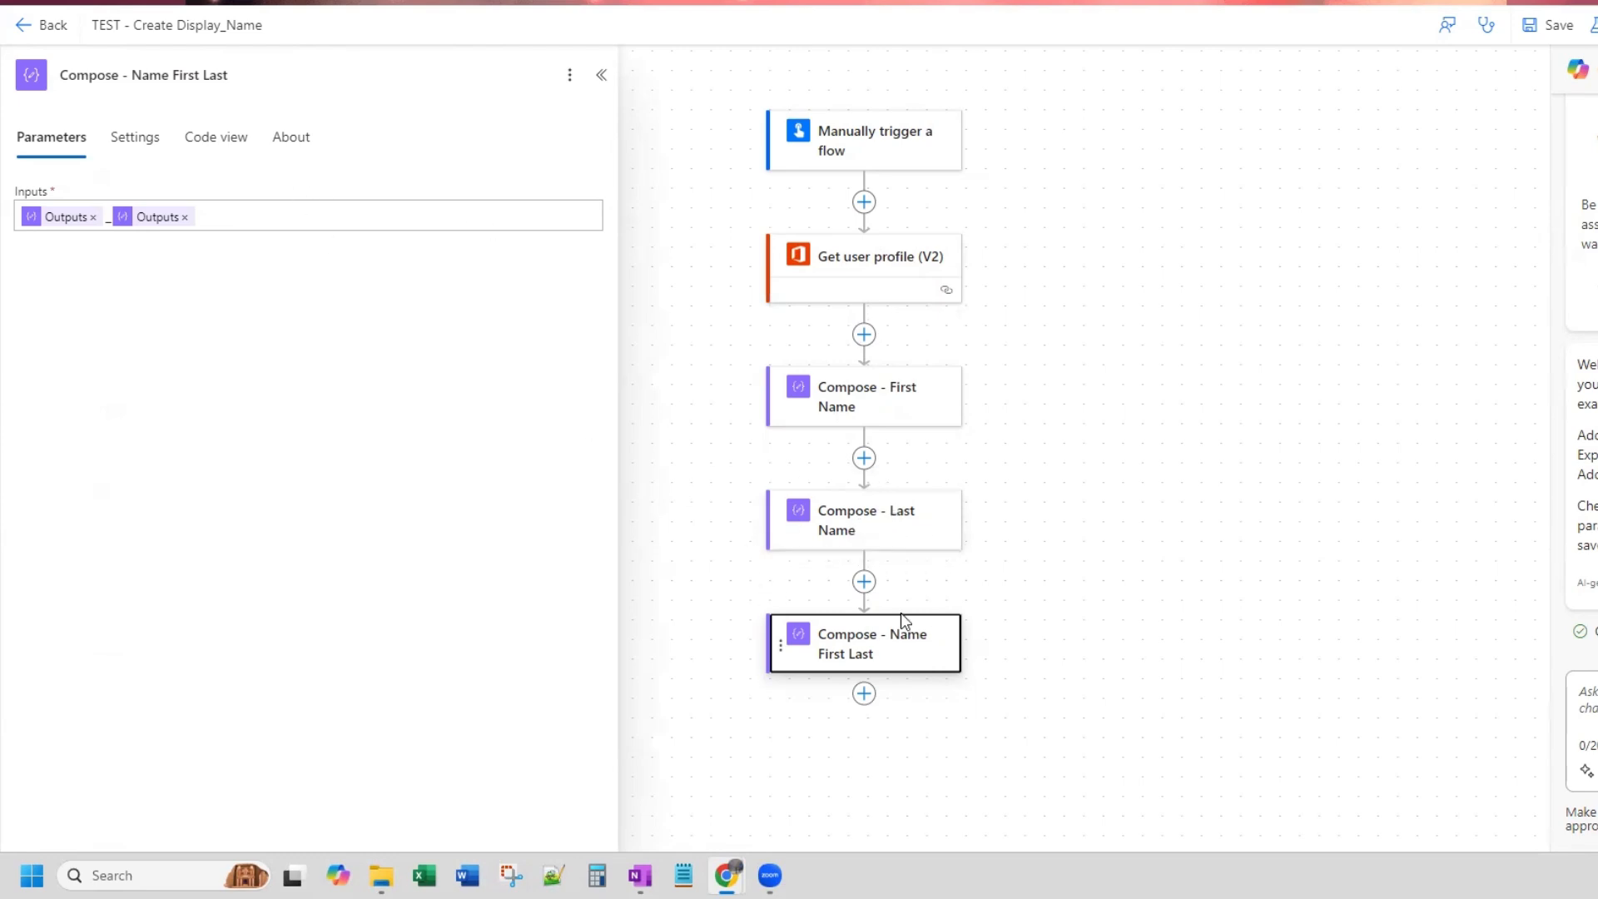
mouse_move(178, 302)
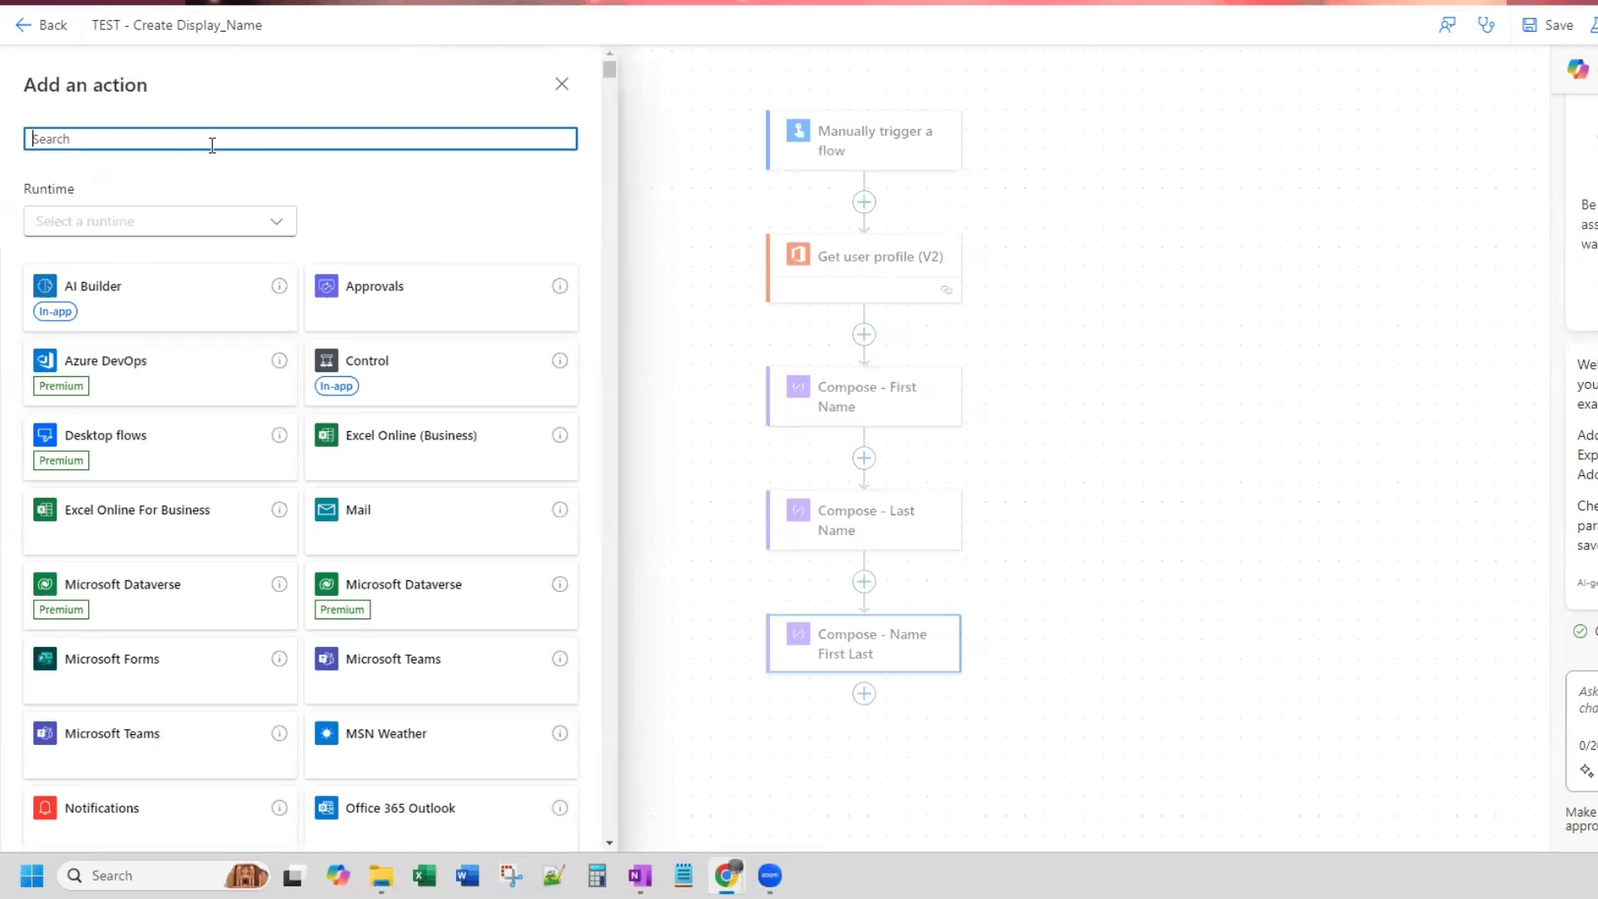
Step: Search actions for 'John_SM', then dismiss the search without adding anything
text(John_SM)
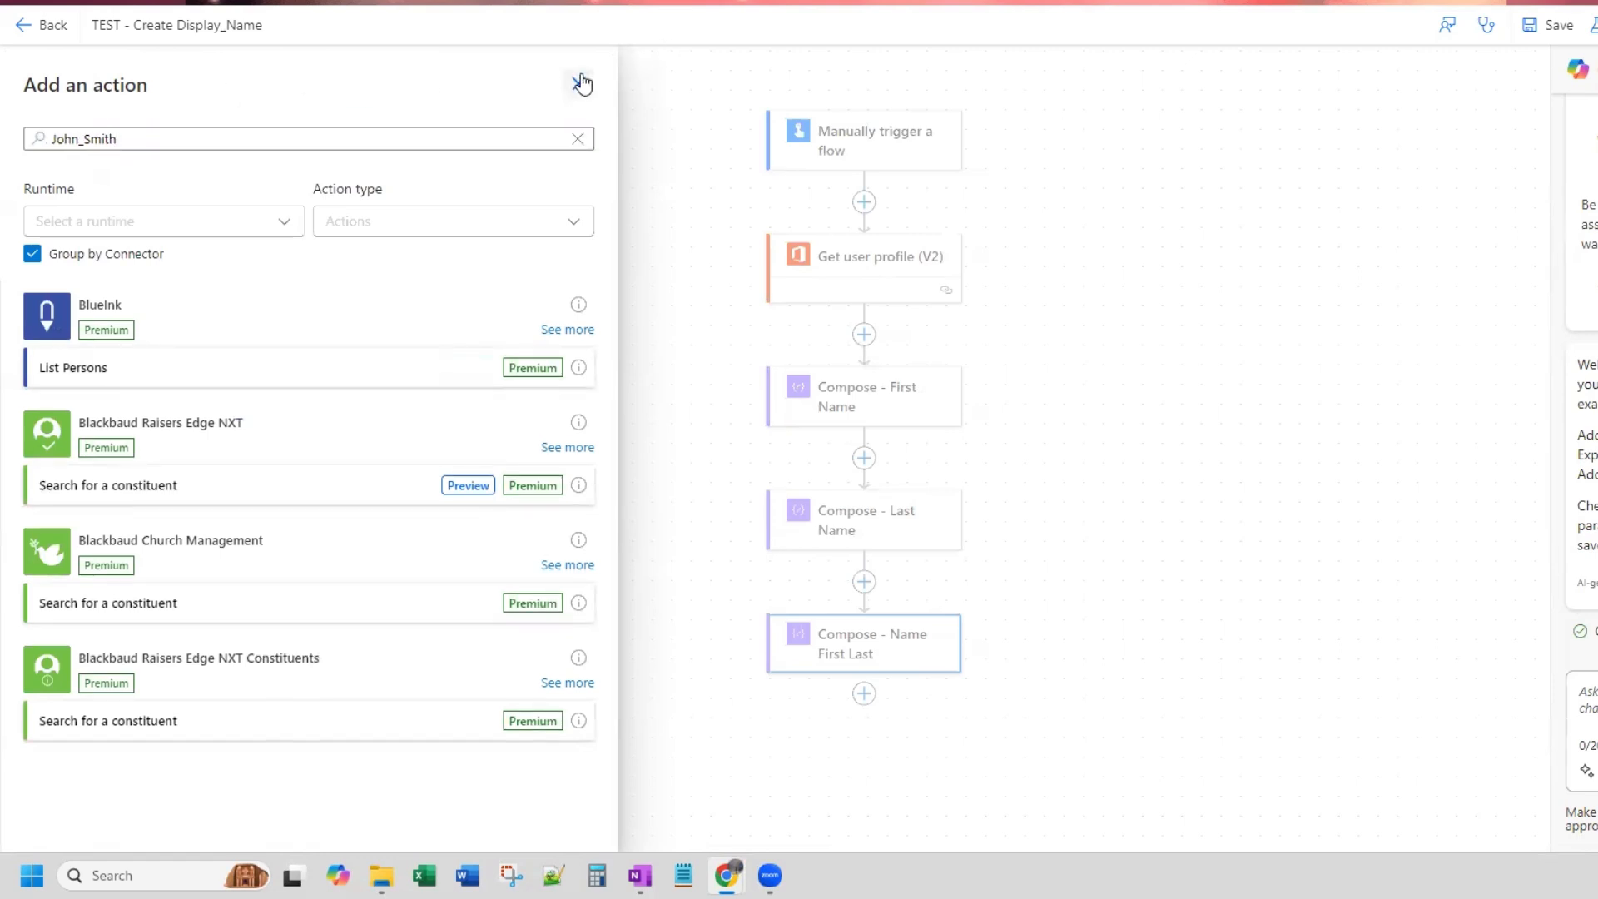
click(581, 83)
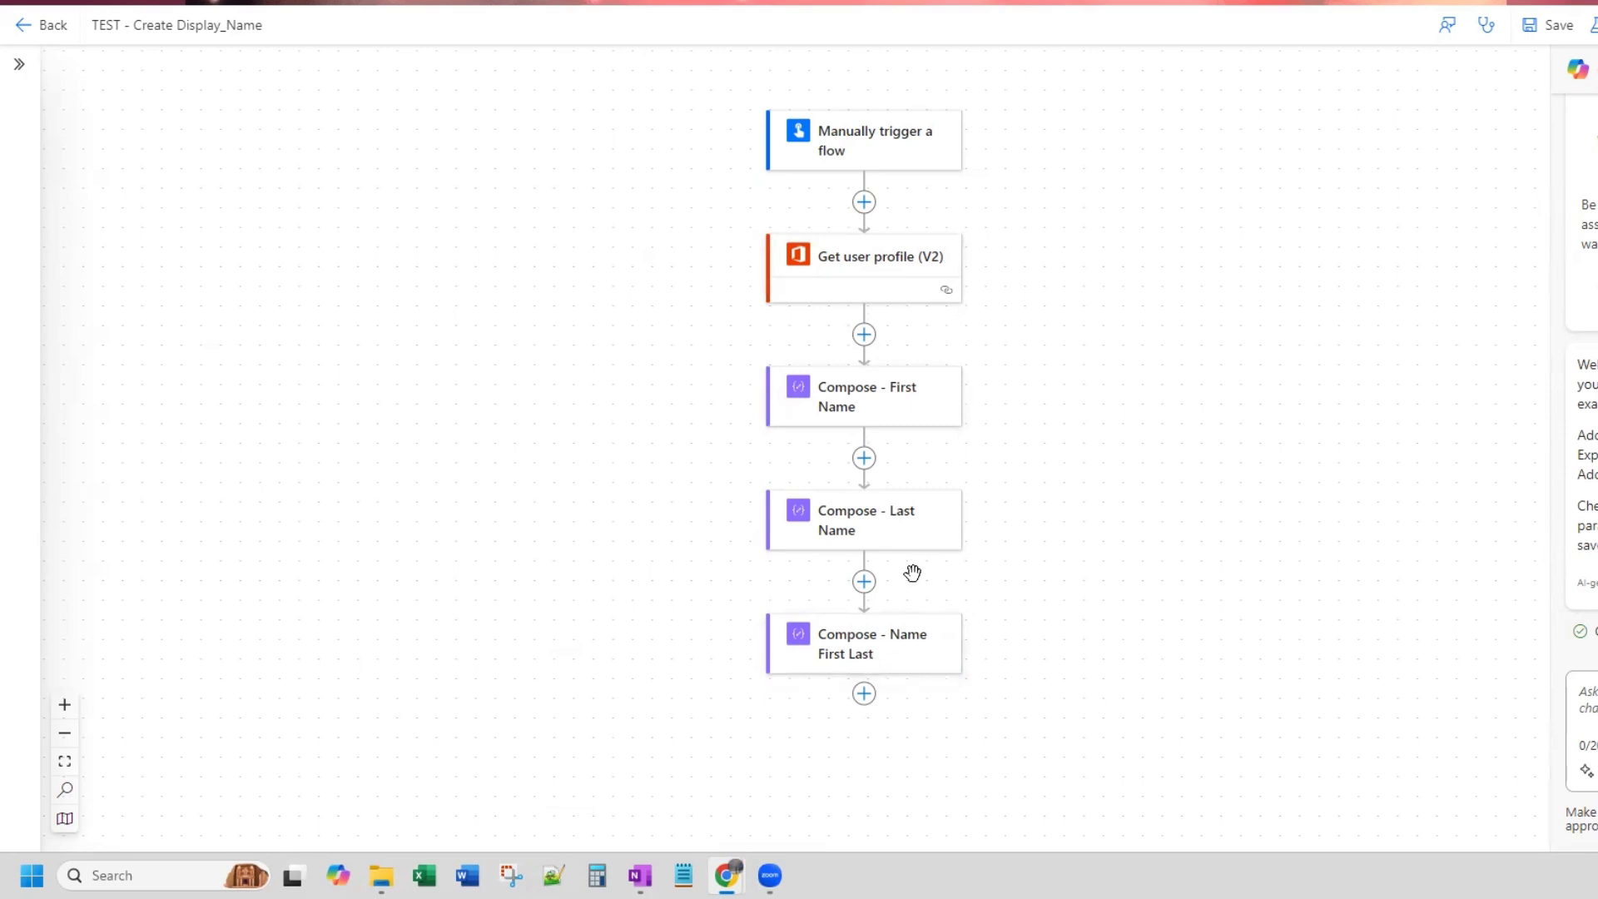
mouse_move(932, 532)
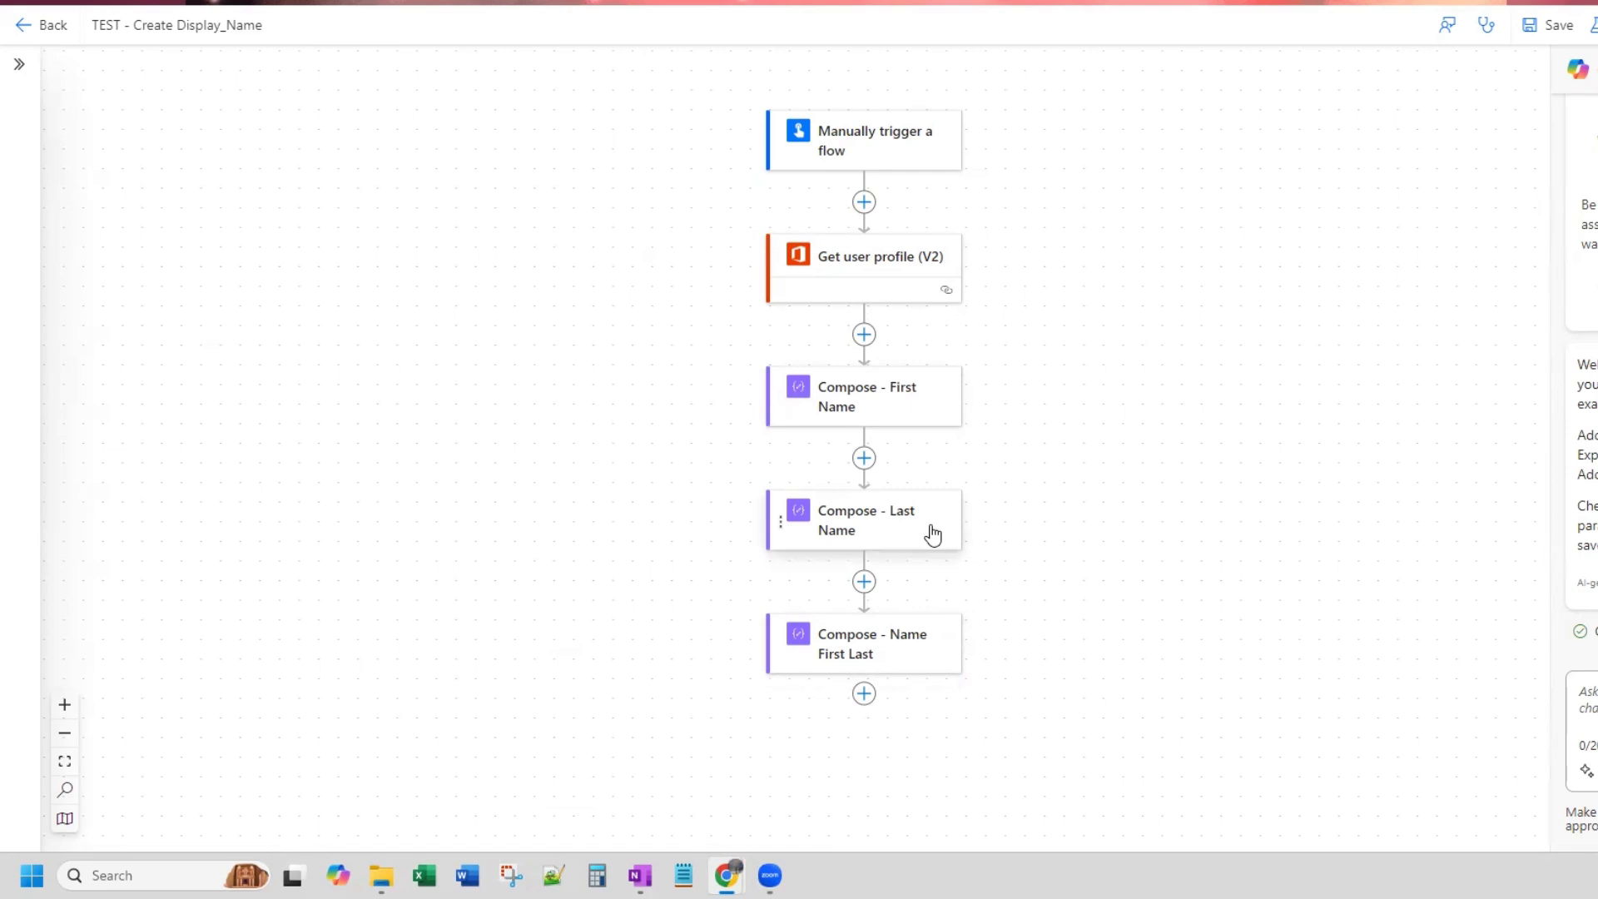
mouse_move(971, 473)
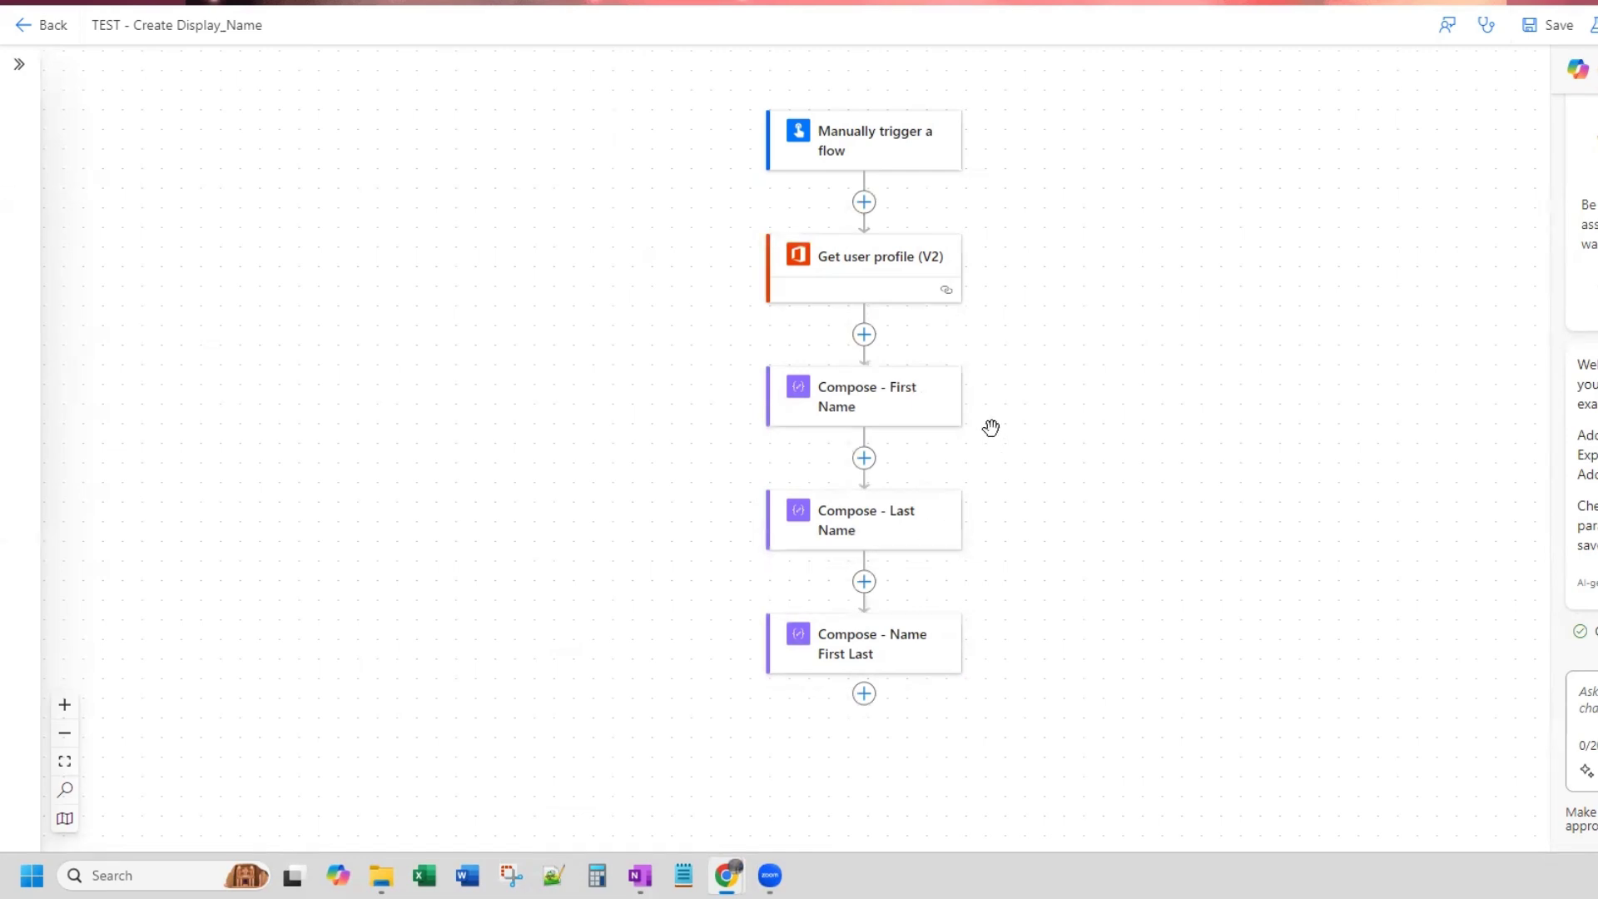
mouse_move(1406, 309)
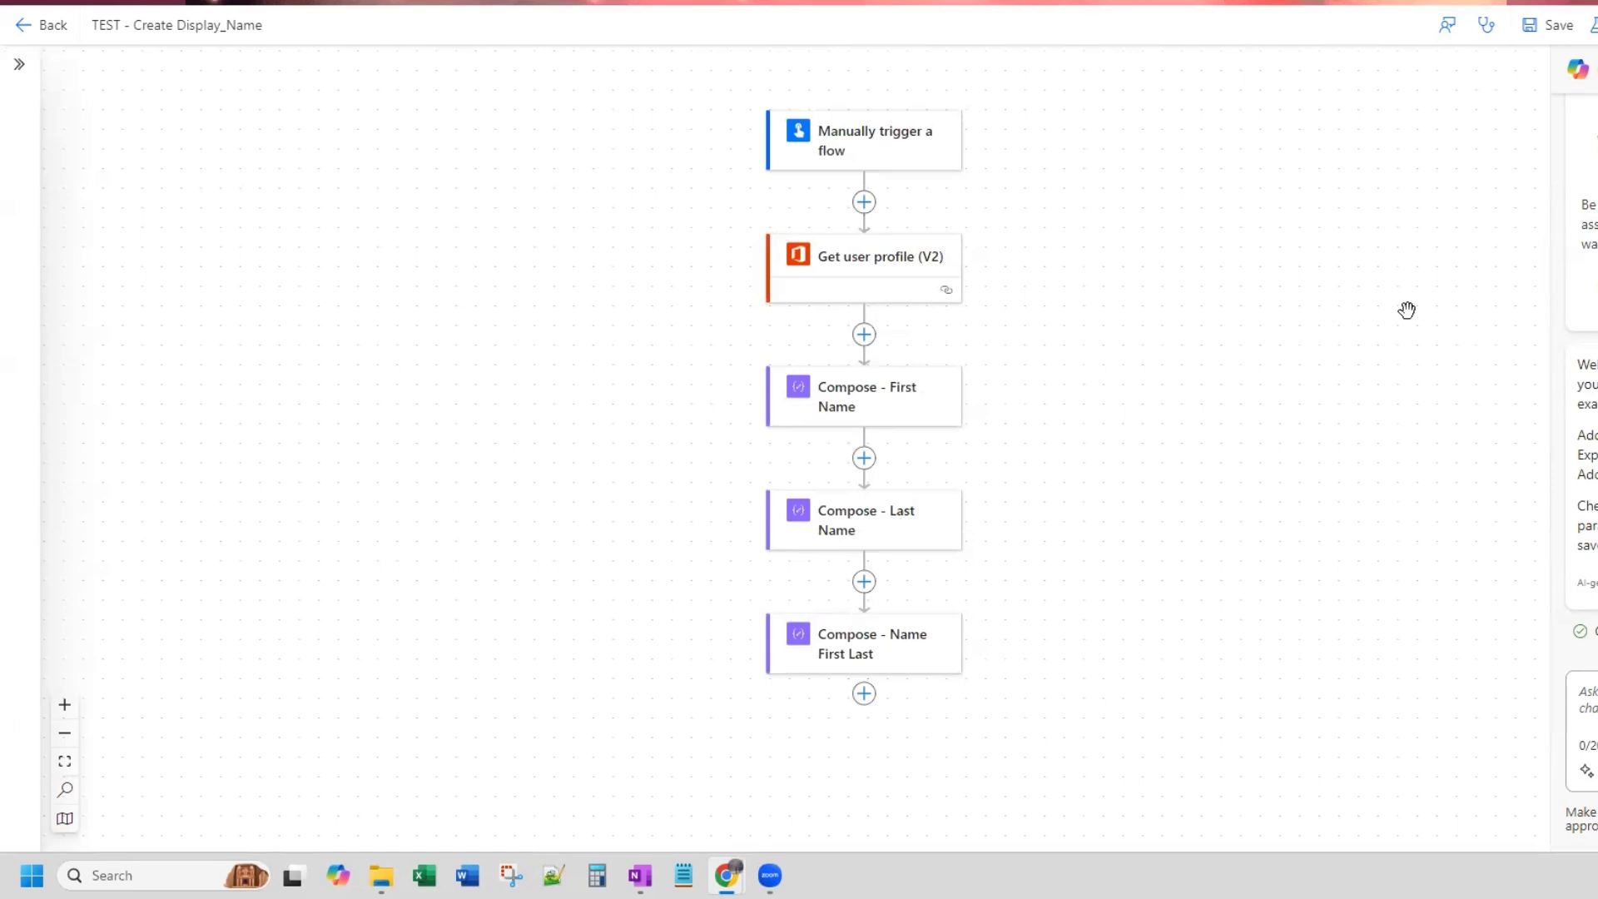
mouse_move(1430, 313)
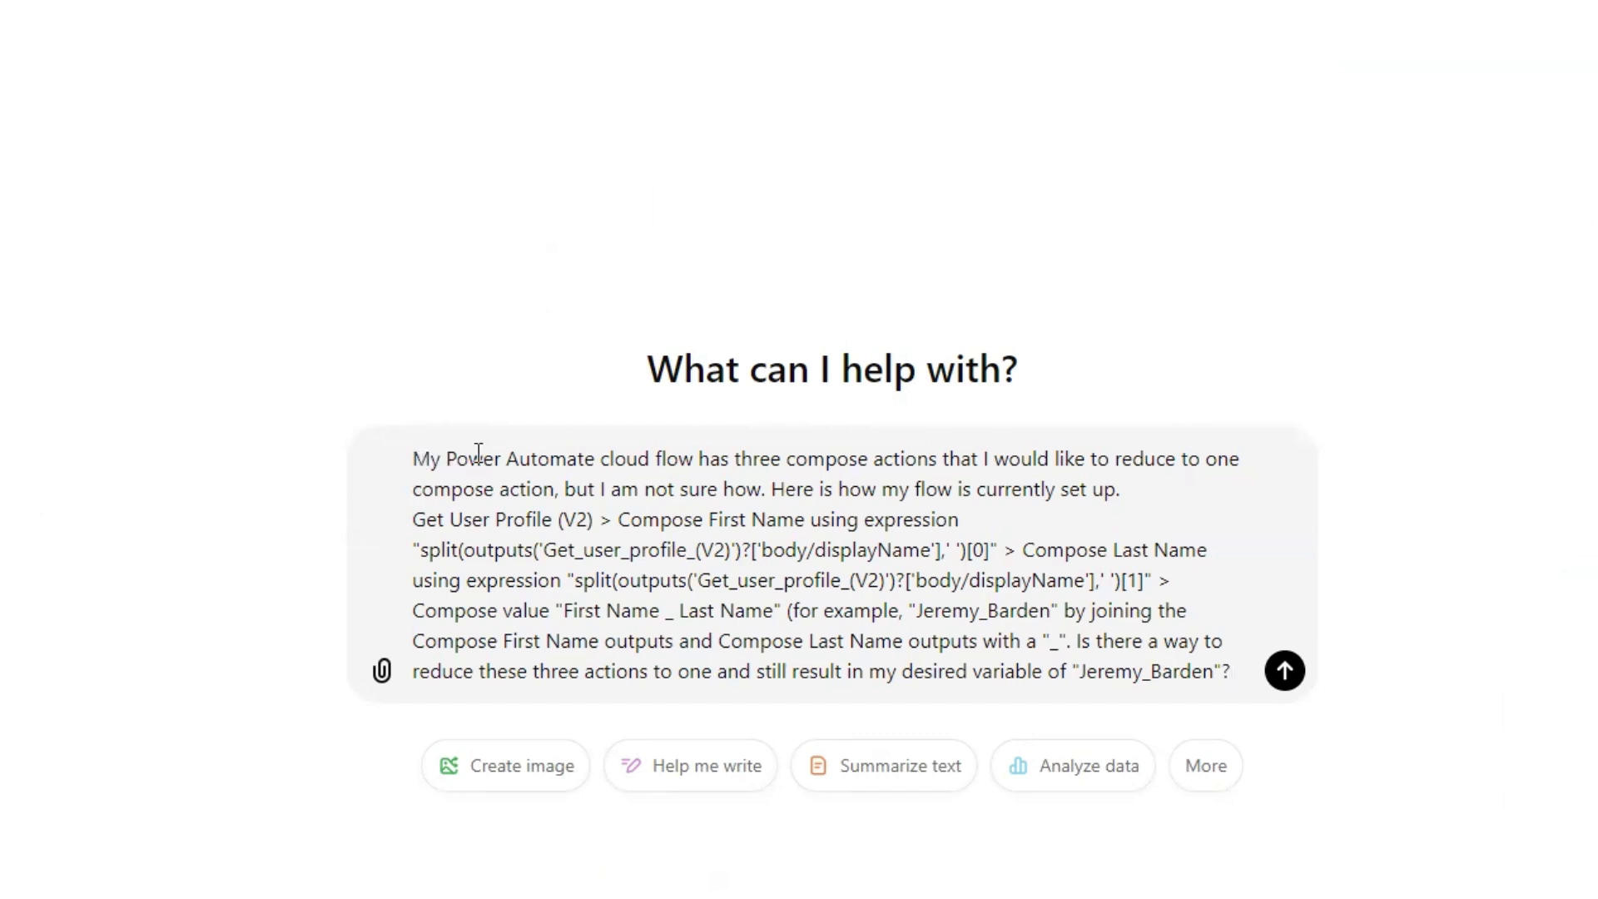
mouse_move(1186, 451)
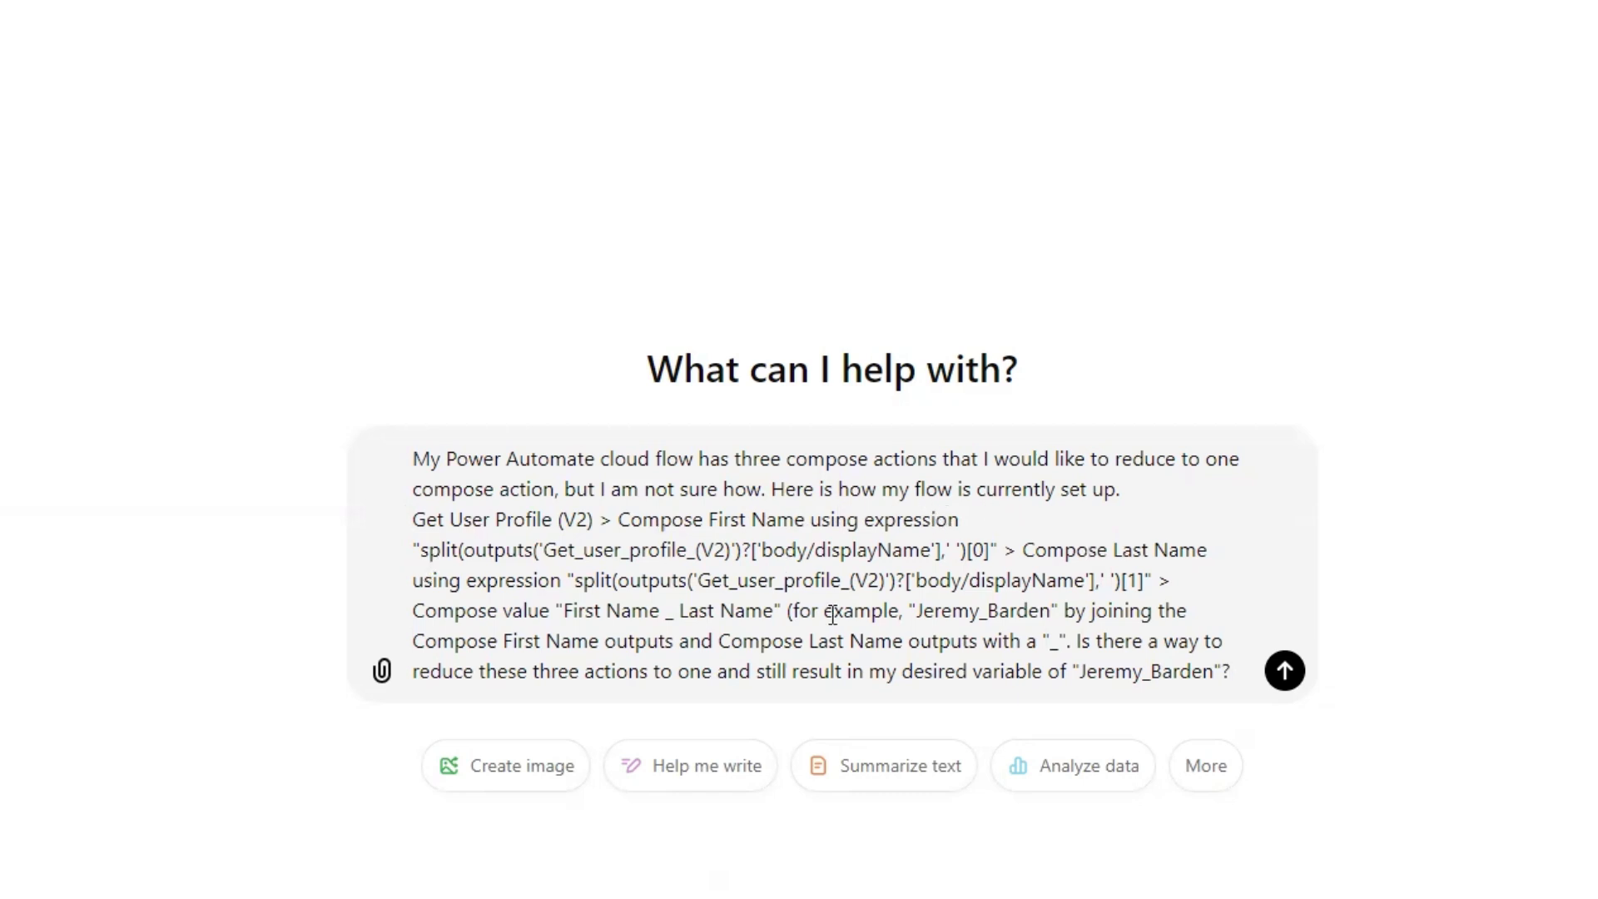
mouse_move(1089, 553)
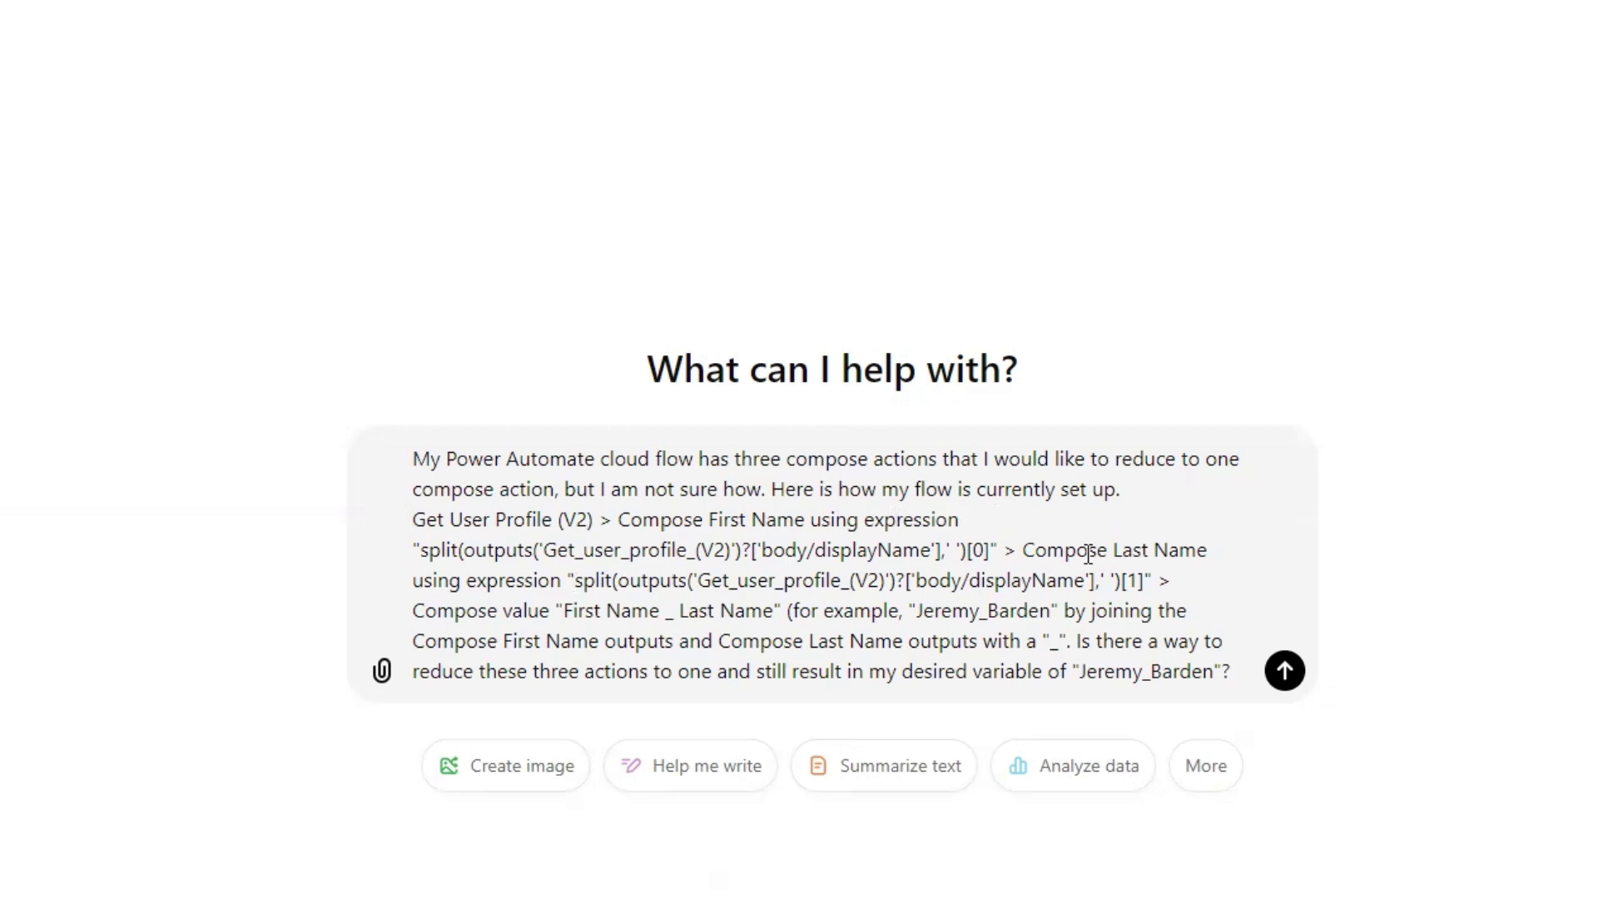
mouse_move(572, 607)
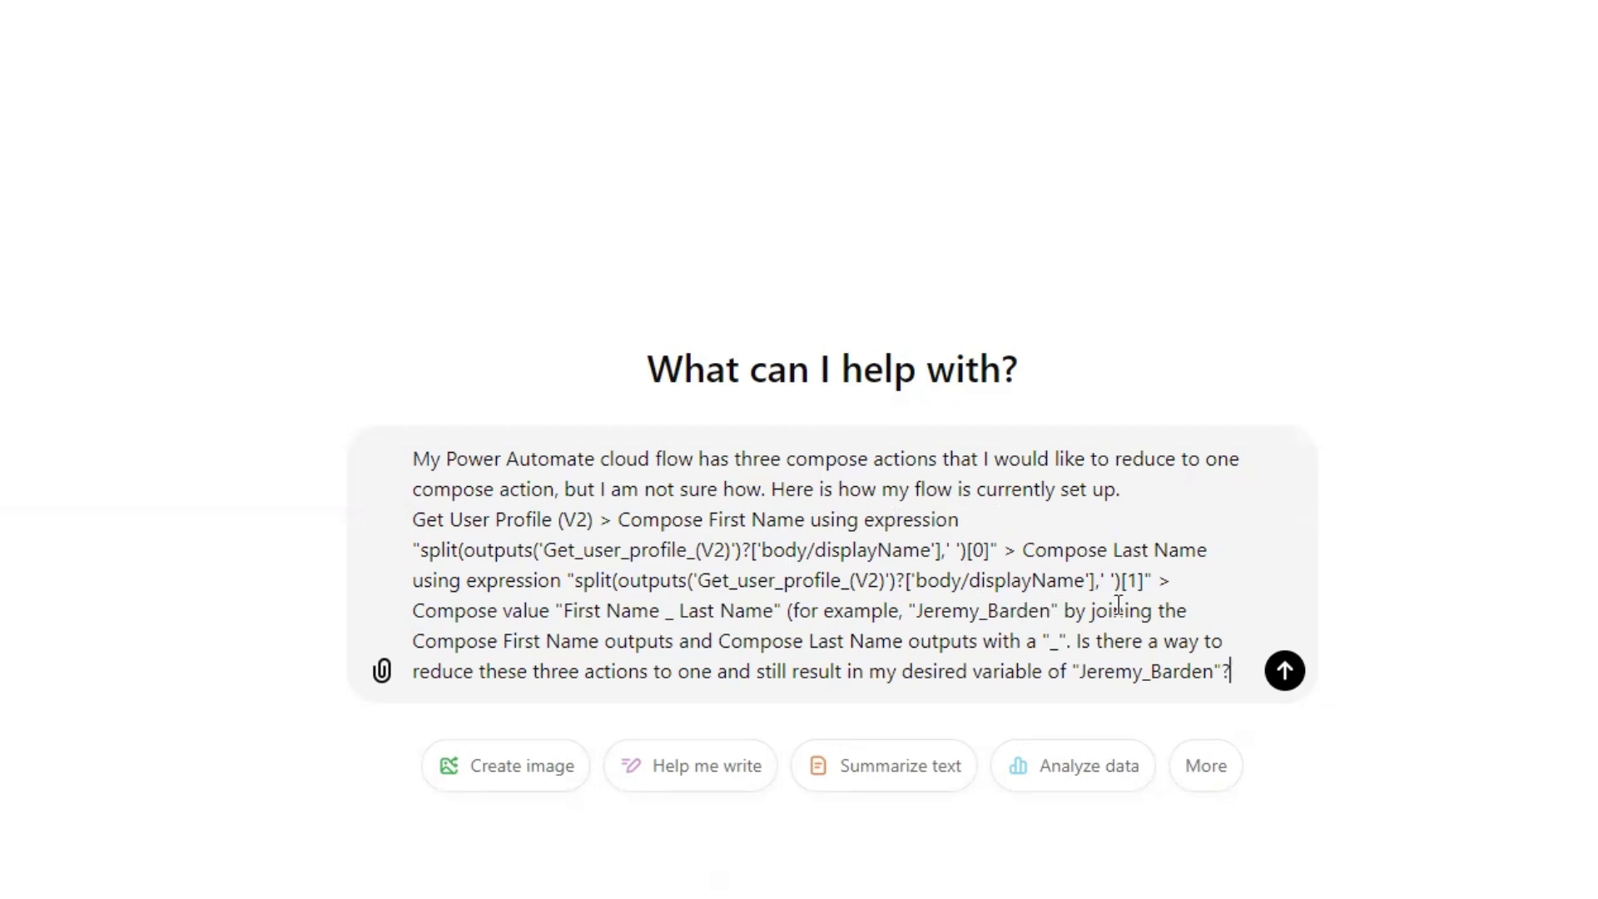
mouse_move(701, 653)
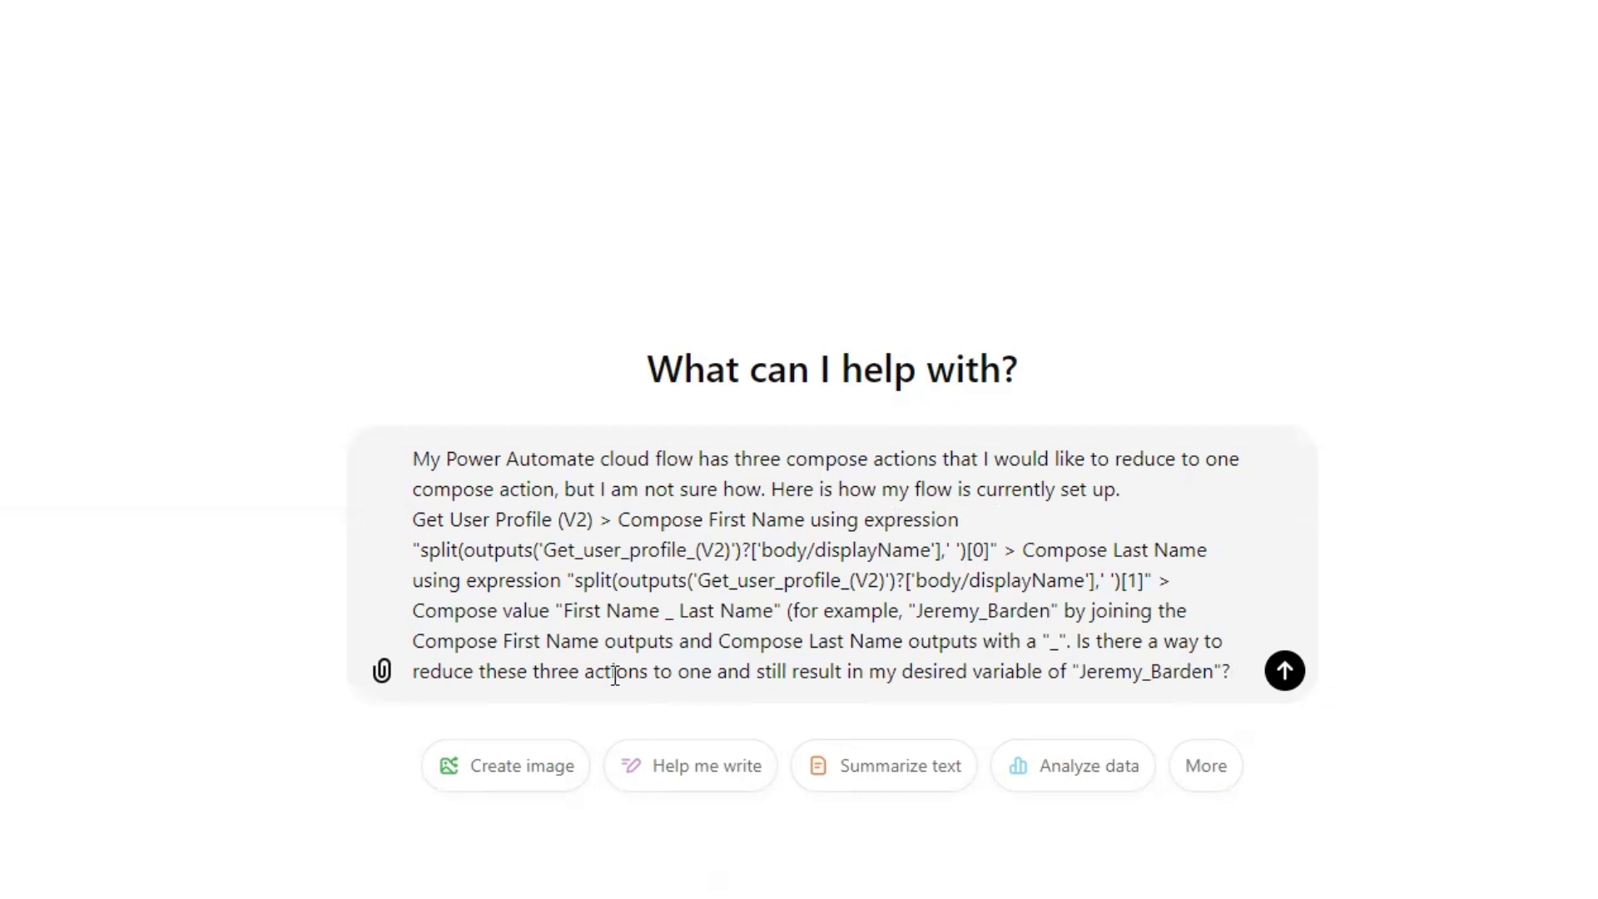
mouse_move(748, 613)
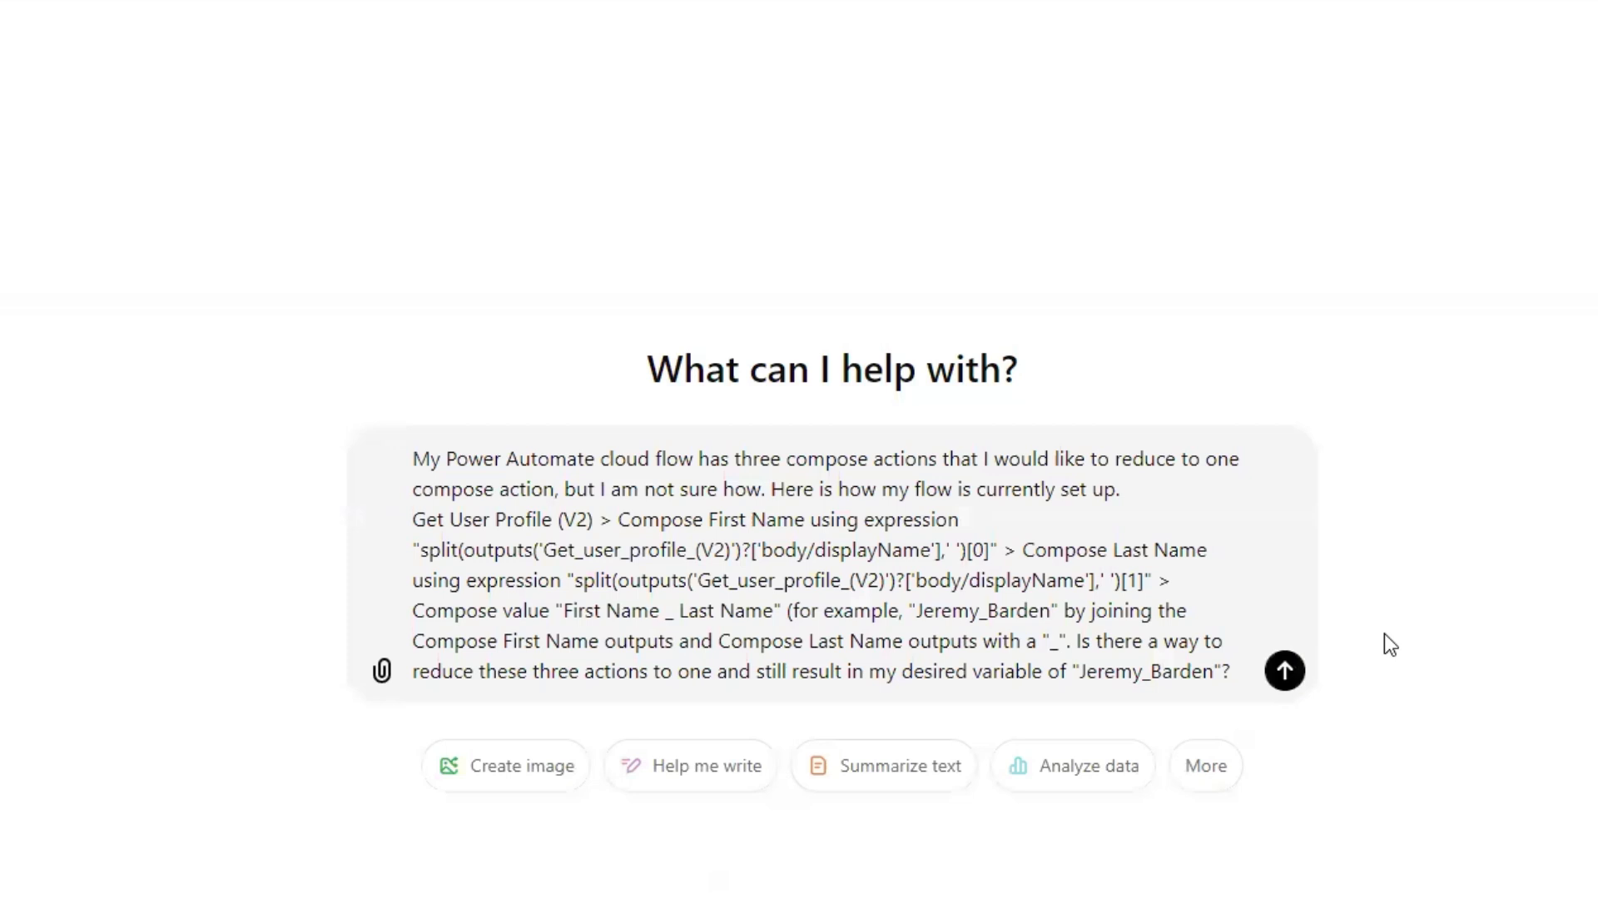
Step: Send ChatGPT the question about merging three Compose actions into one
click(1285, 671)
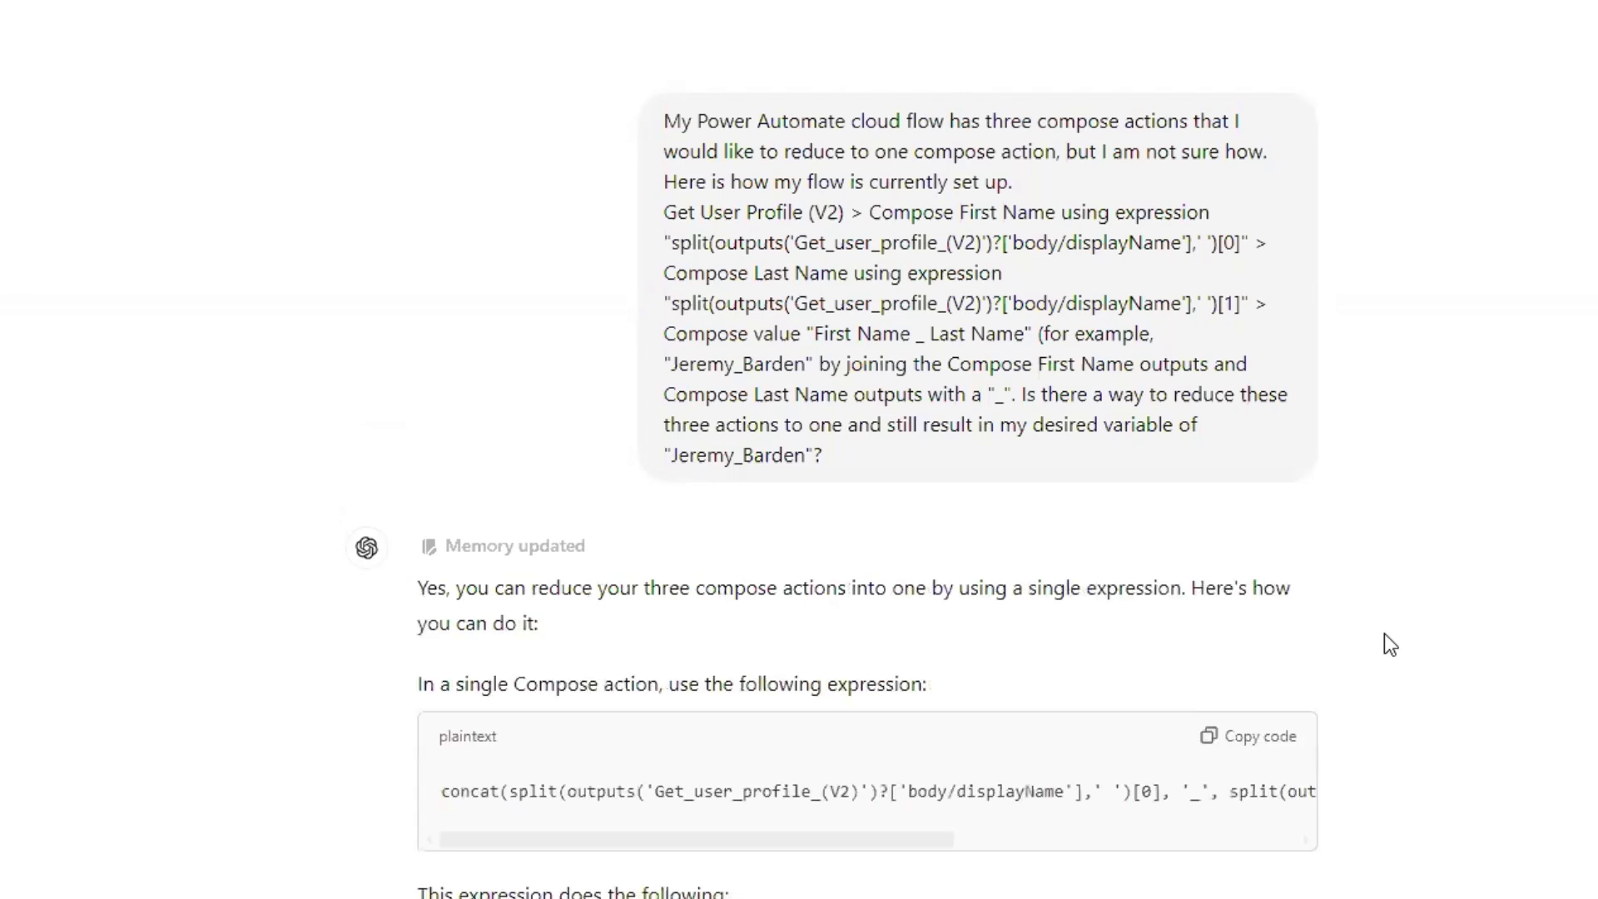
Step: Scroll ChatGPT's reply and copy the single concat expression splitting displayName
scroll(down, 3)
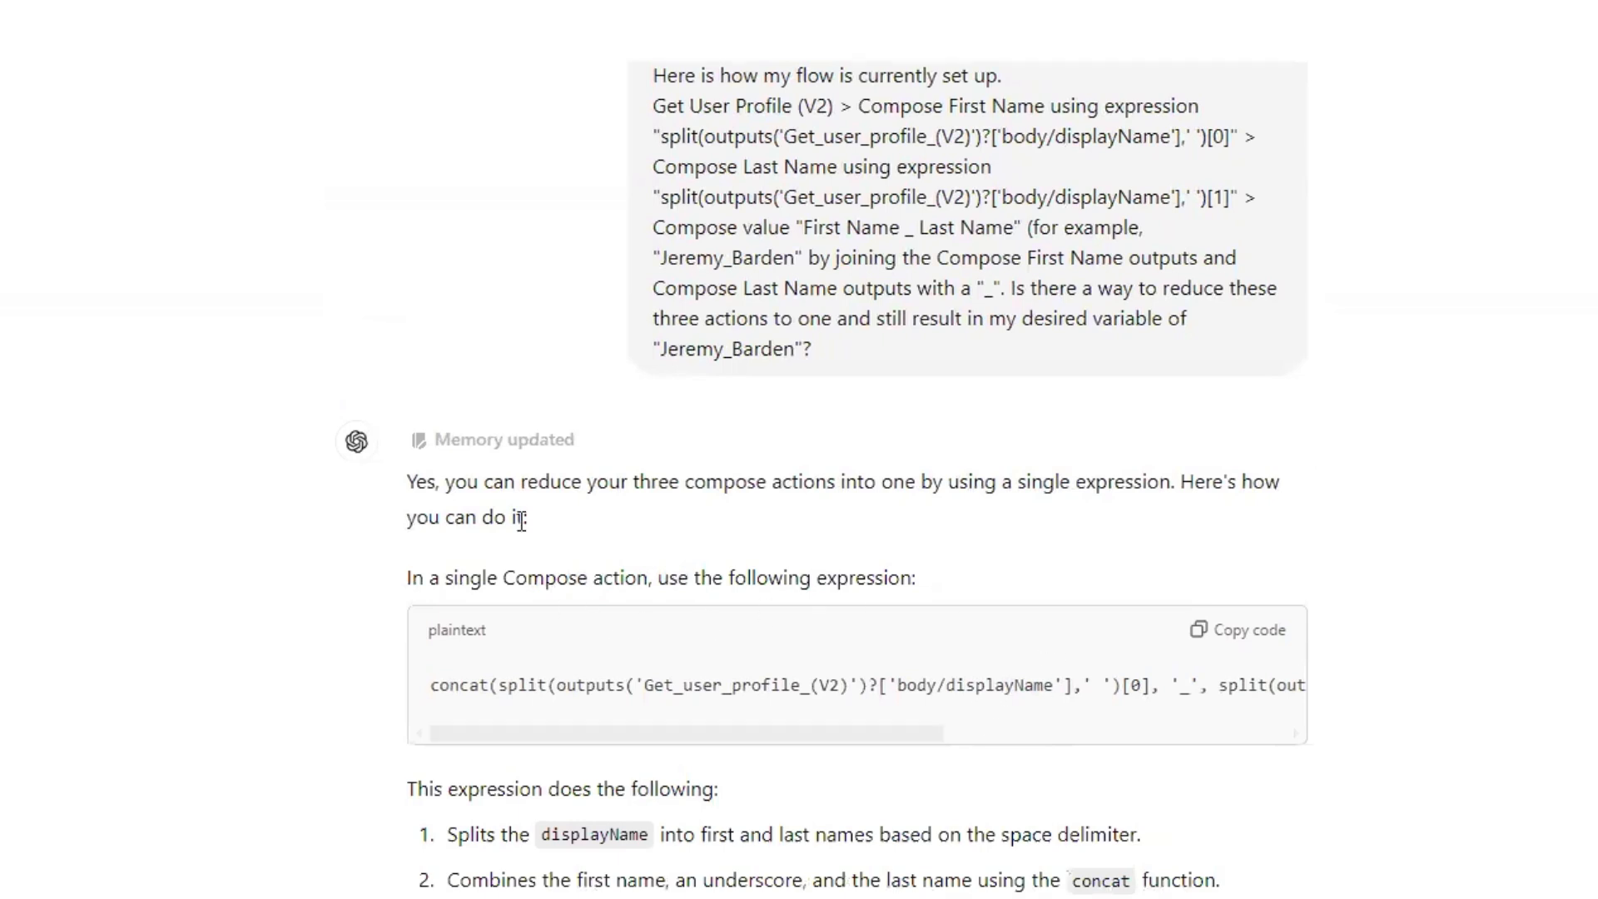
scroll(down, 3)
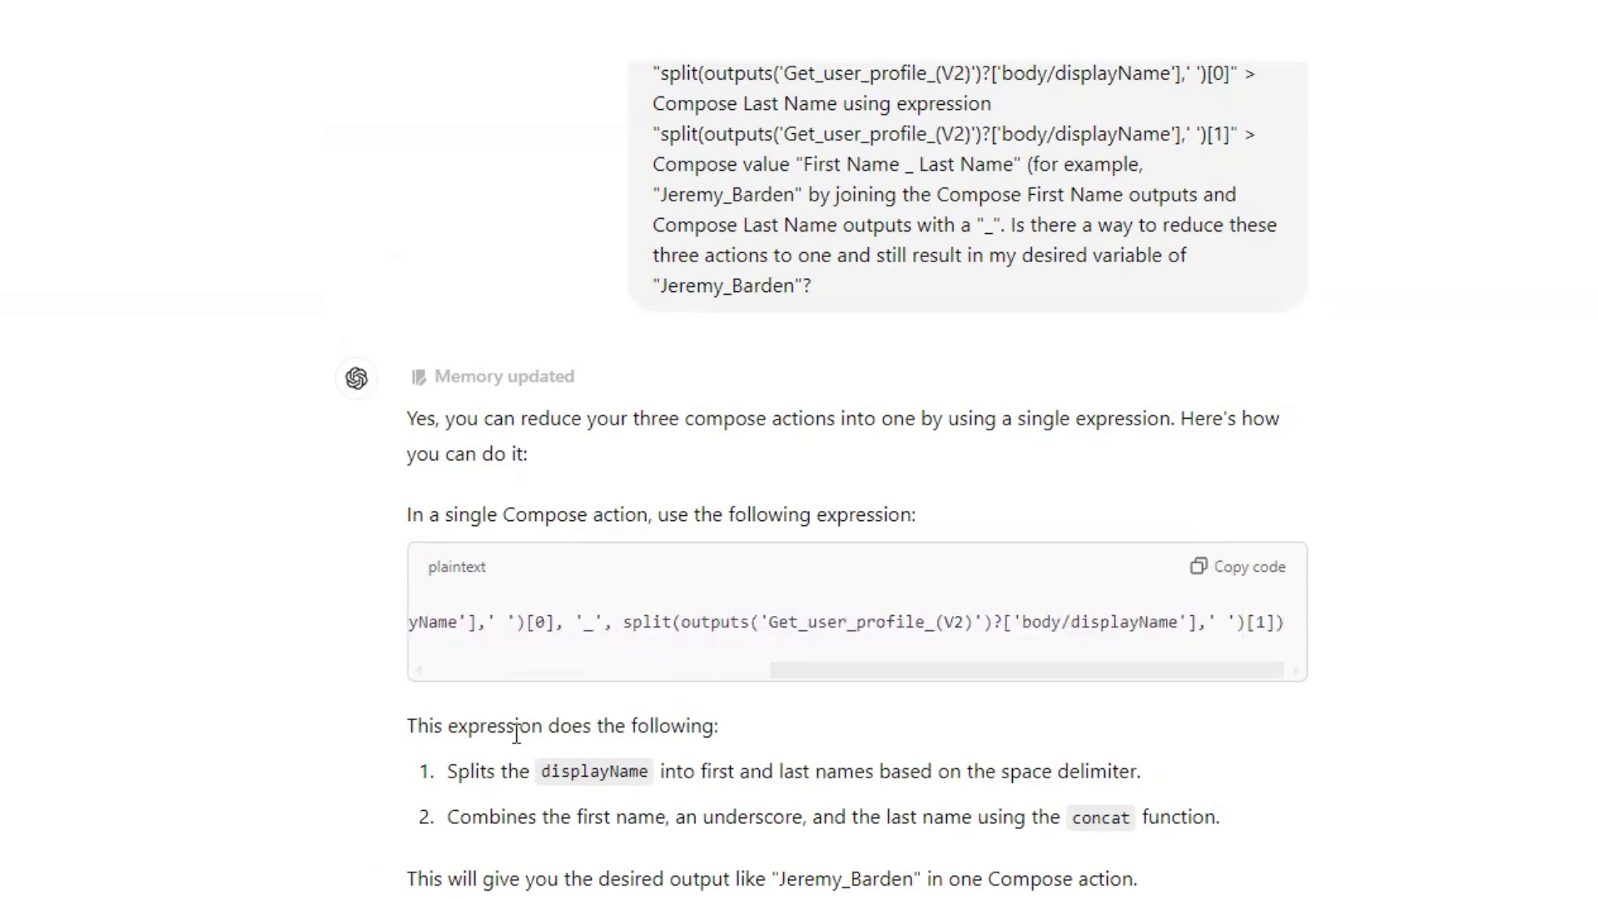
mouse_move(675, 776)
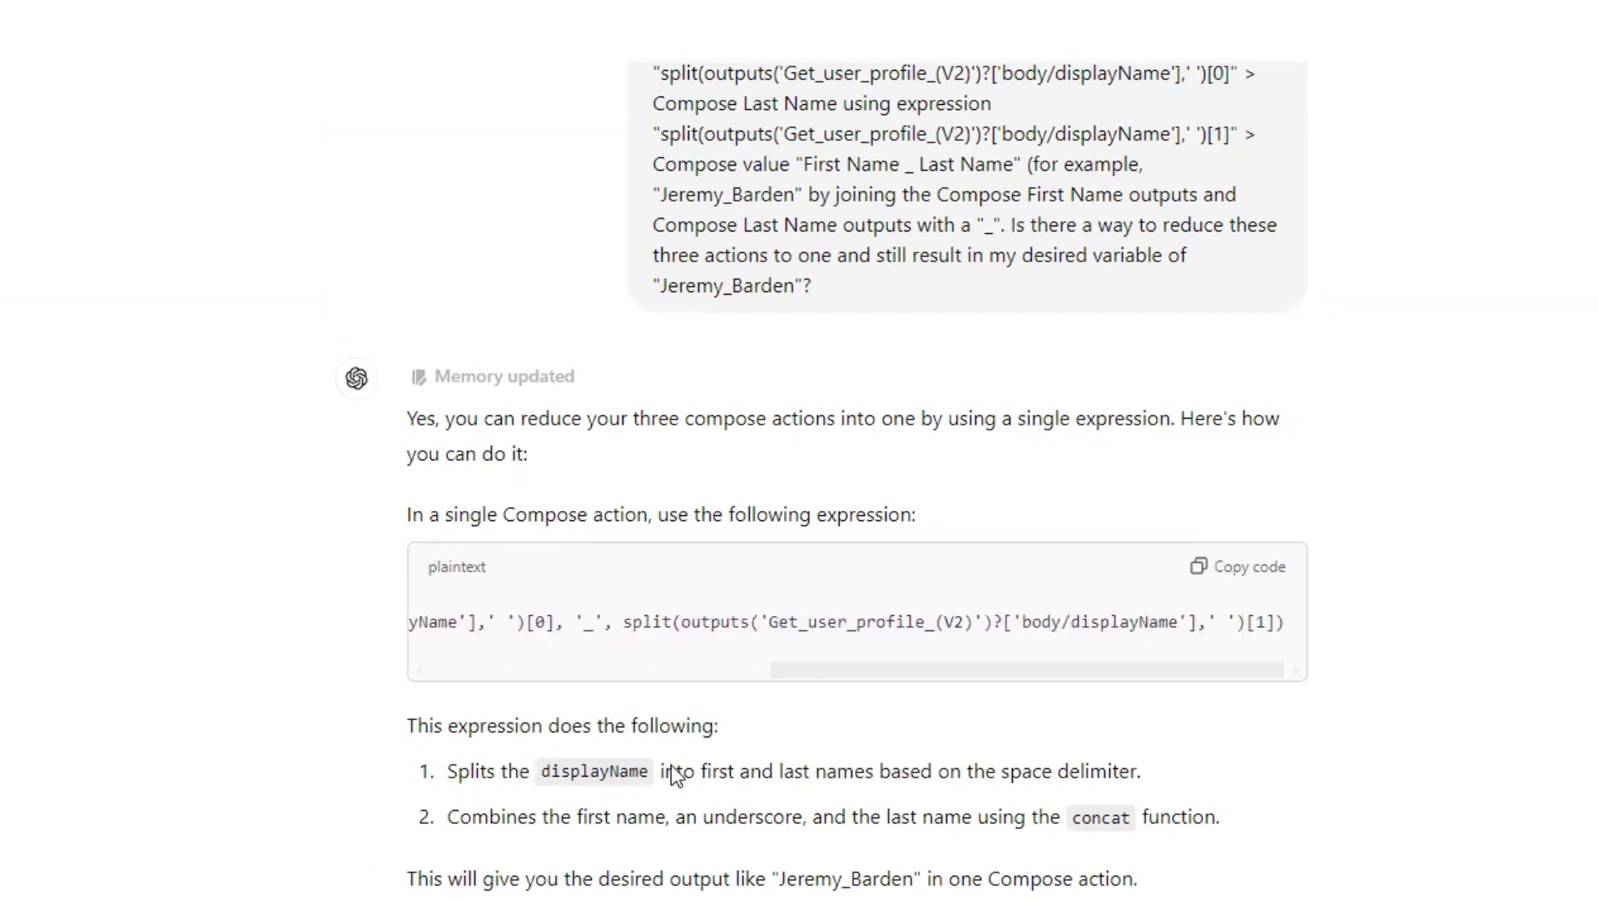
mouse_move(1112, 781)
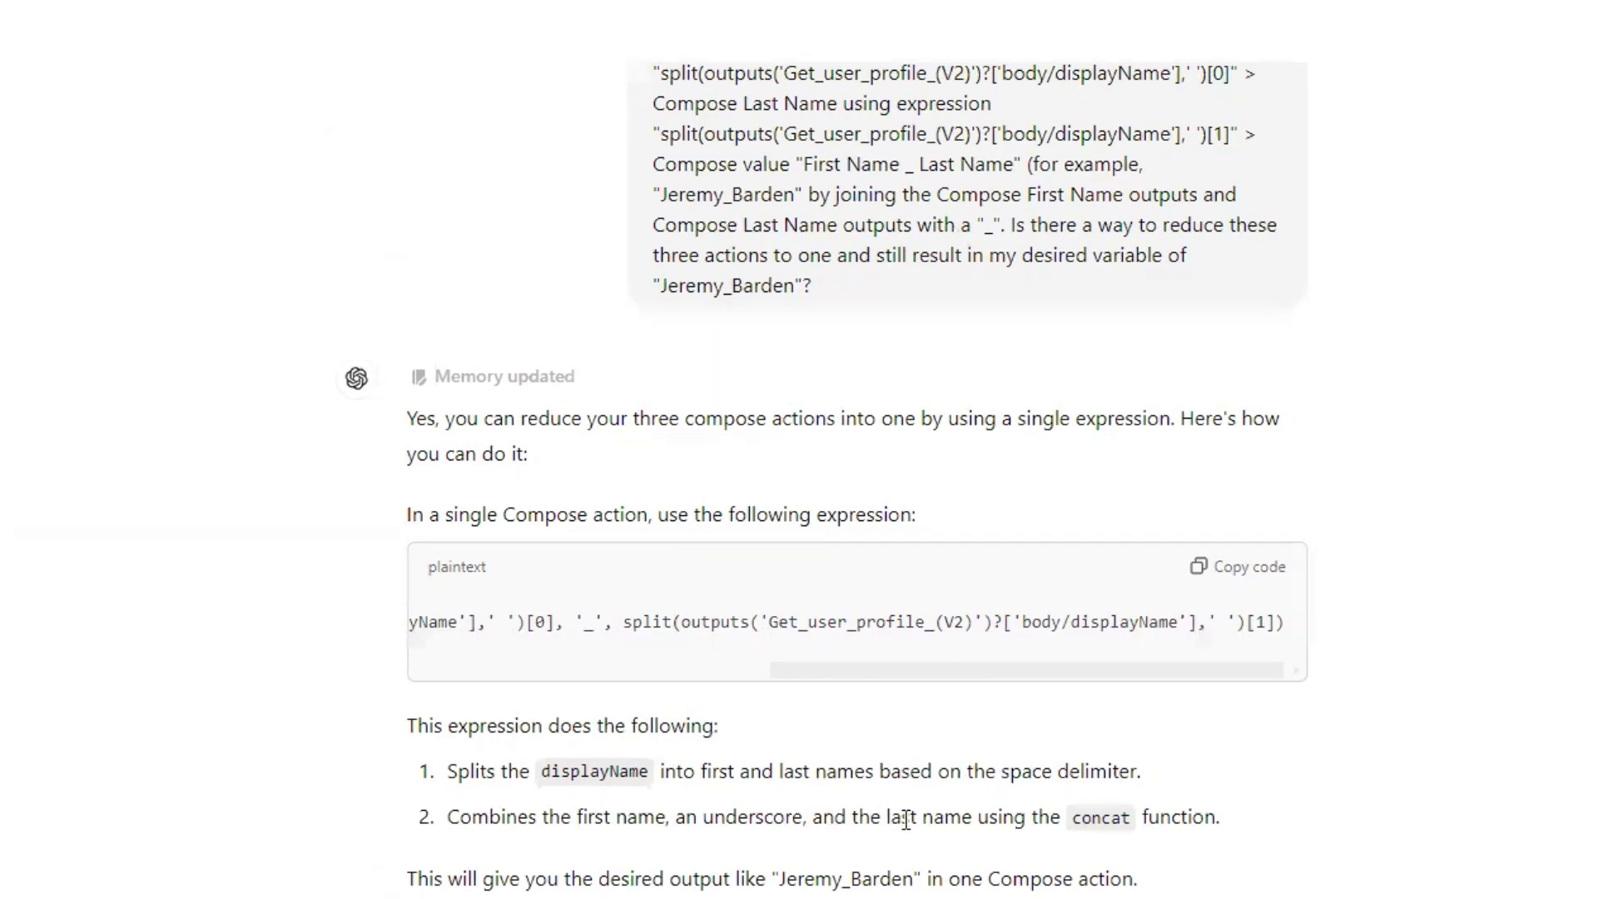
mouse_move(1236, 836)
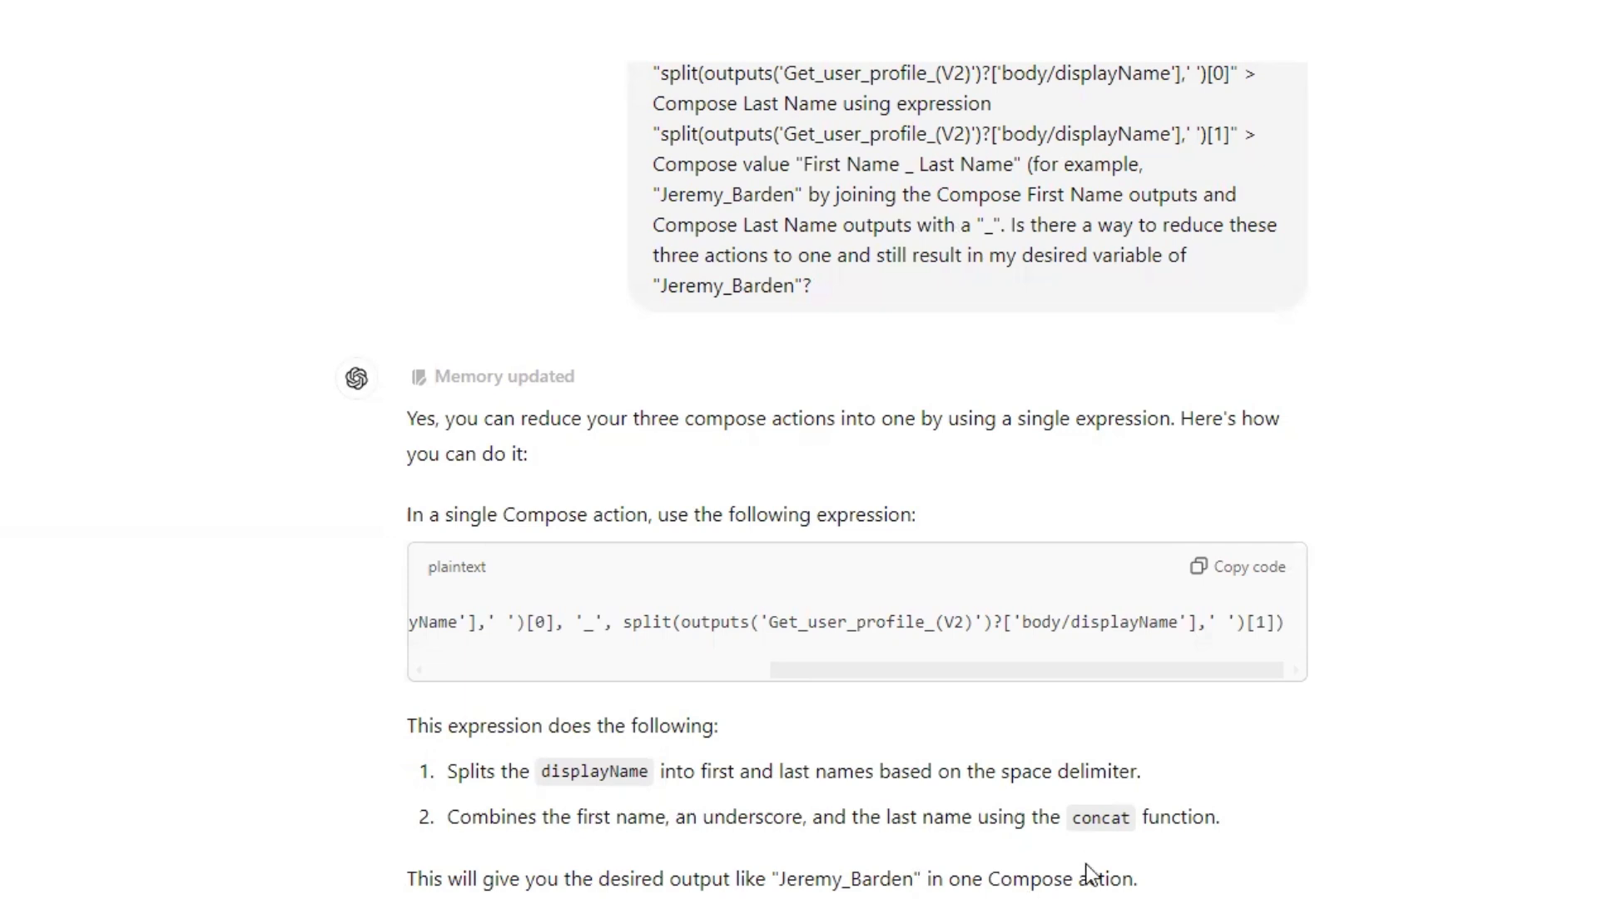
mouse_move(1248, 581)
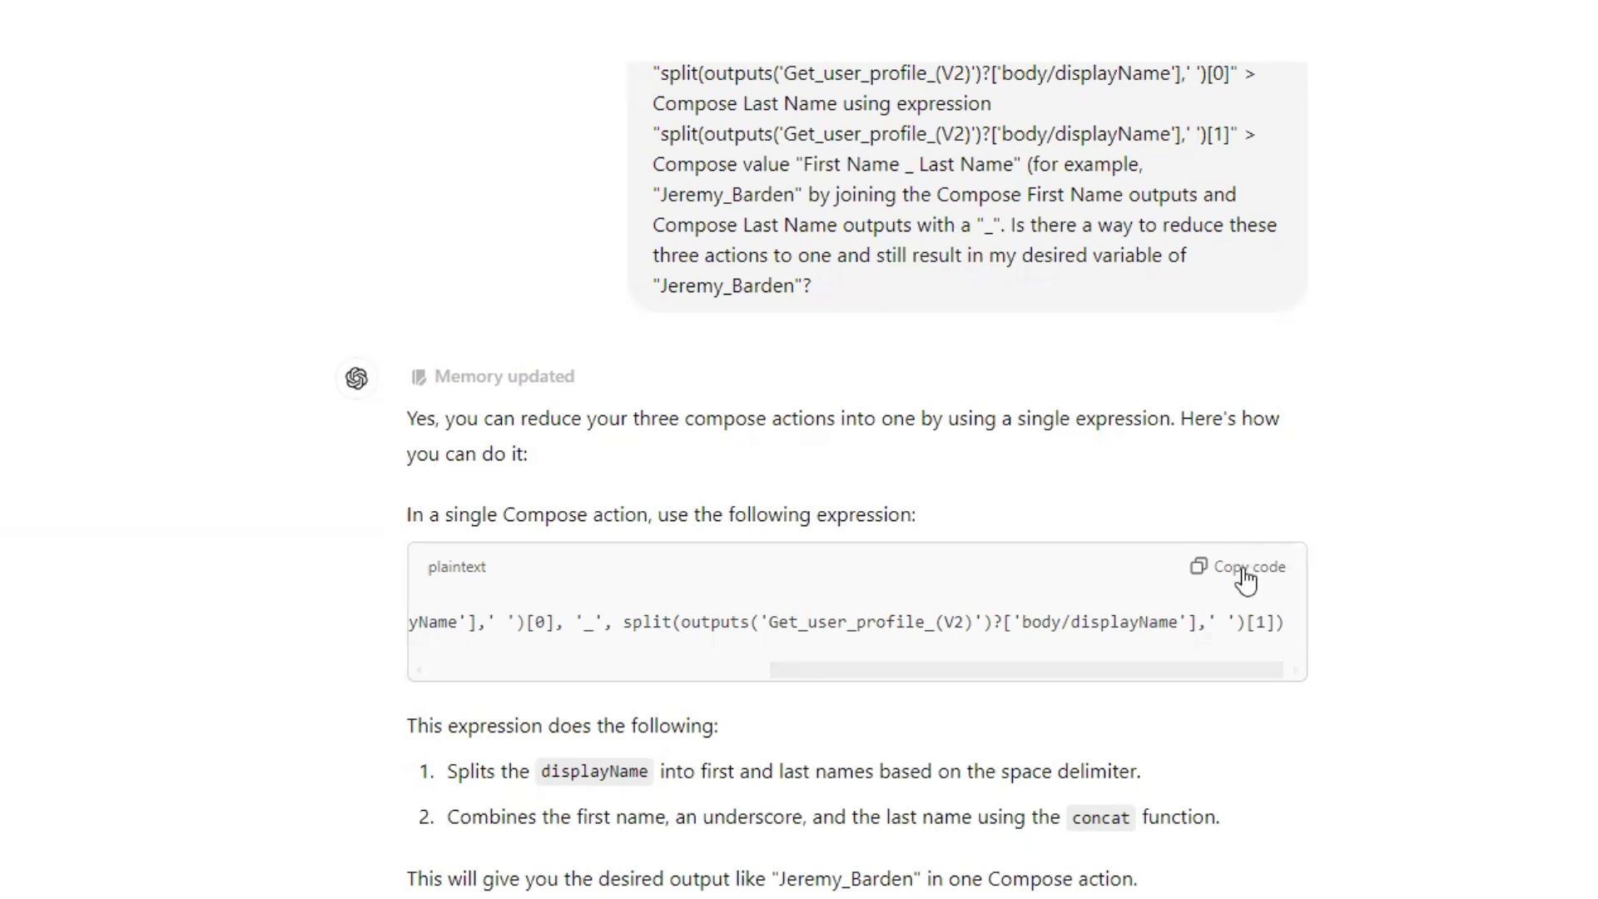
click(1244, 567)
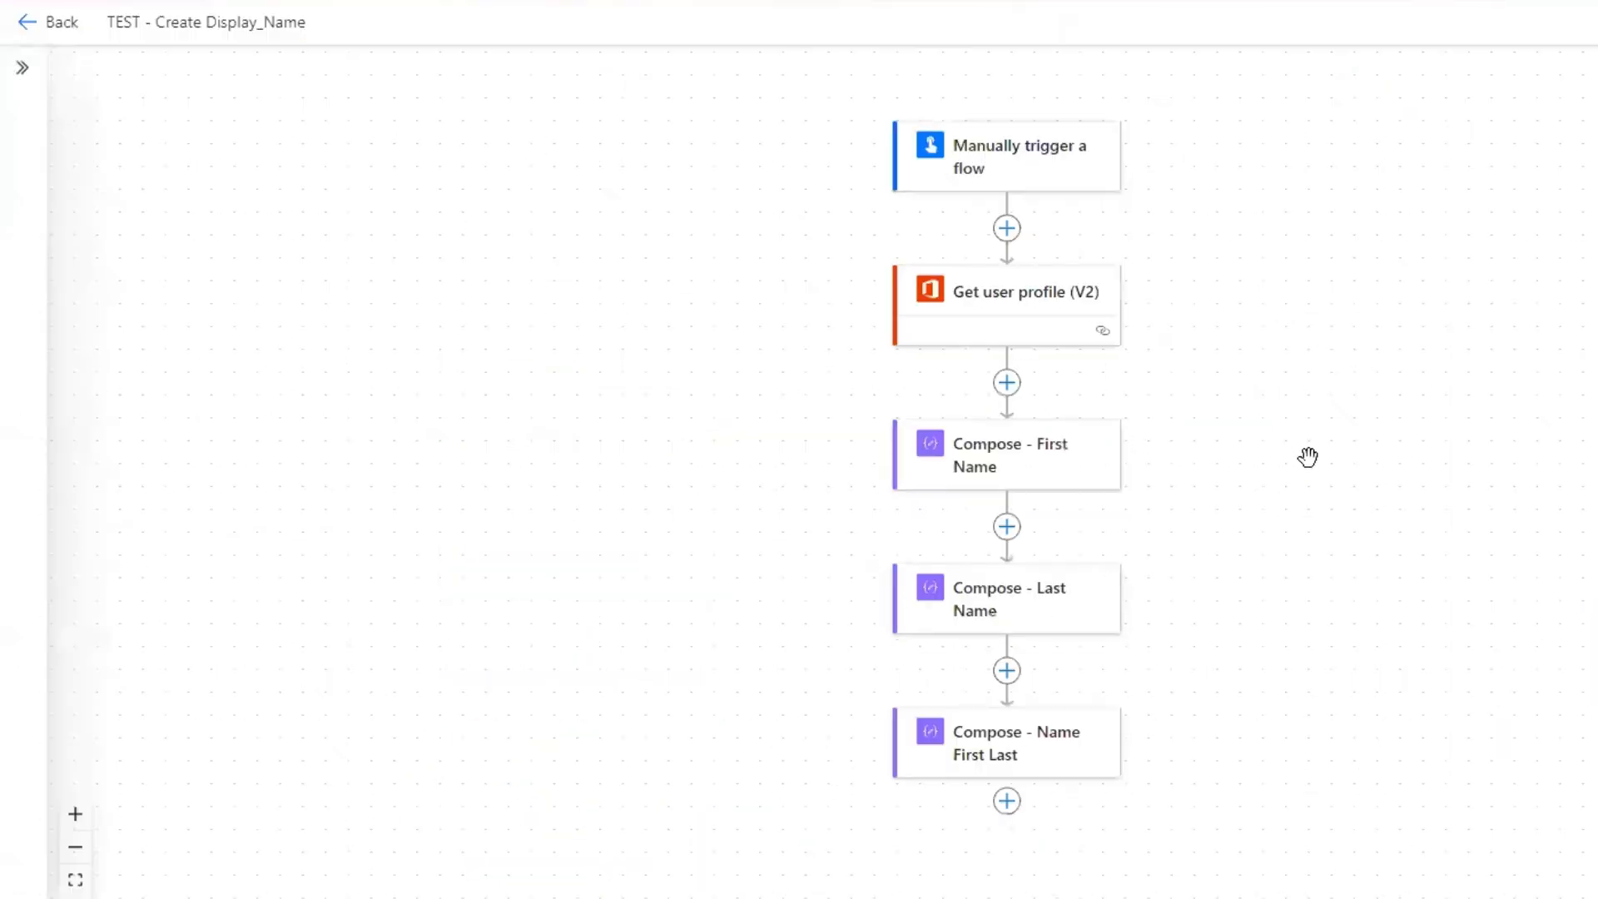
Step: Add a Compose after Get user profile (V2) with ChatGPT's pasted concat expression
click(1007, 800)
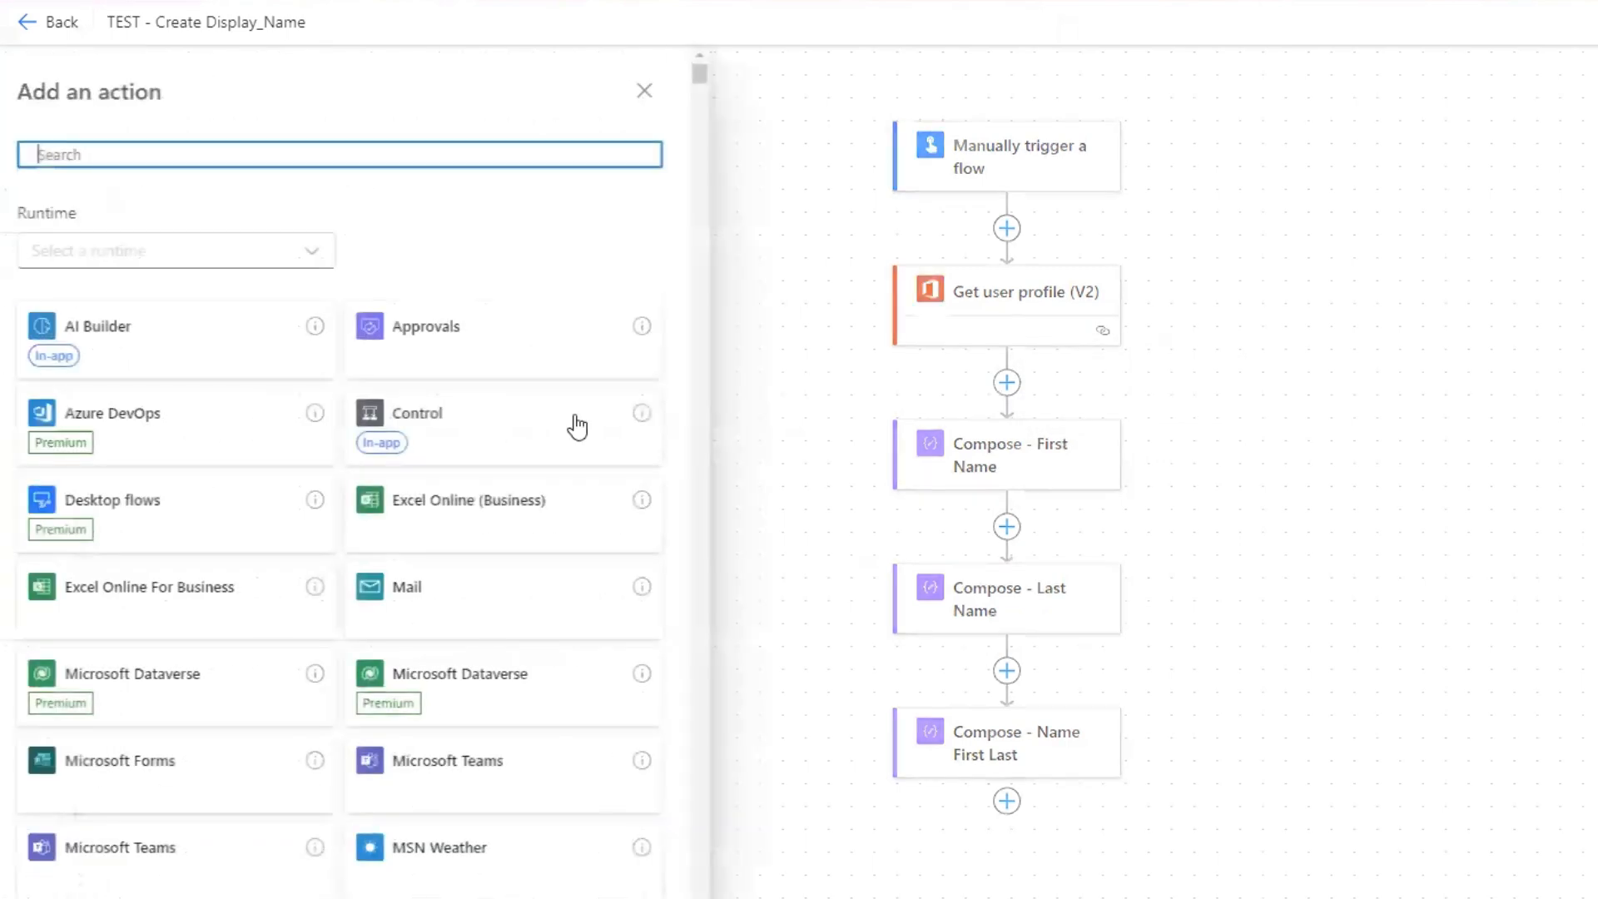
text(compose)
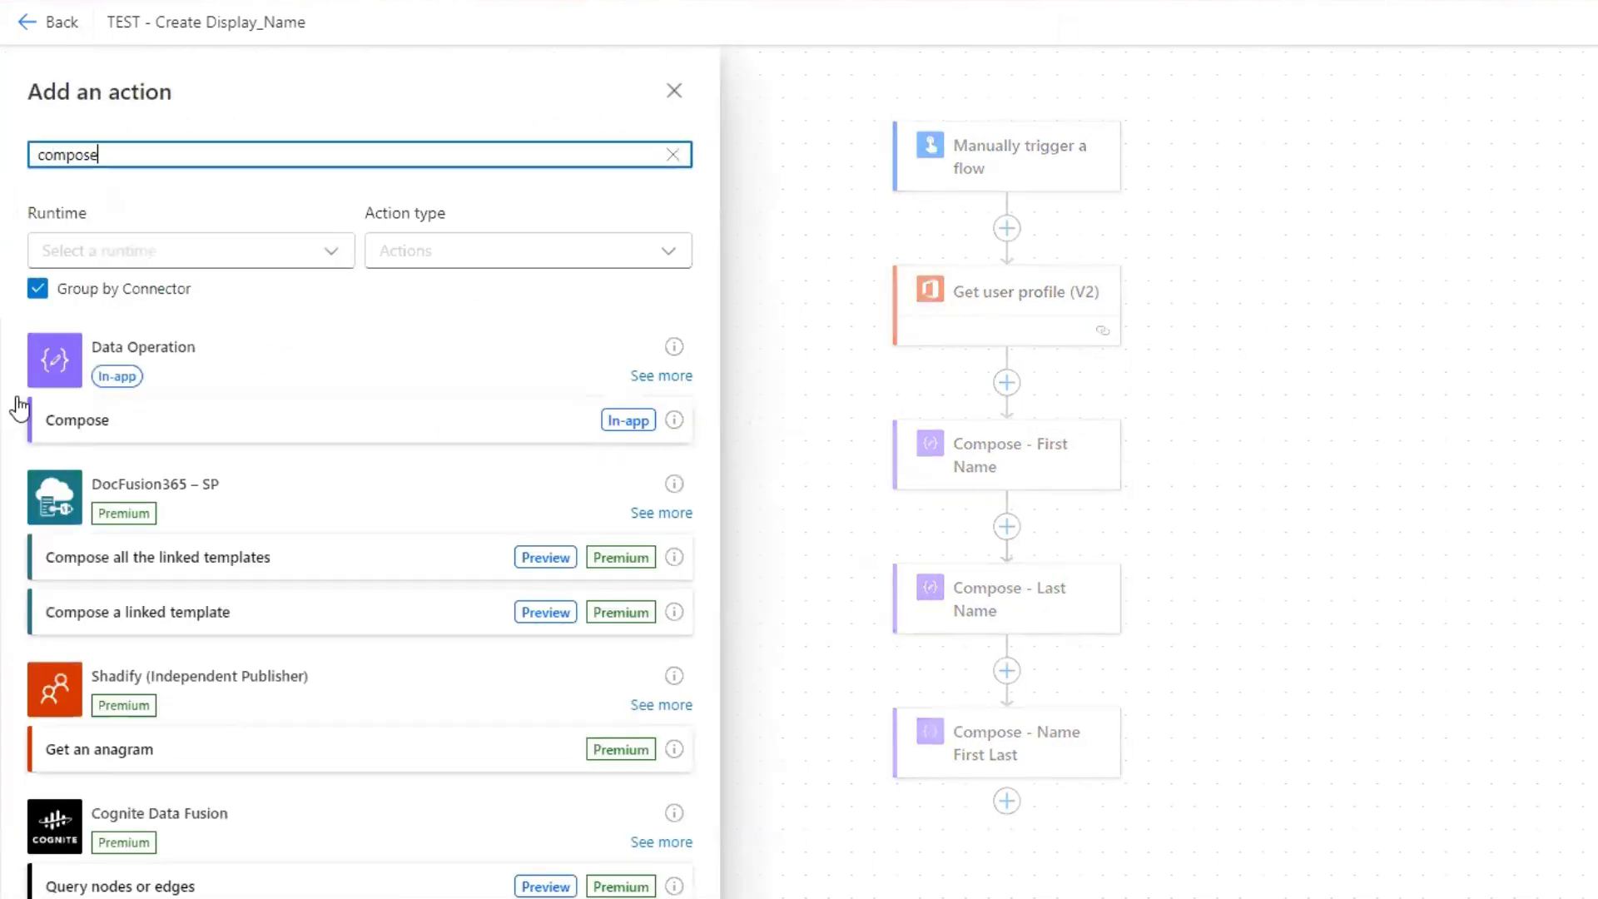
click(76, 420)
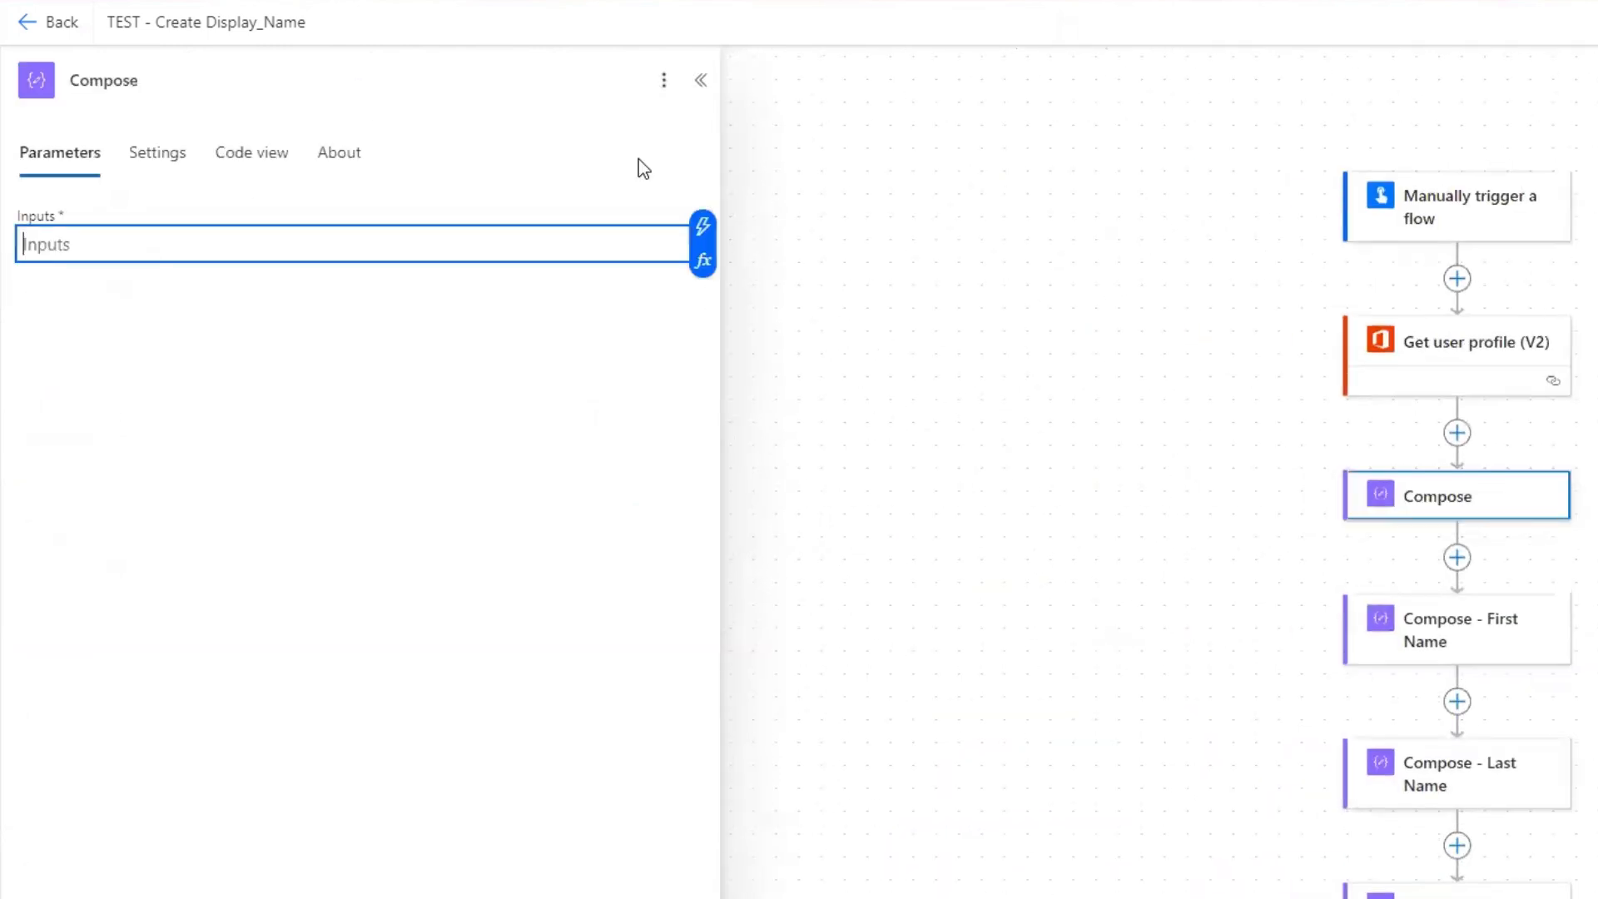
click(703, 261)
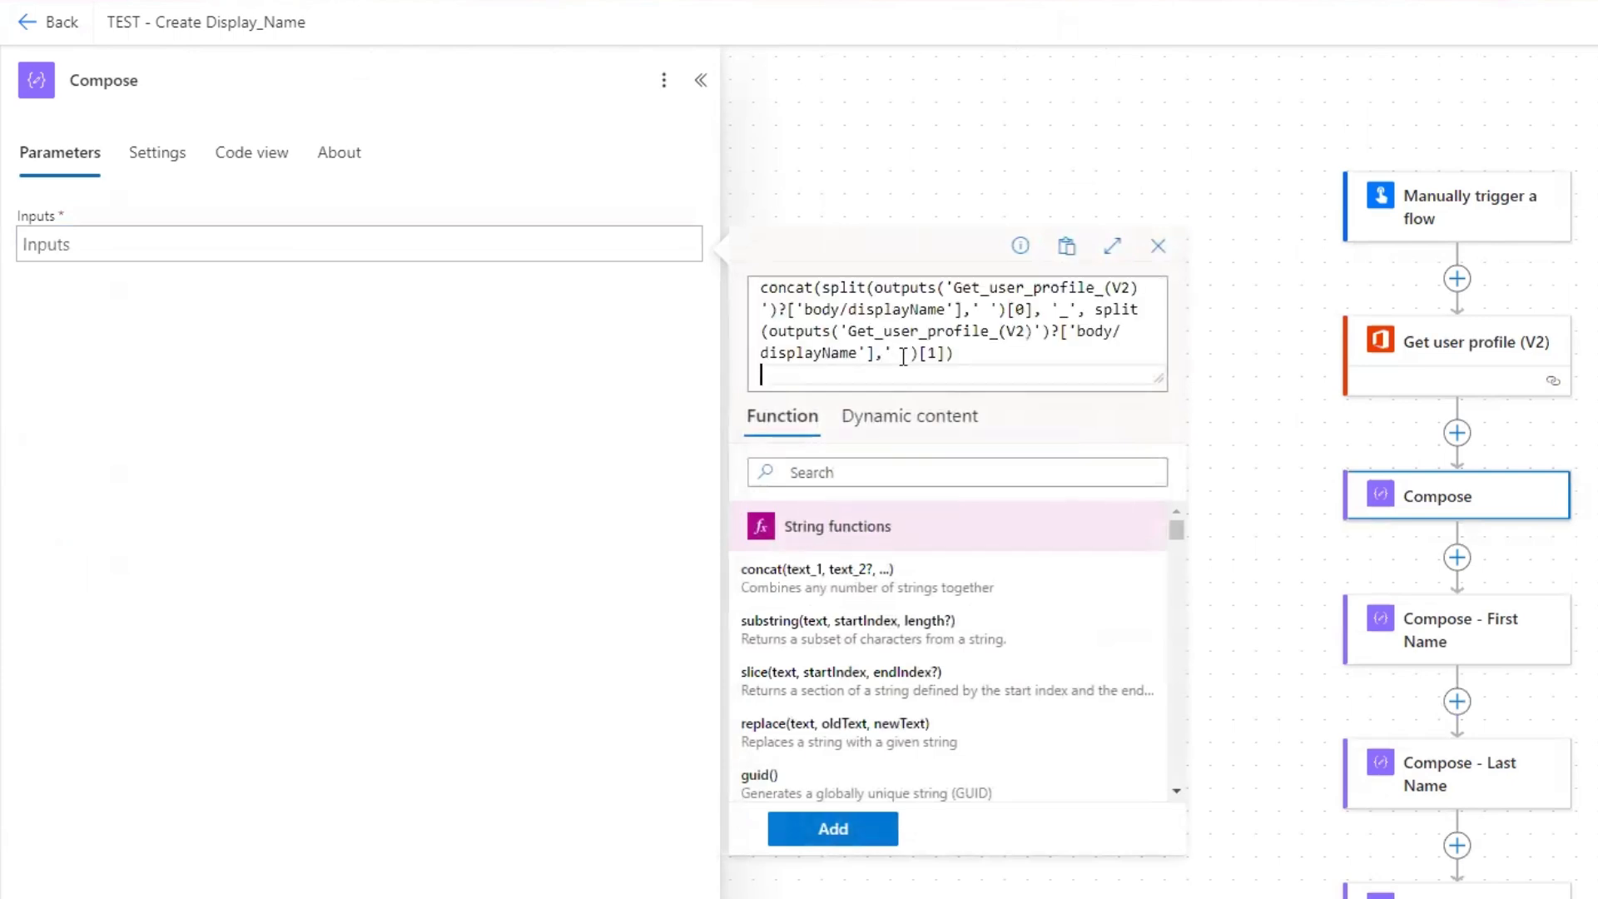
click(832, 827)
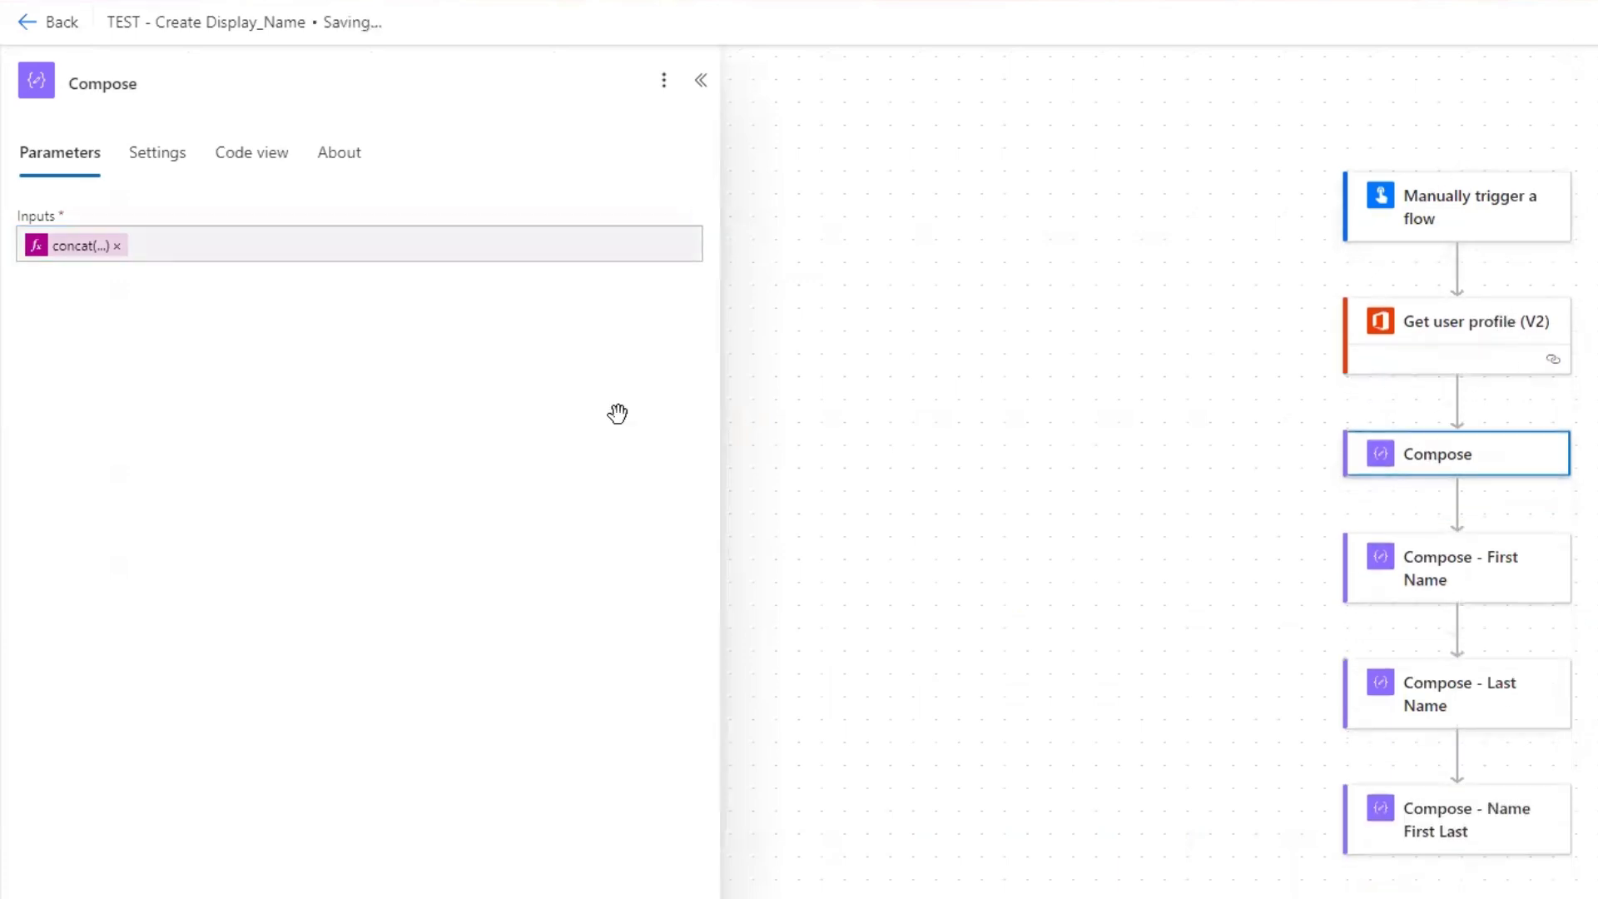
click(72, 245)
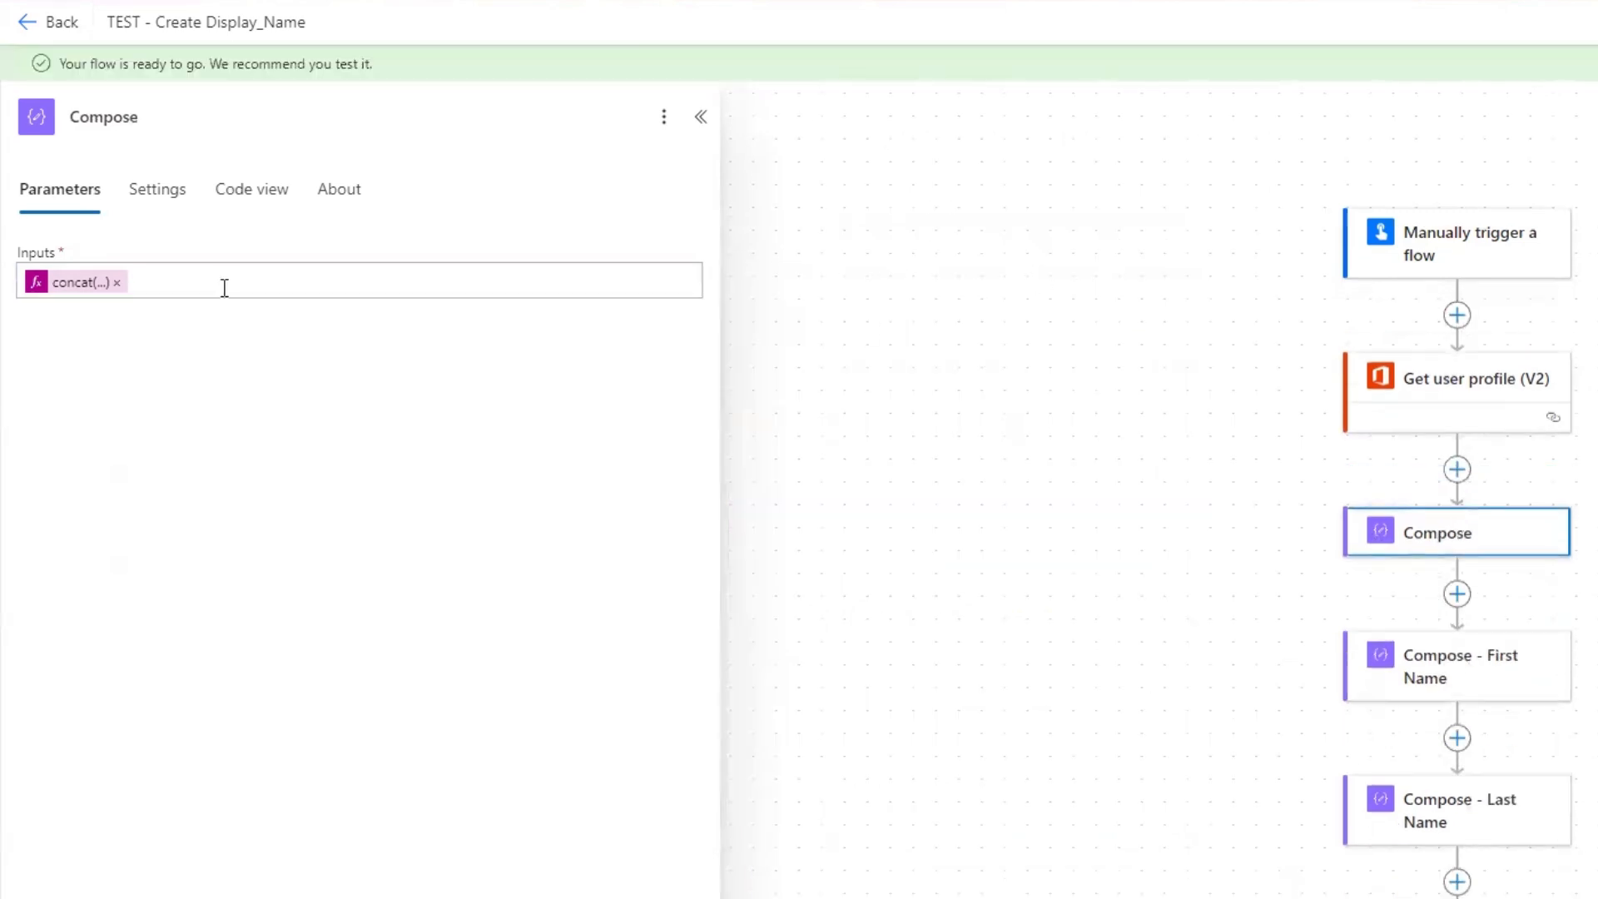
Step: Run the test and check the new Compose output reads 'Automate_Account'
click(76, 282)
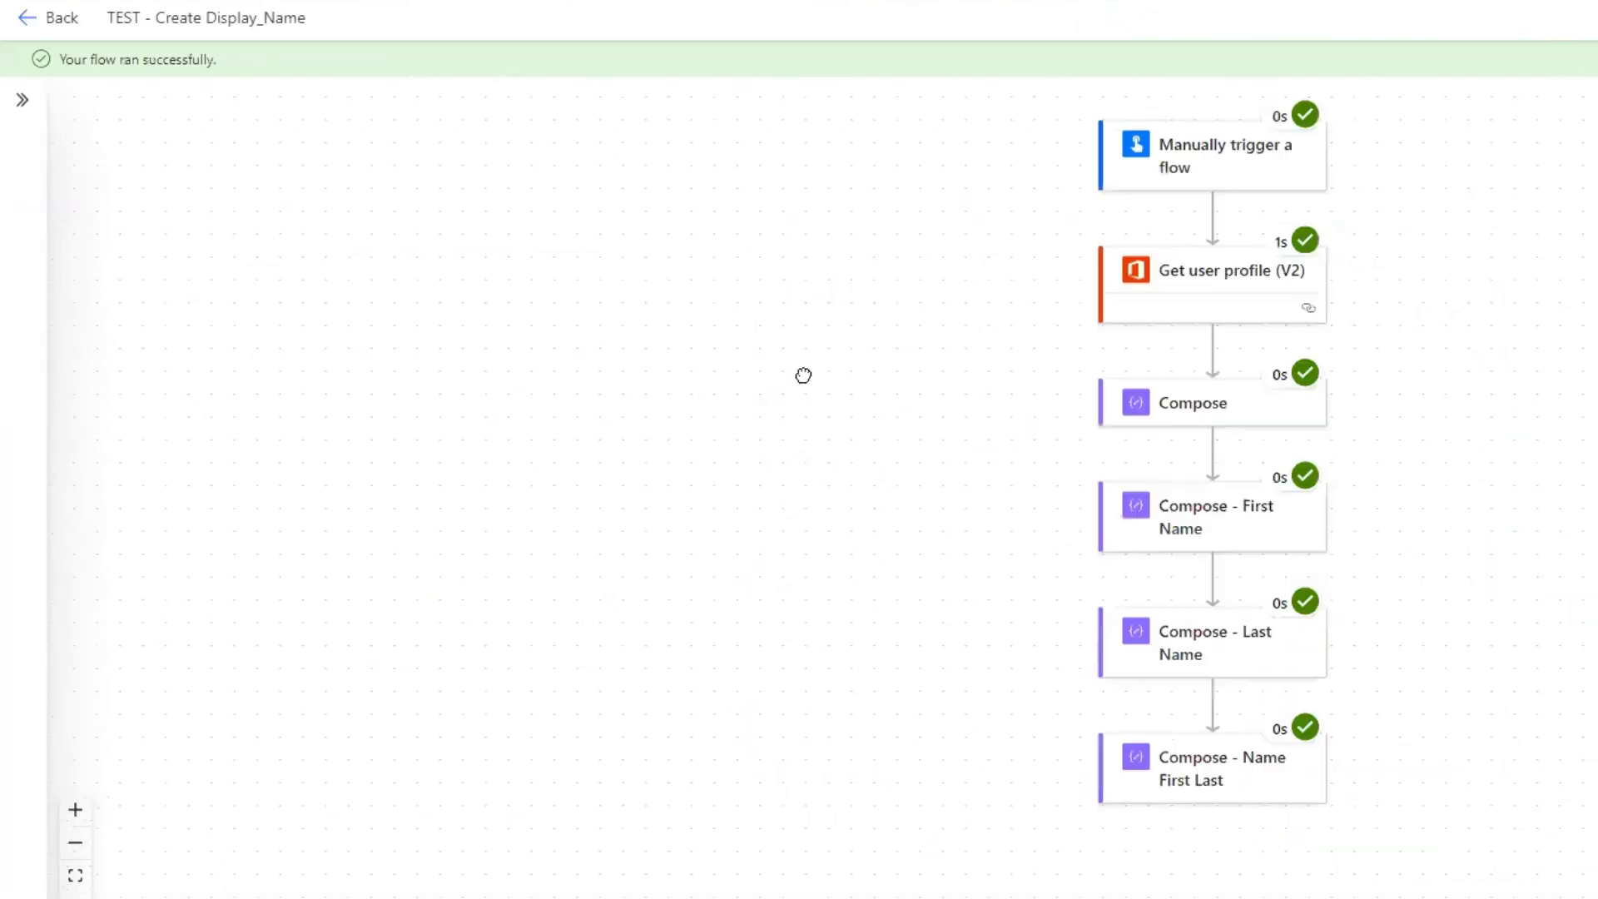
click(1211, 402)
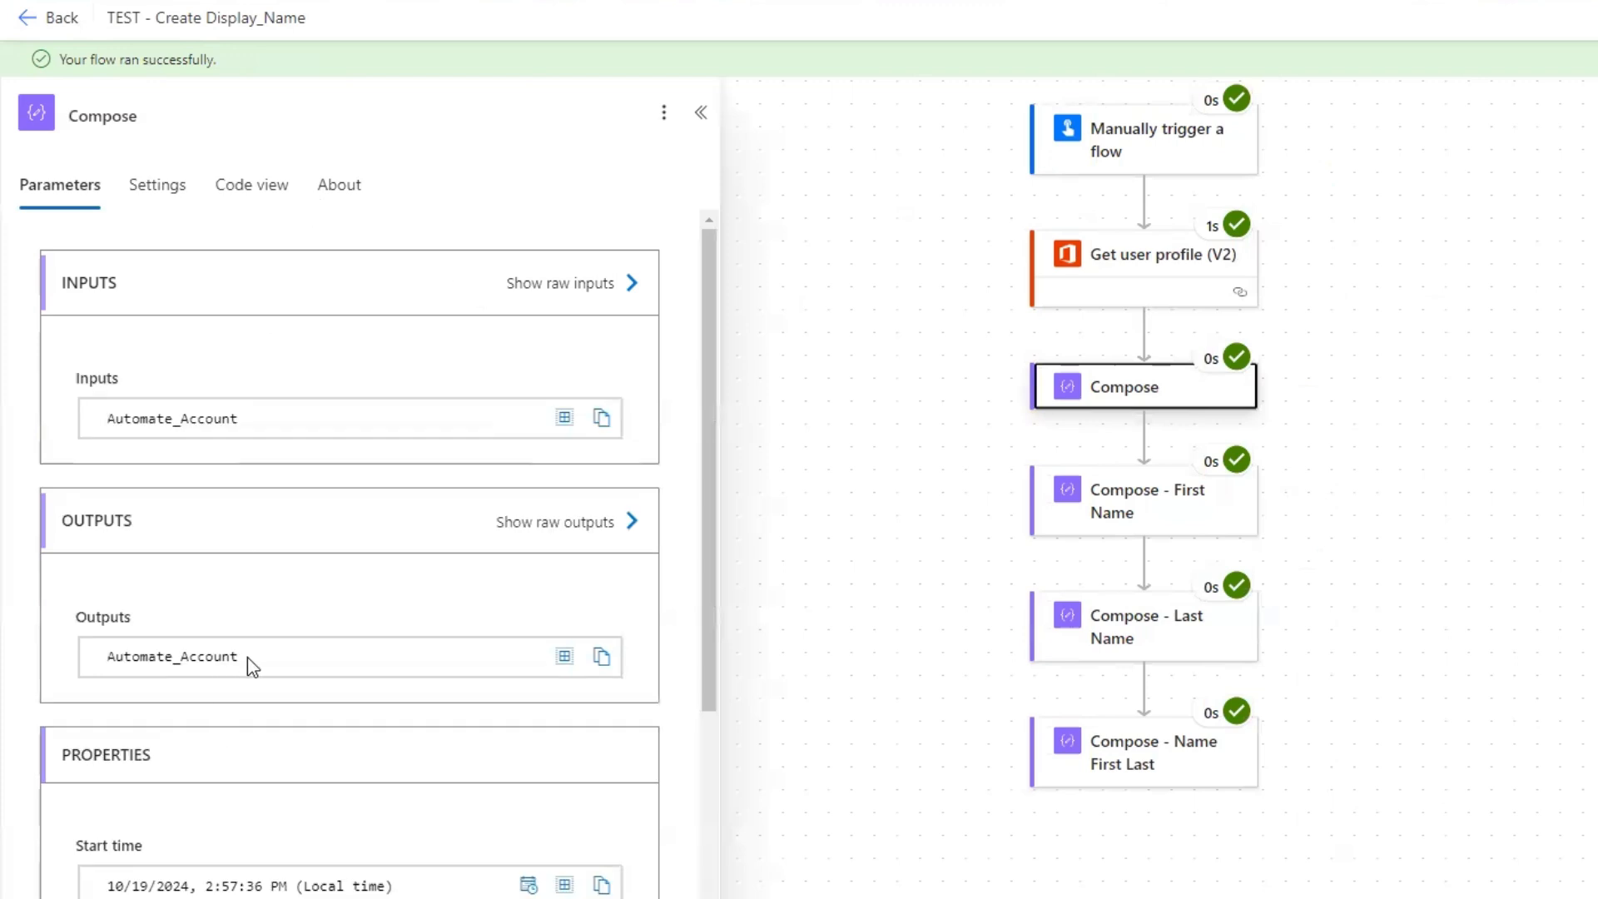
double_click(172, 655)
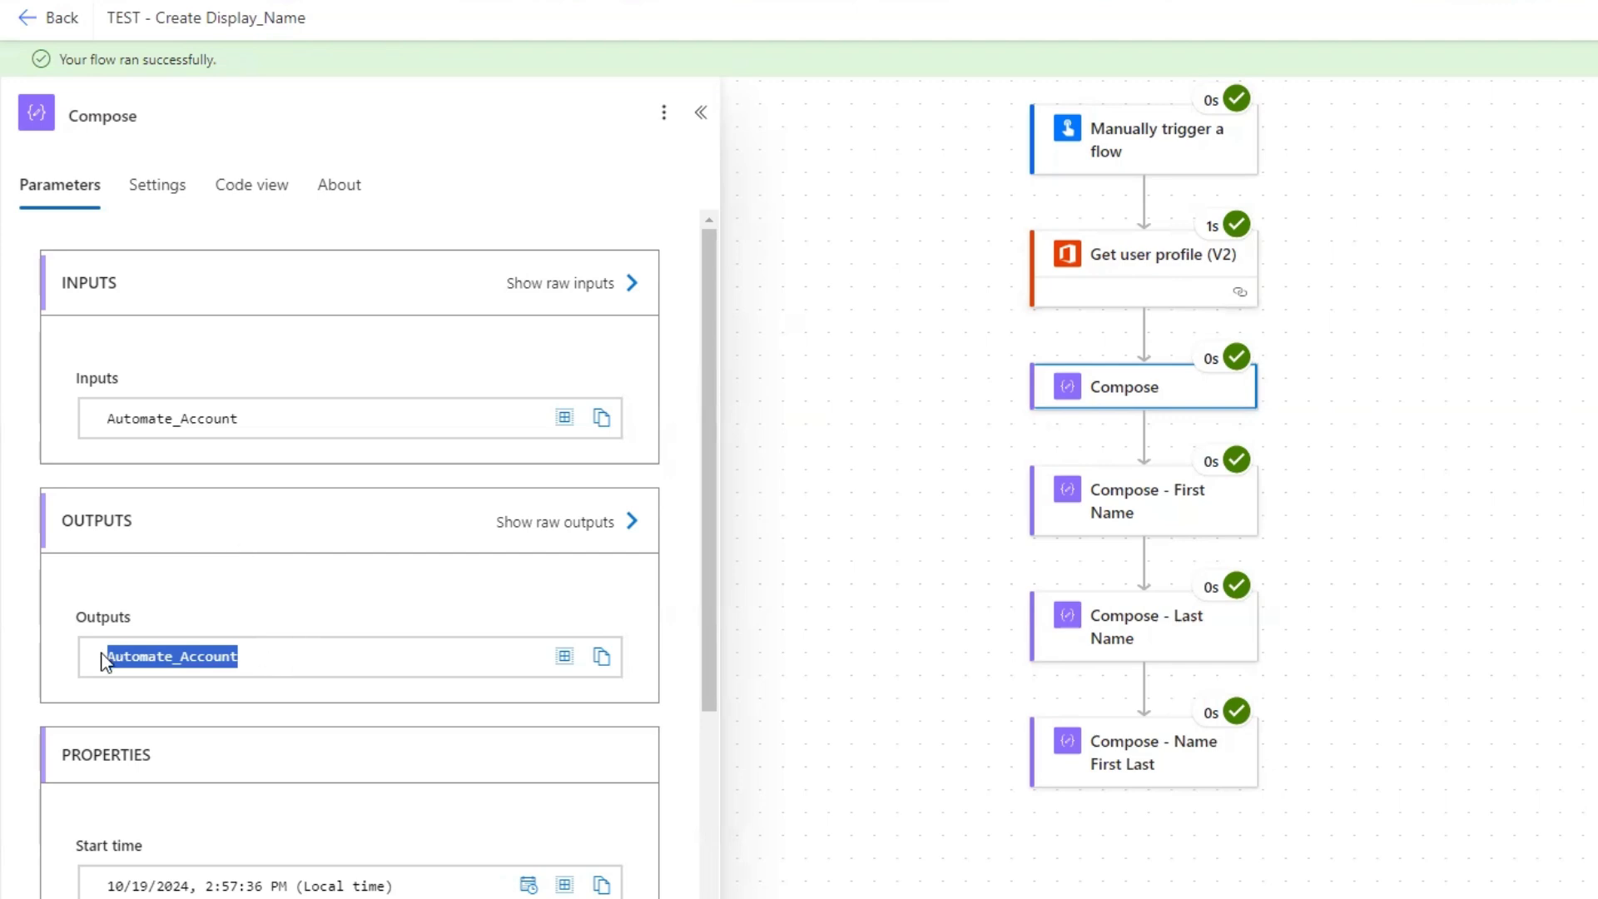
mouse_move(779, 658)
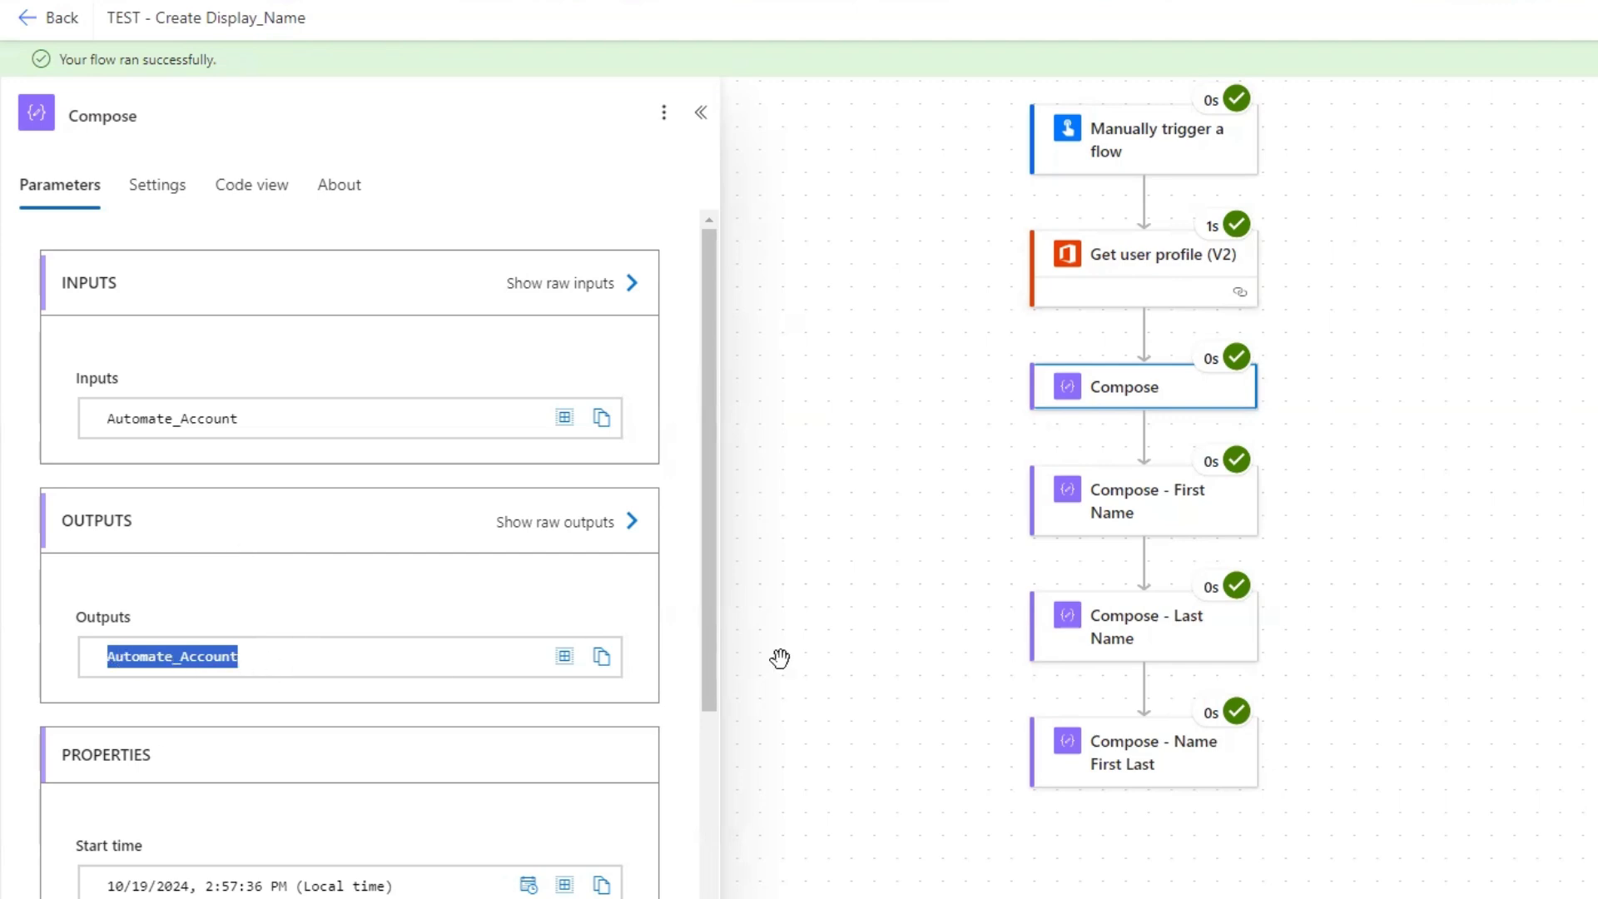
mouse_move(816, 479)
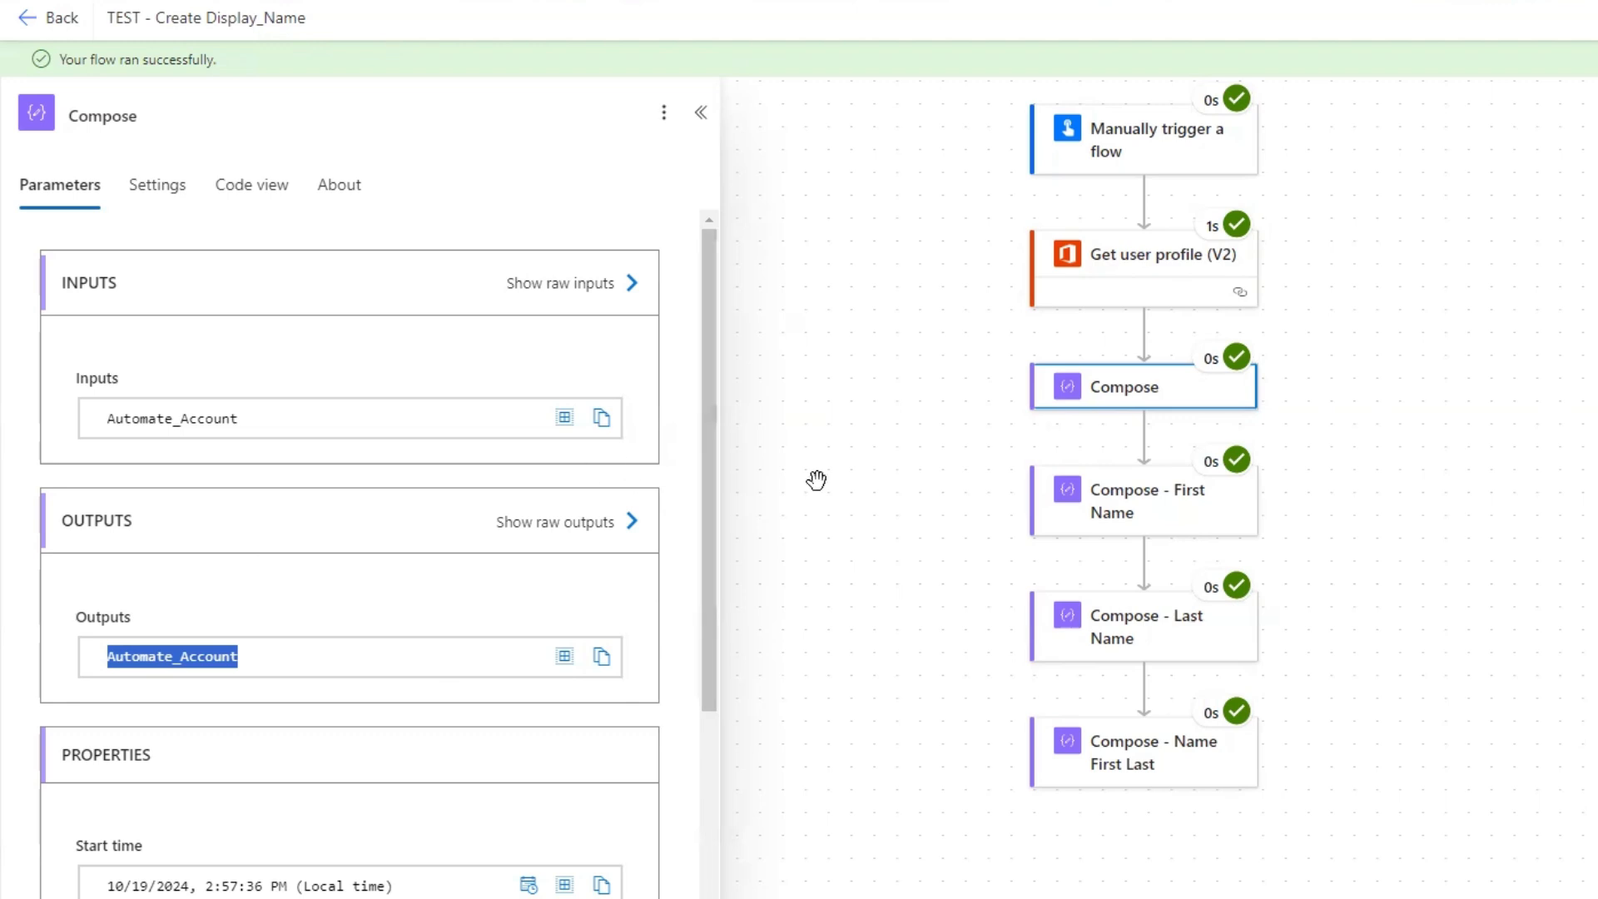
mouse_move(1186, 413)
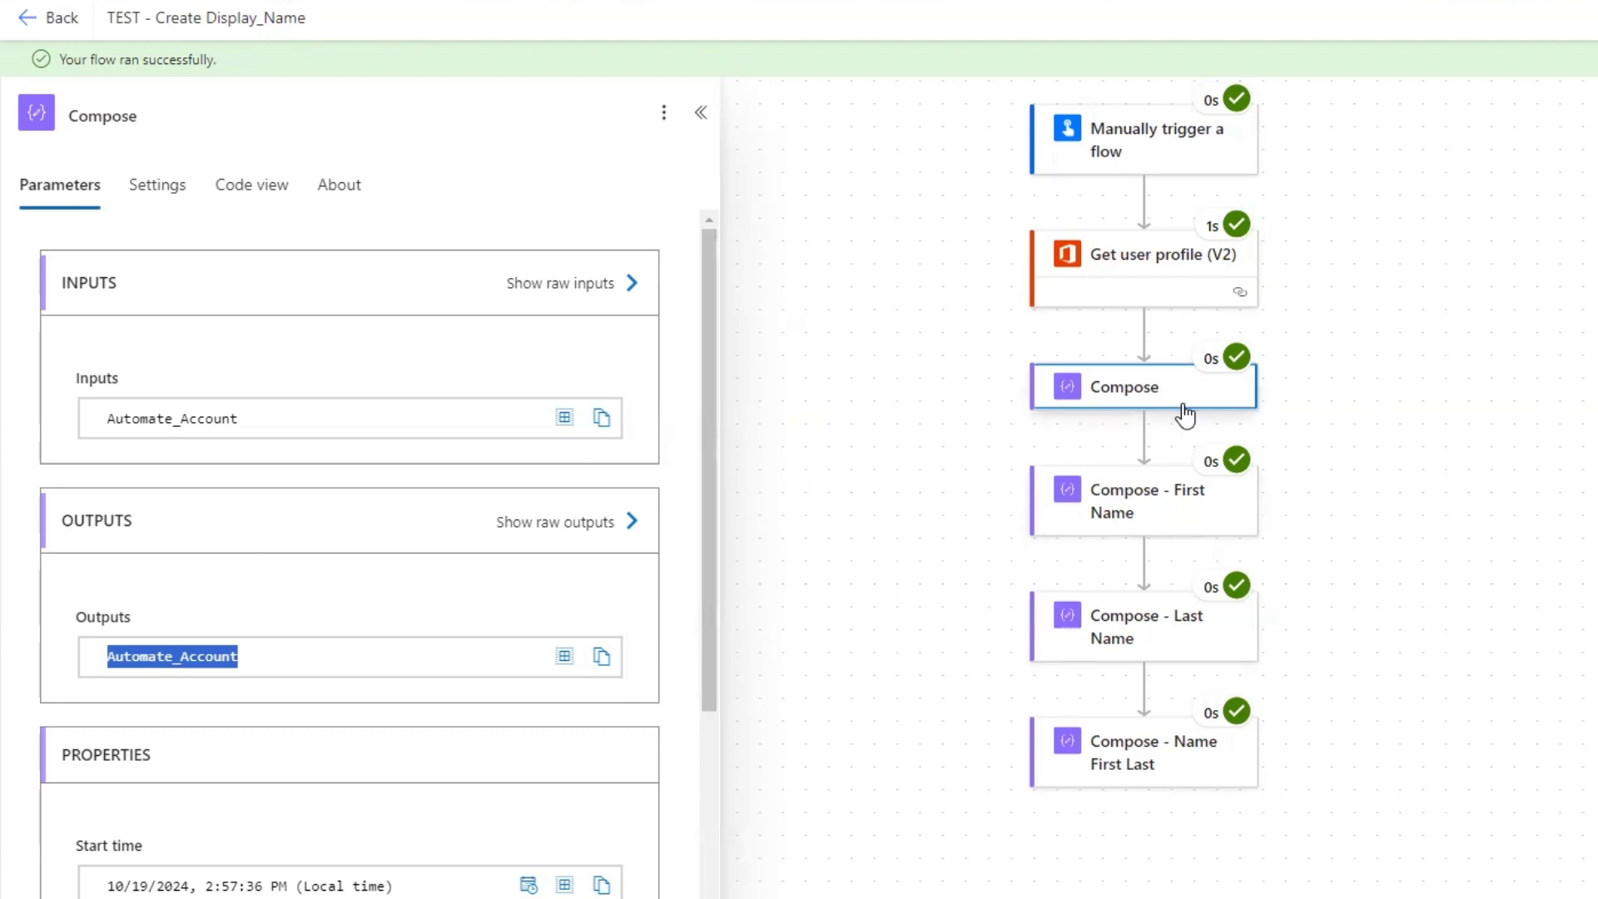
mouse_move(1398, 78)
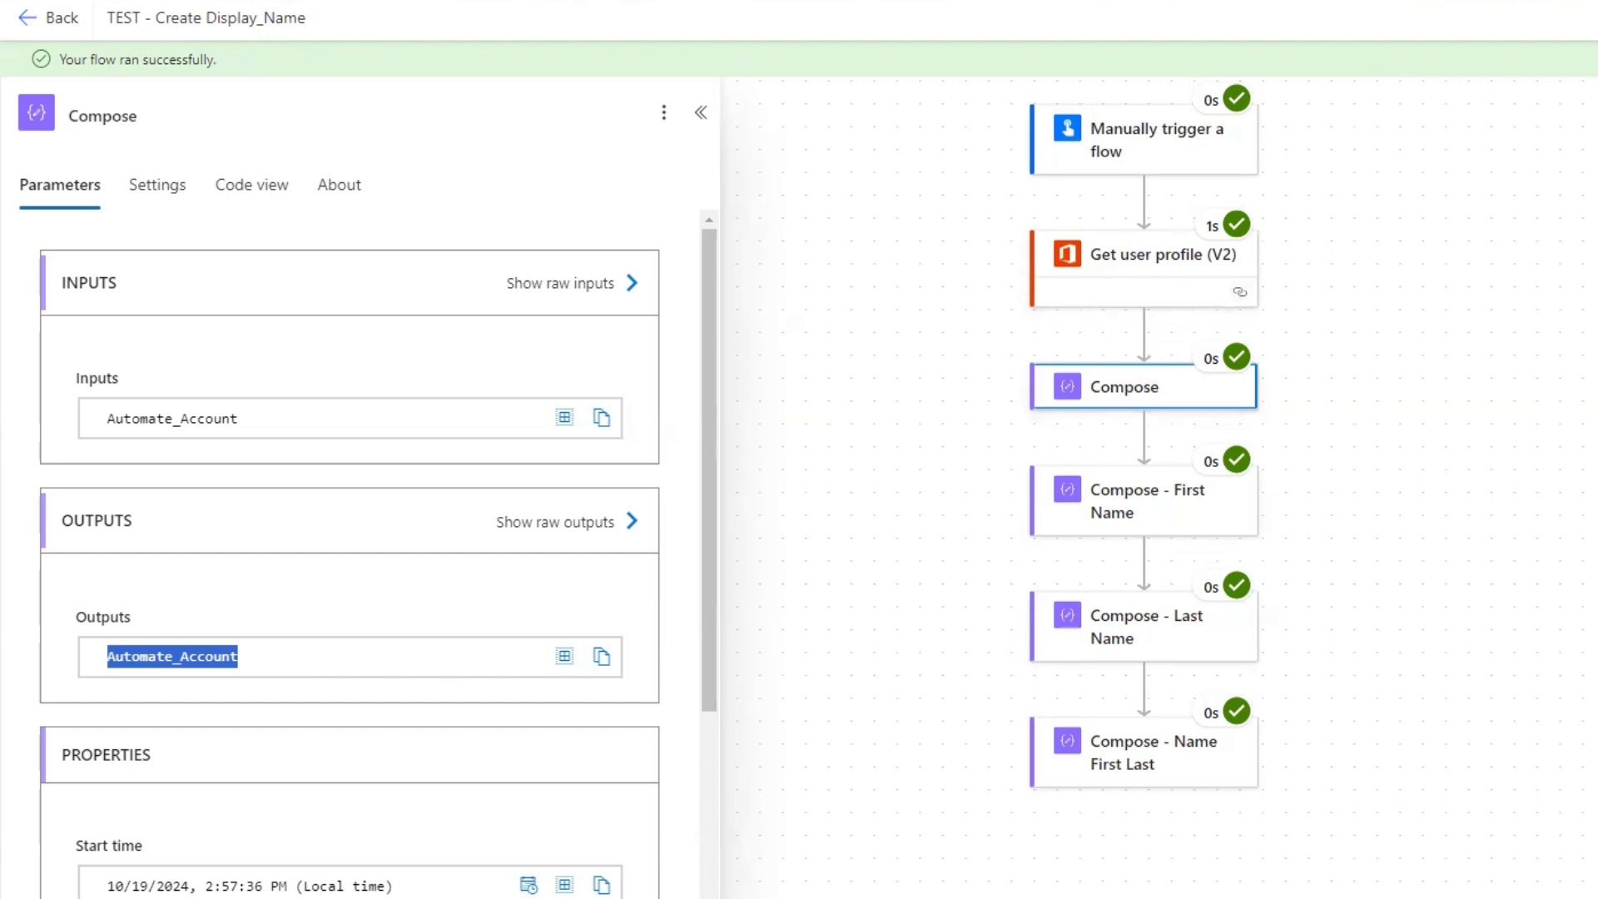
mouse_move(1293, 281)
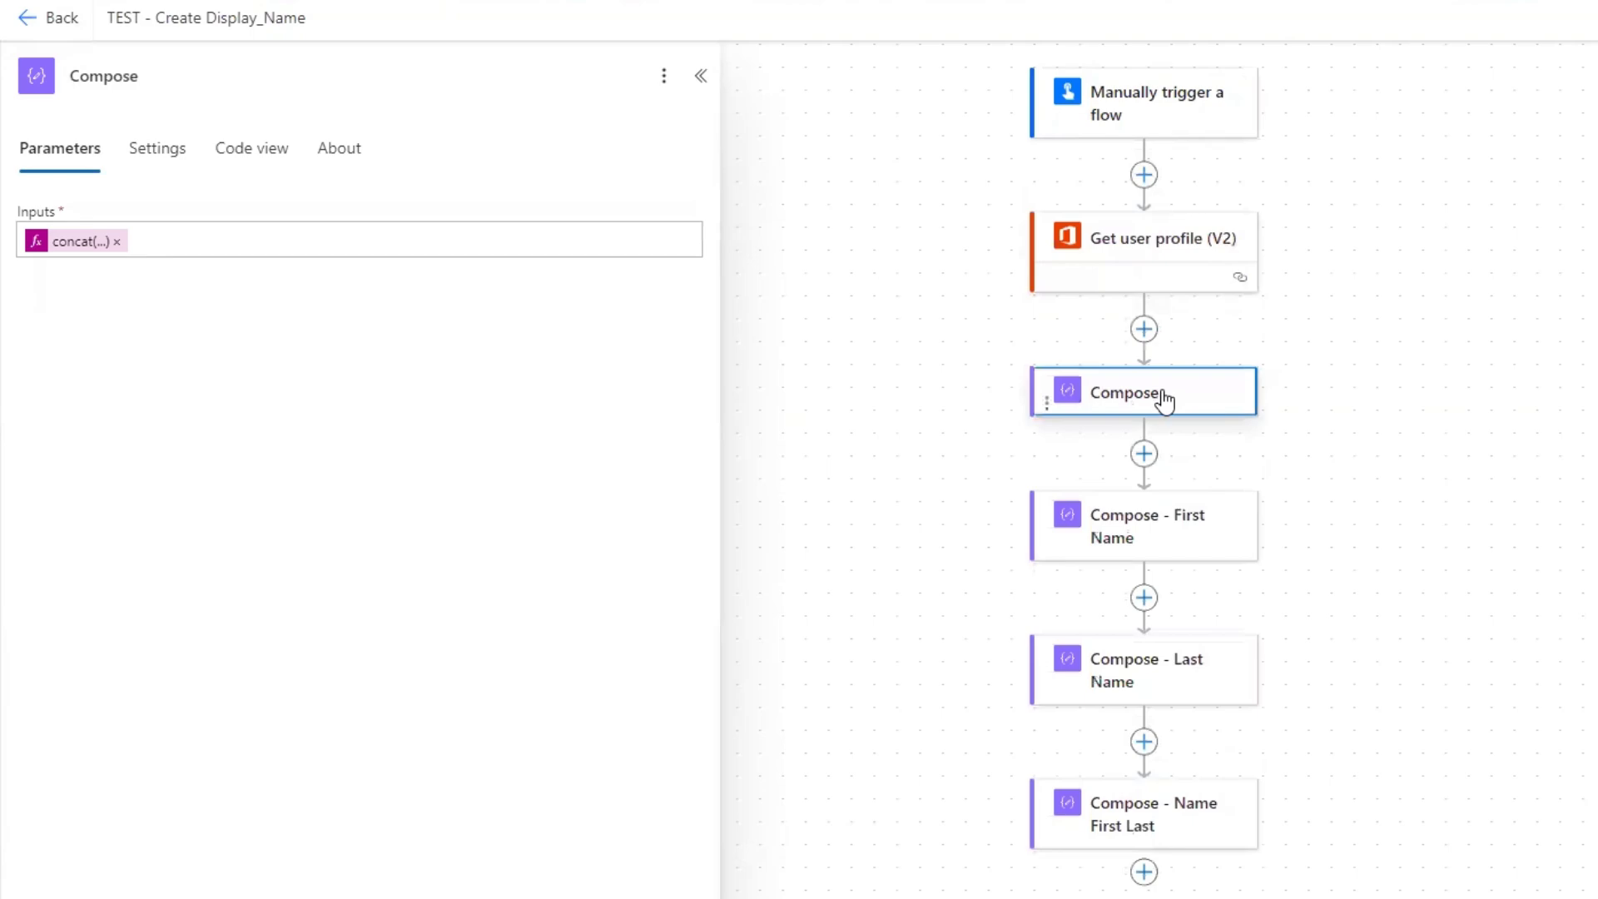
Step: Delete the new Compose step and confirm the deletion
click(1155, 392)
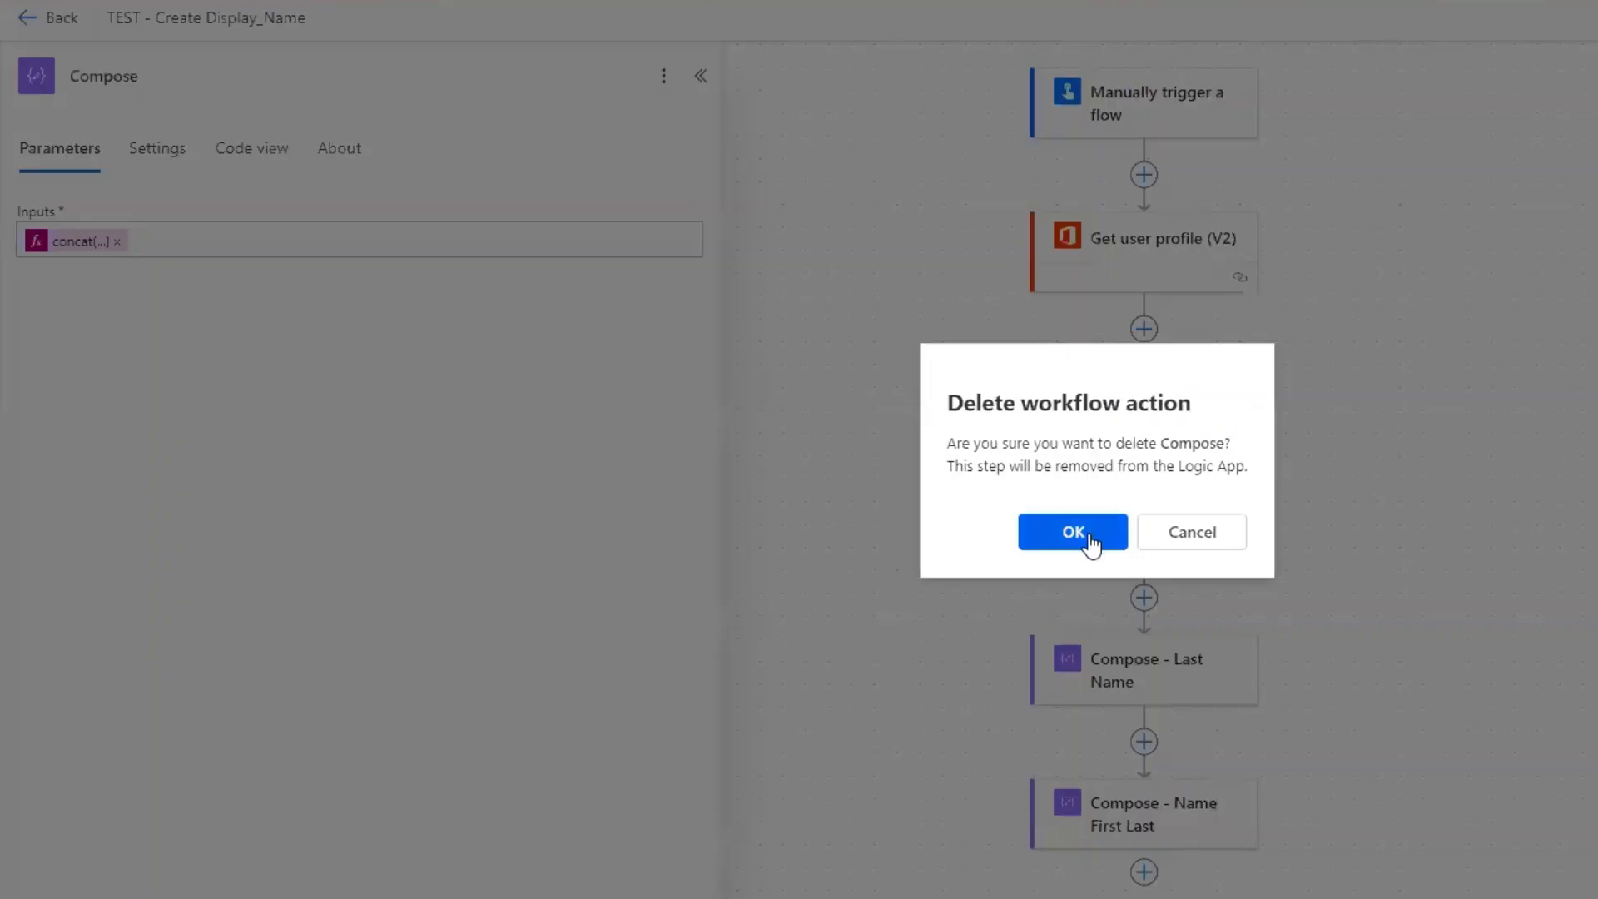
click(1071, 531)
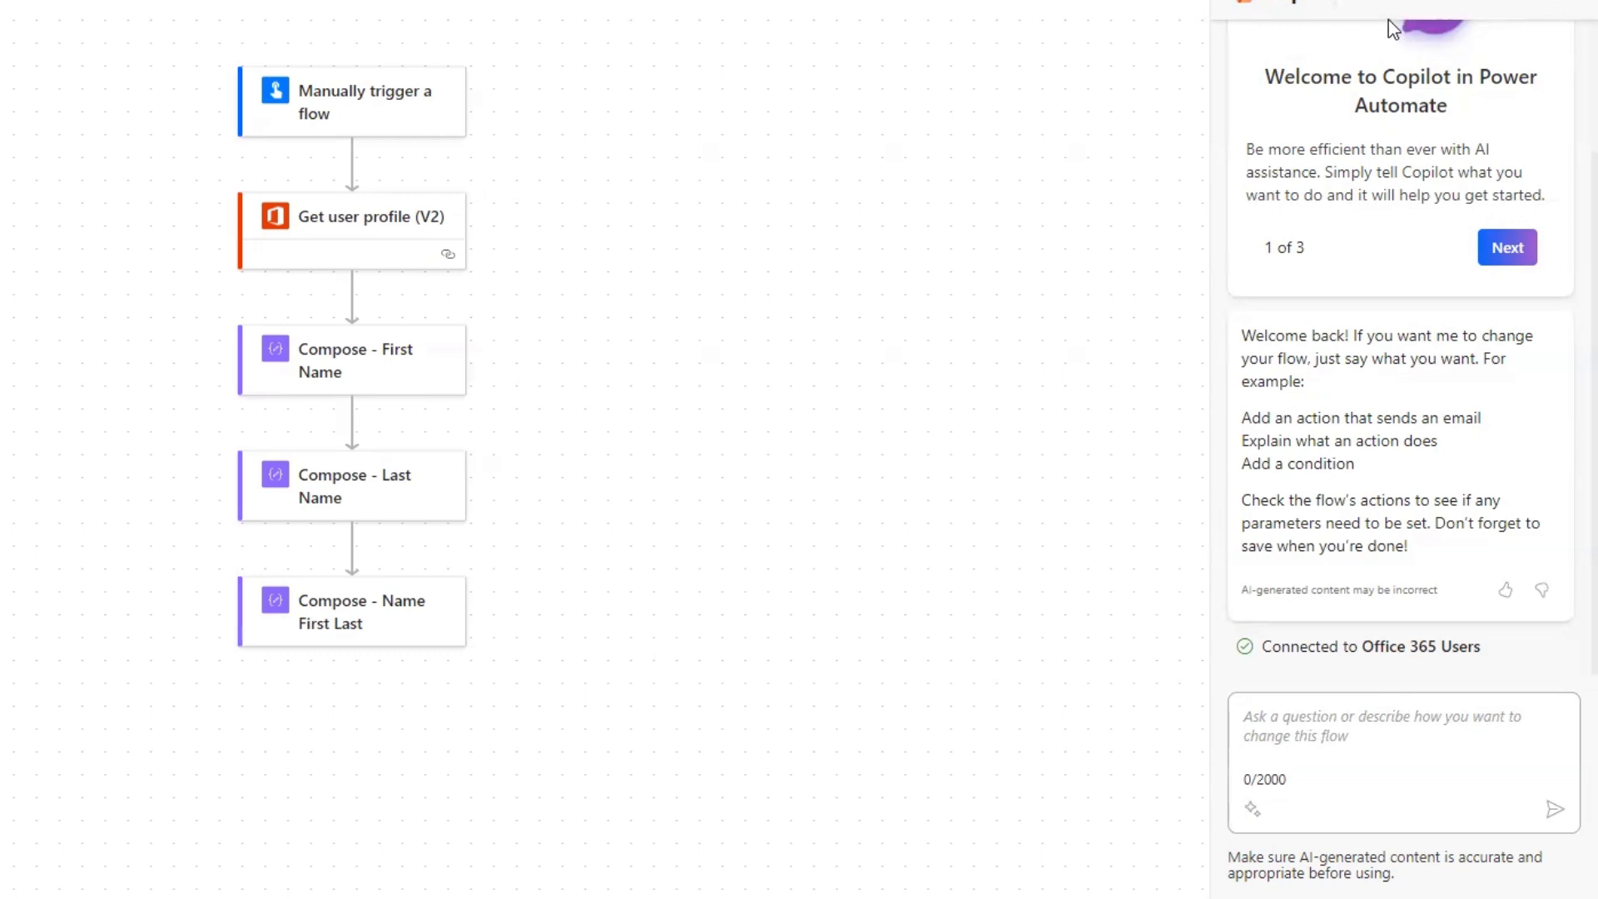
mouse_move(1340, 231)
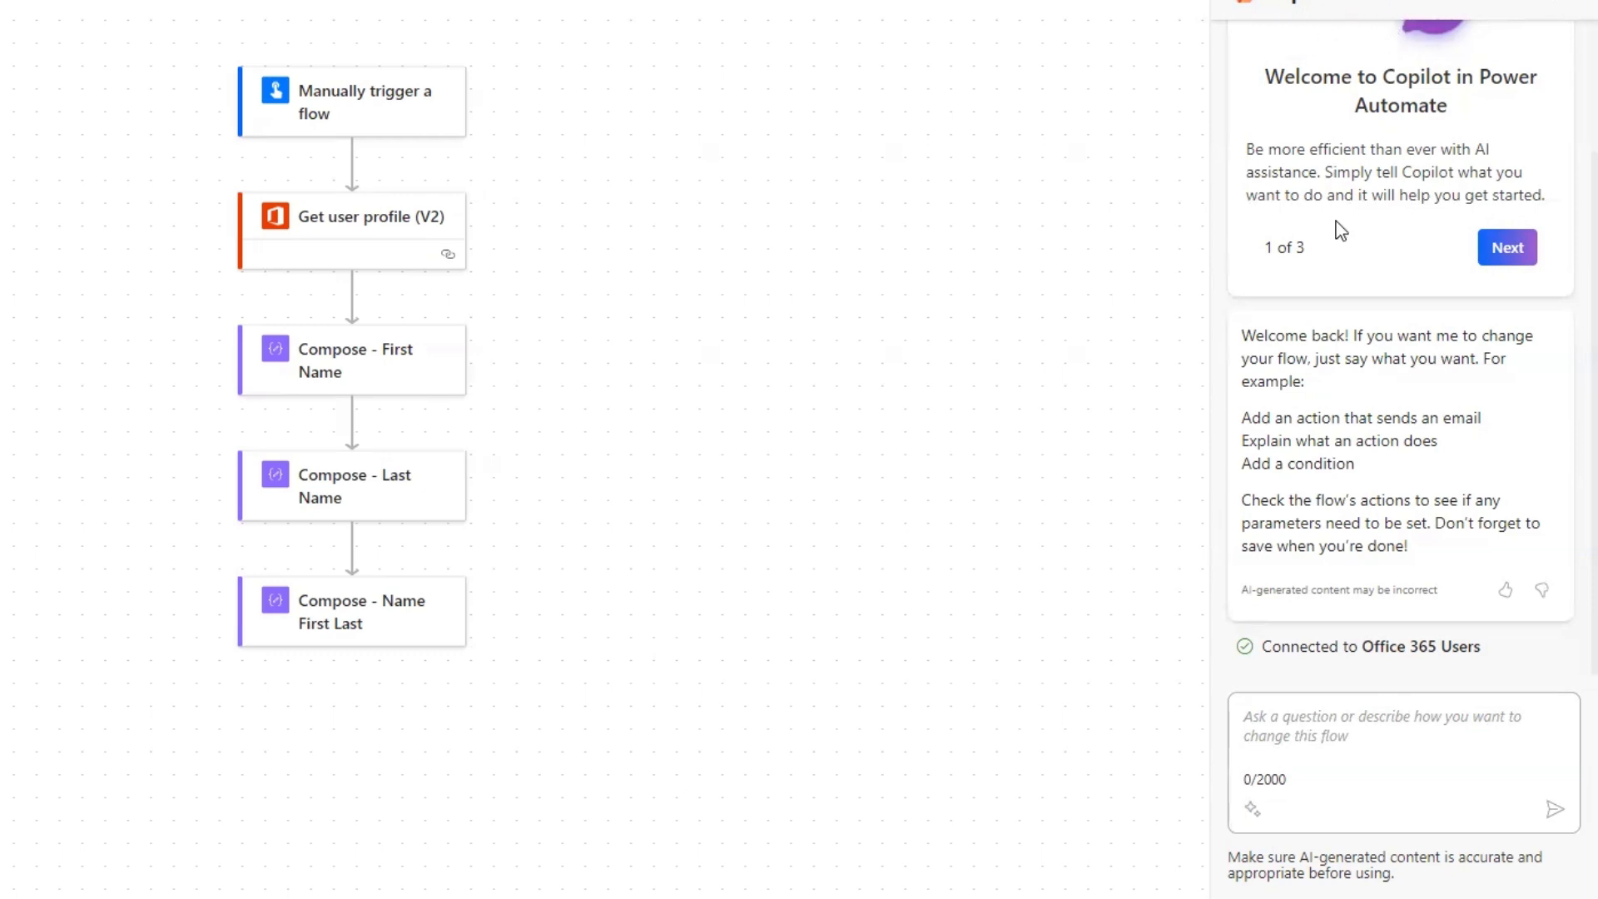
mouse_move(1304, 381)
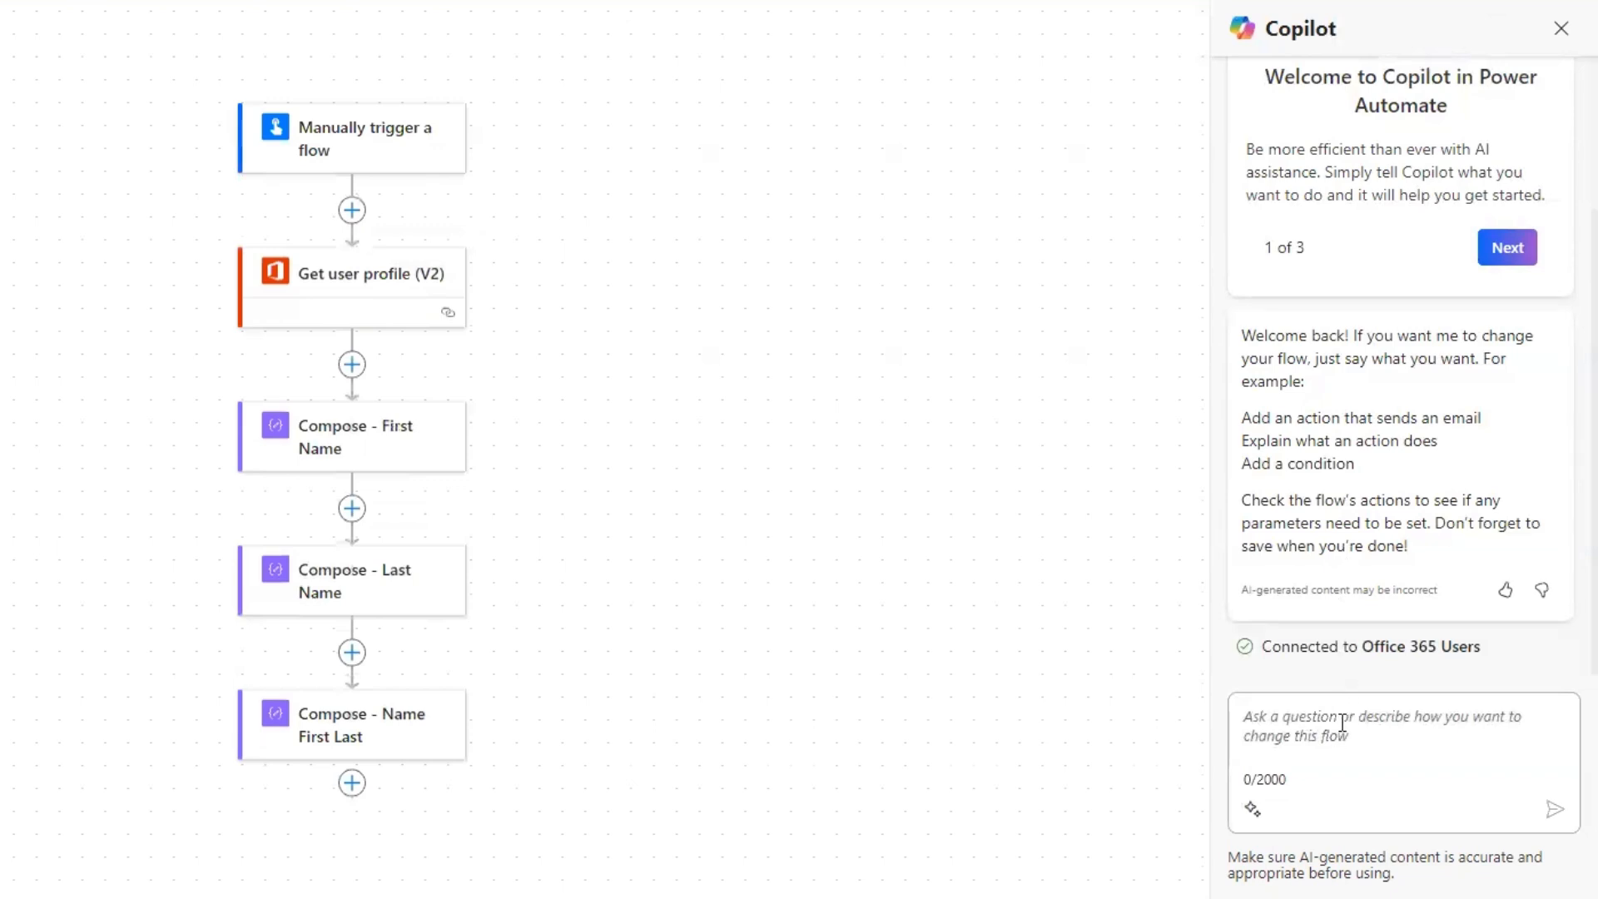
click(1315, 716)
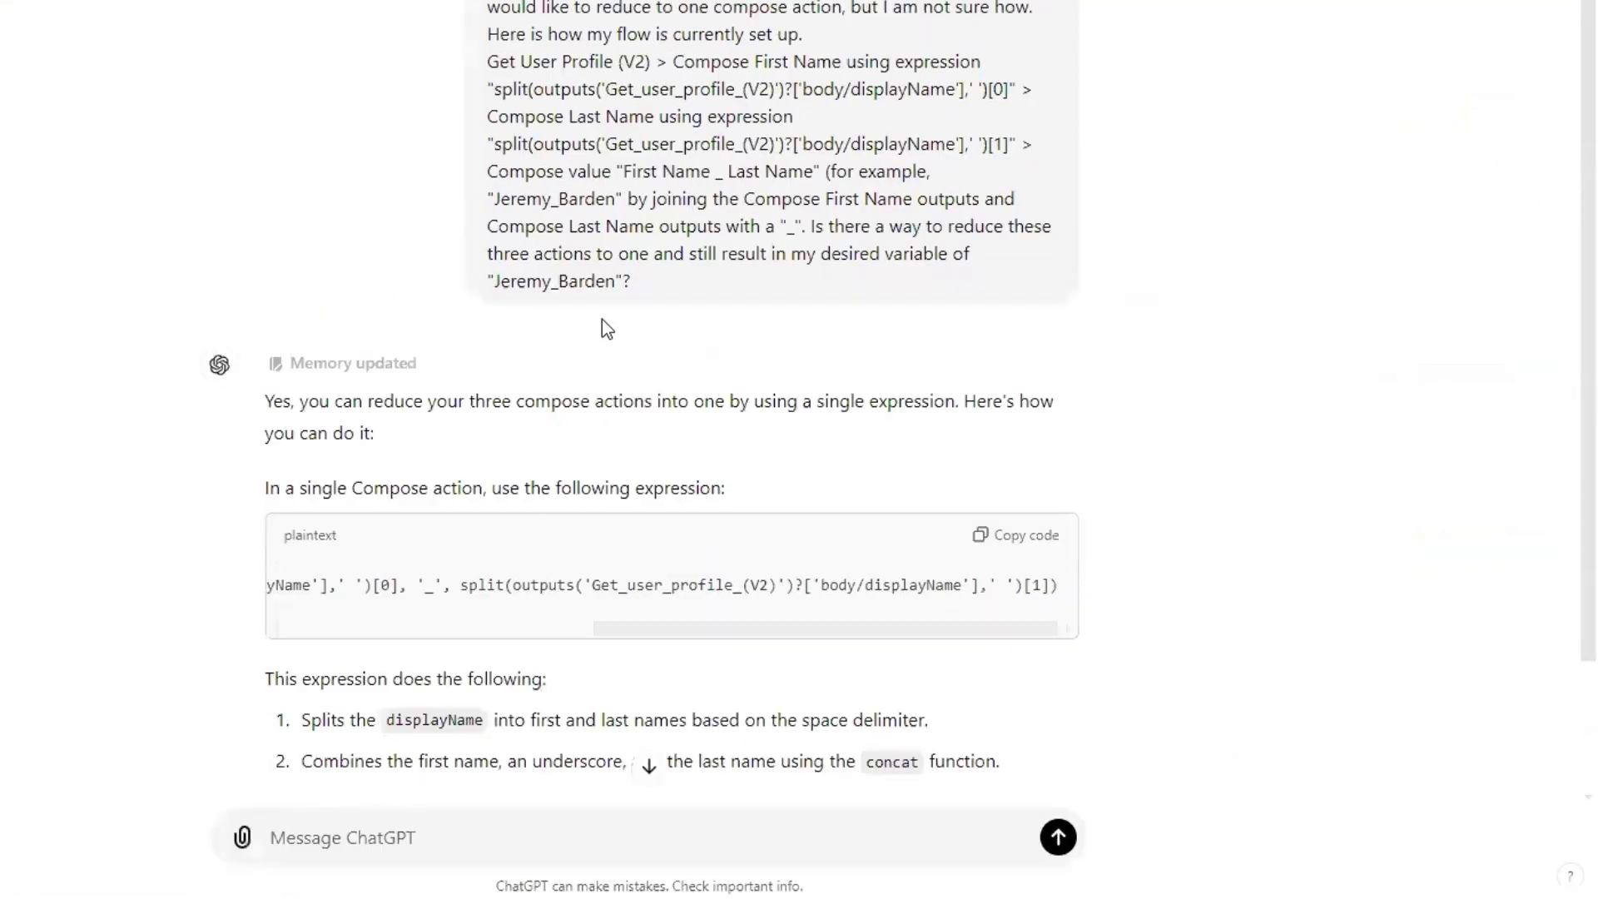
drag(489, 8, 632, 281)
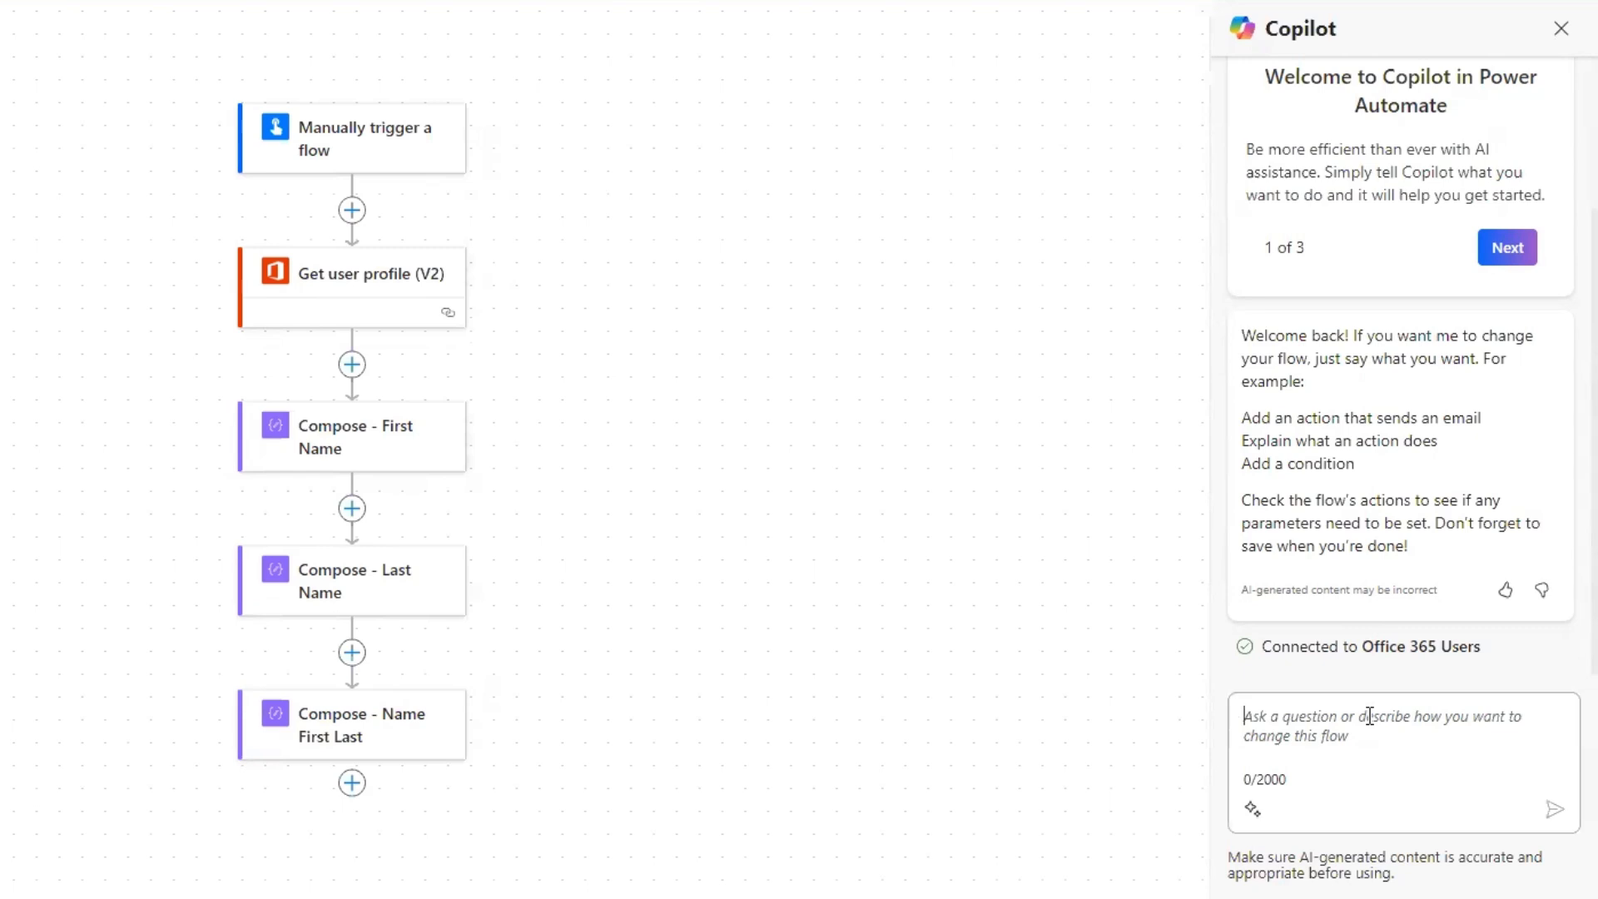
Step: Type the Copilot request to use one Compose action on Display Name
text(I want to use)
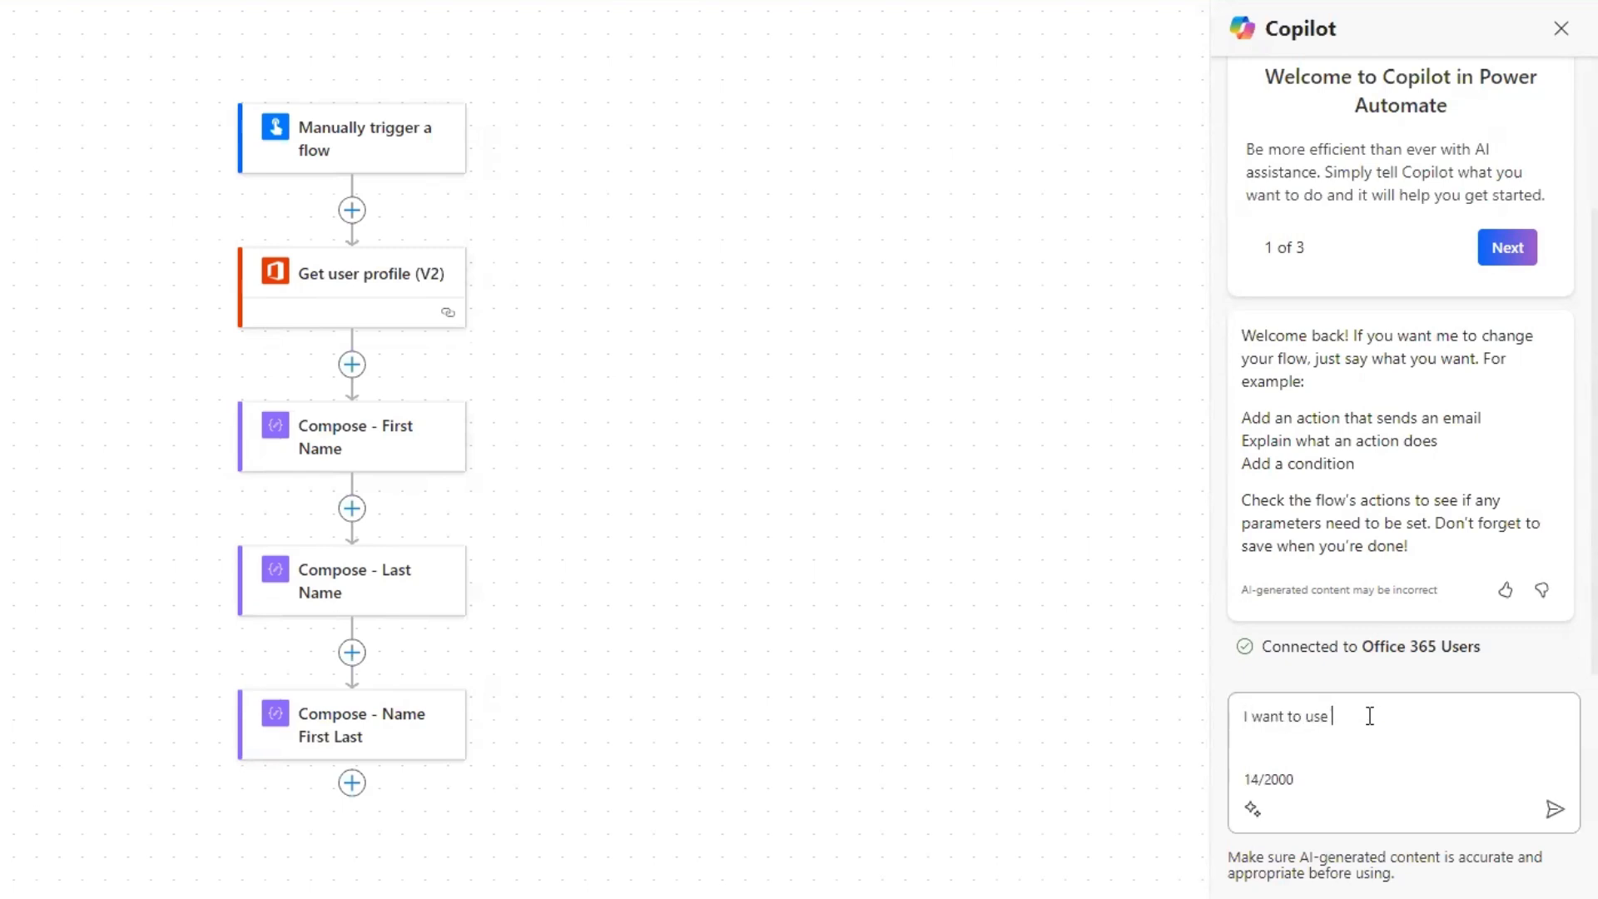
text(one compose a)
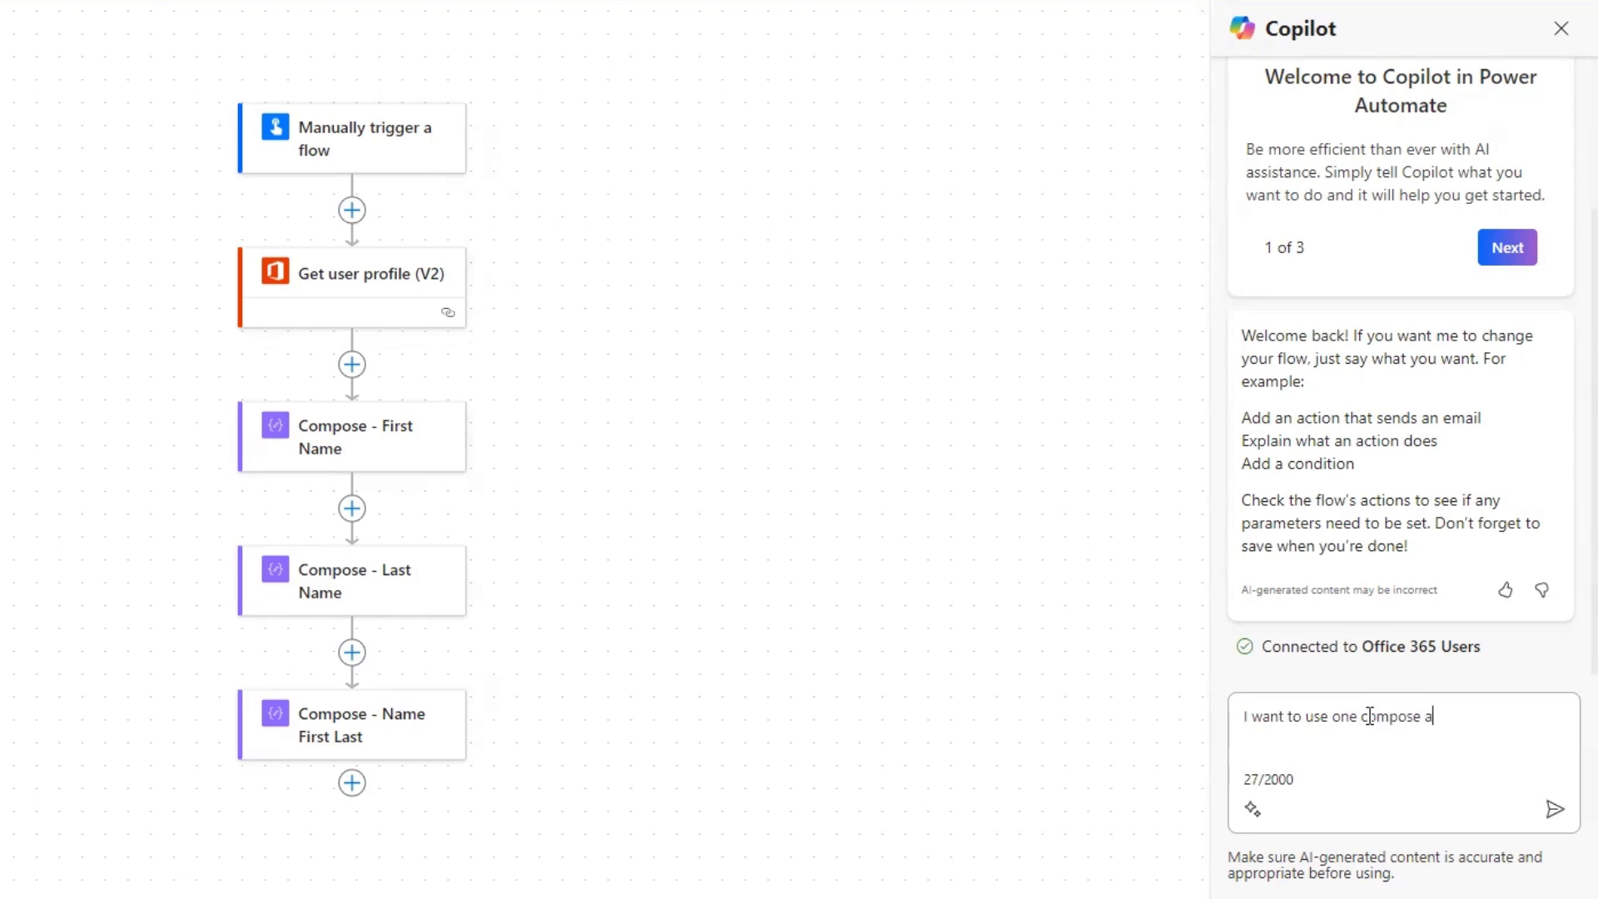
text(ction to achieve the)
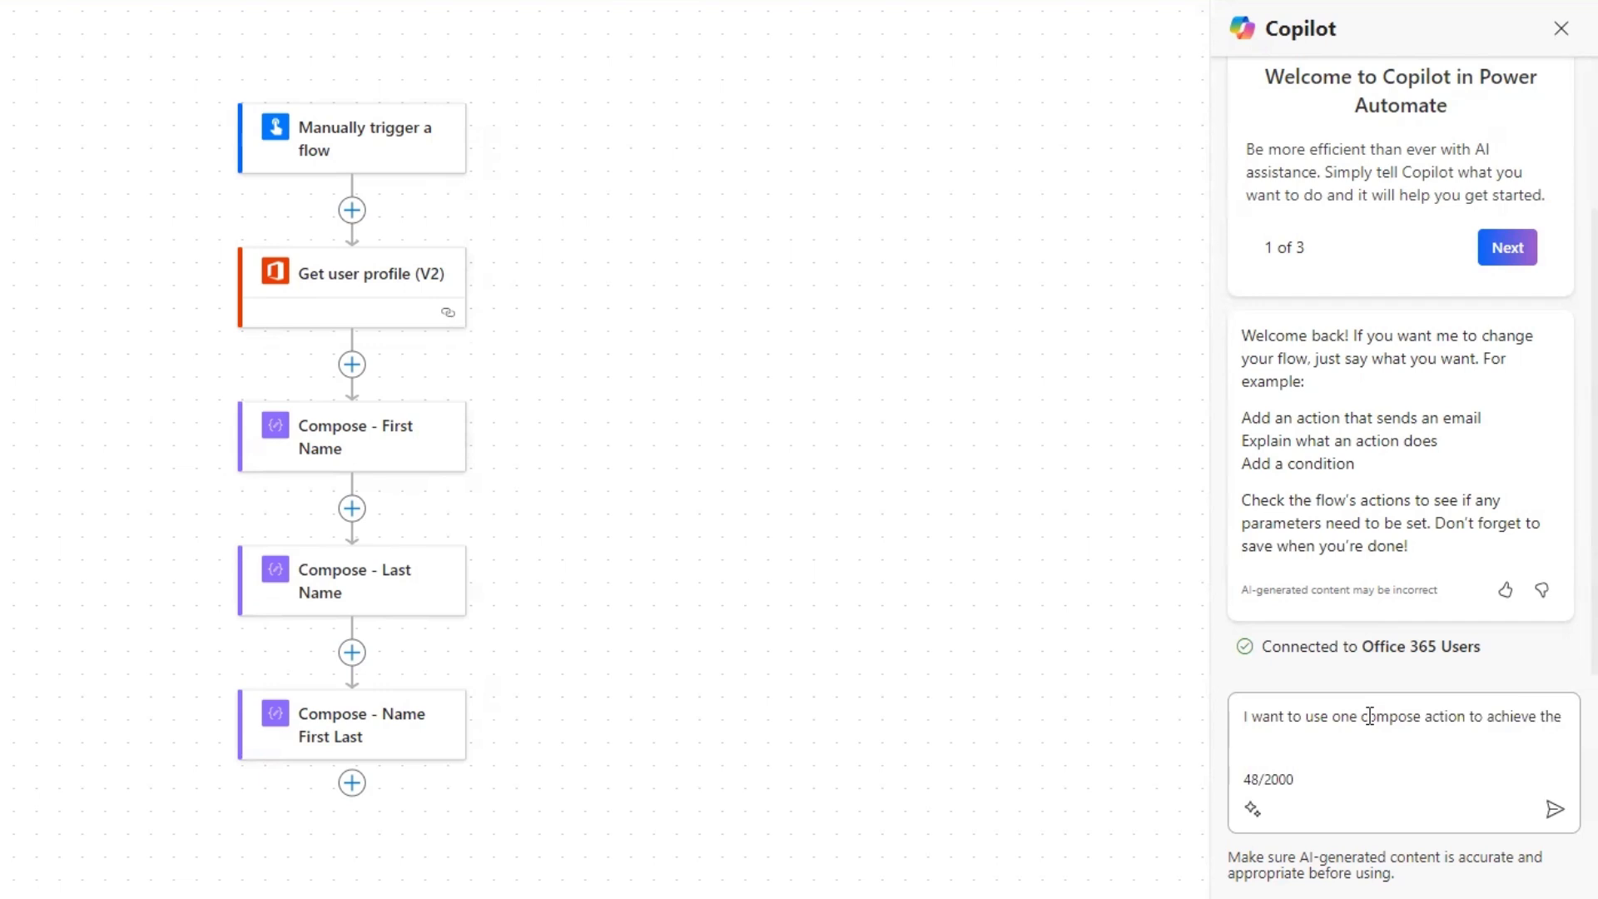
text(u)
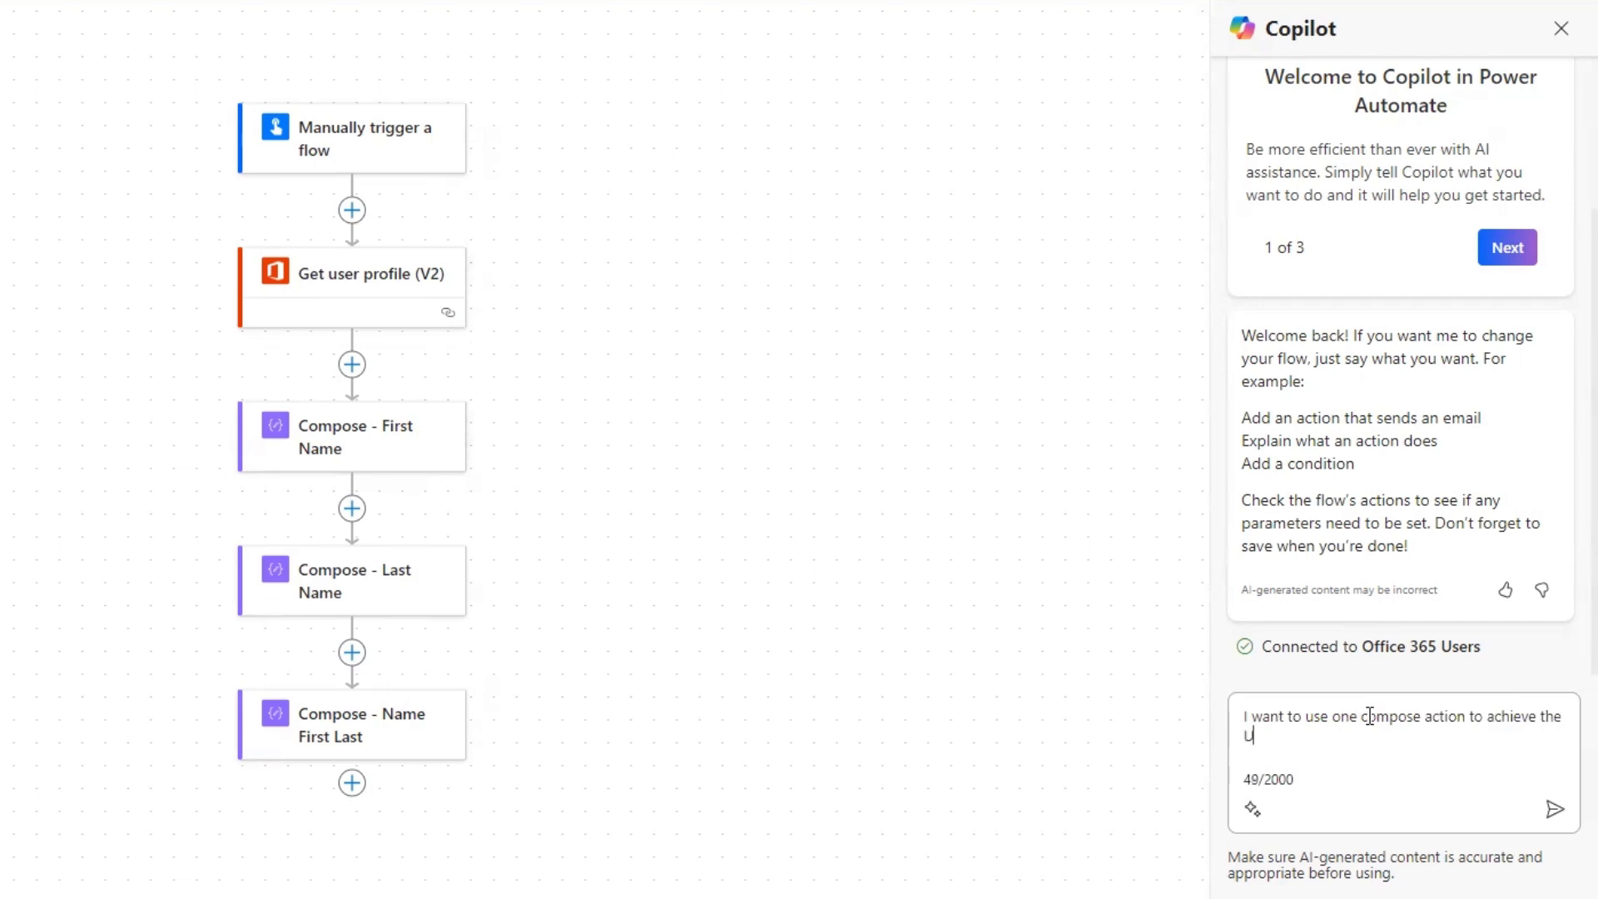
key(Backspace)
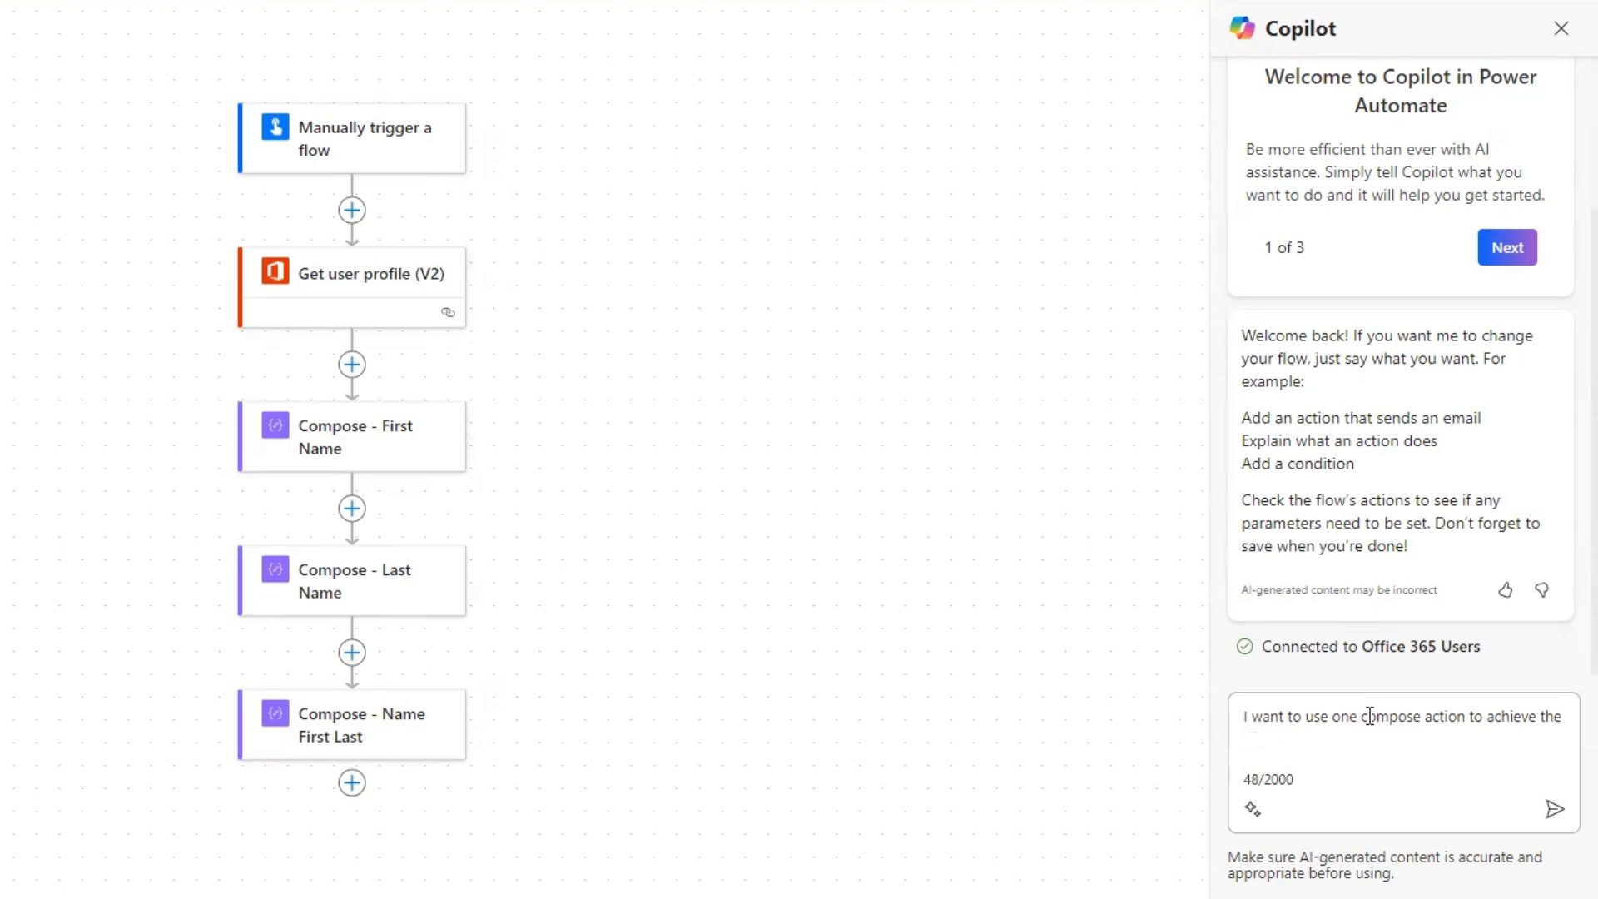
text(Display Name of the User)
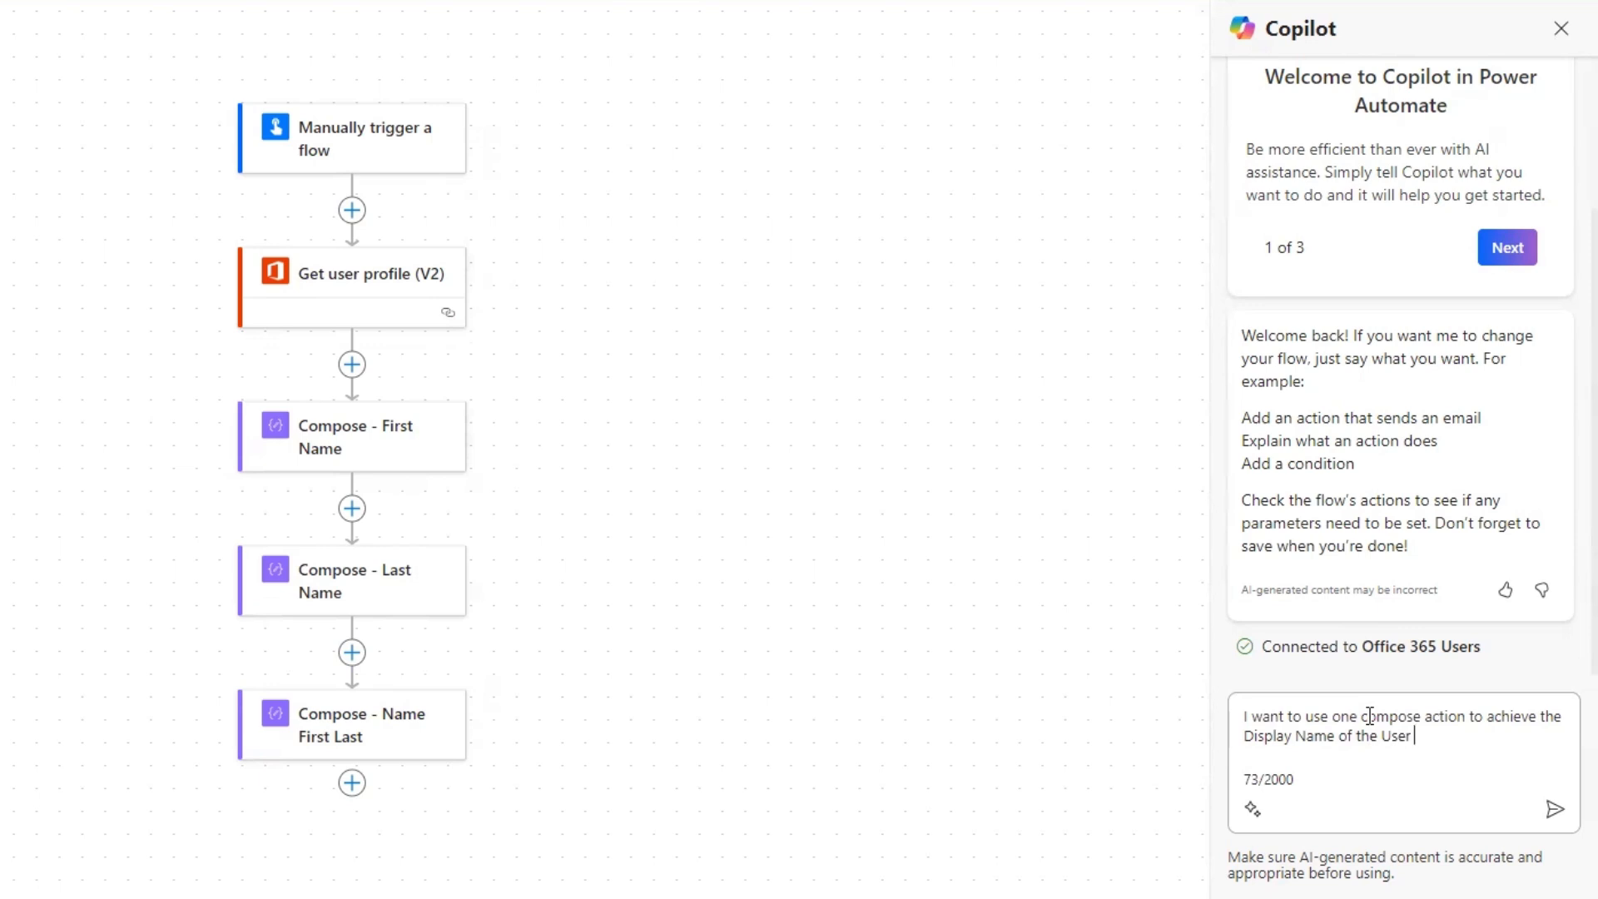
text(to be the first)
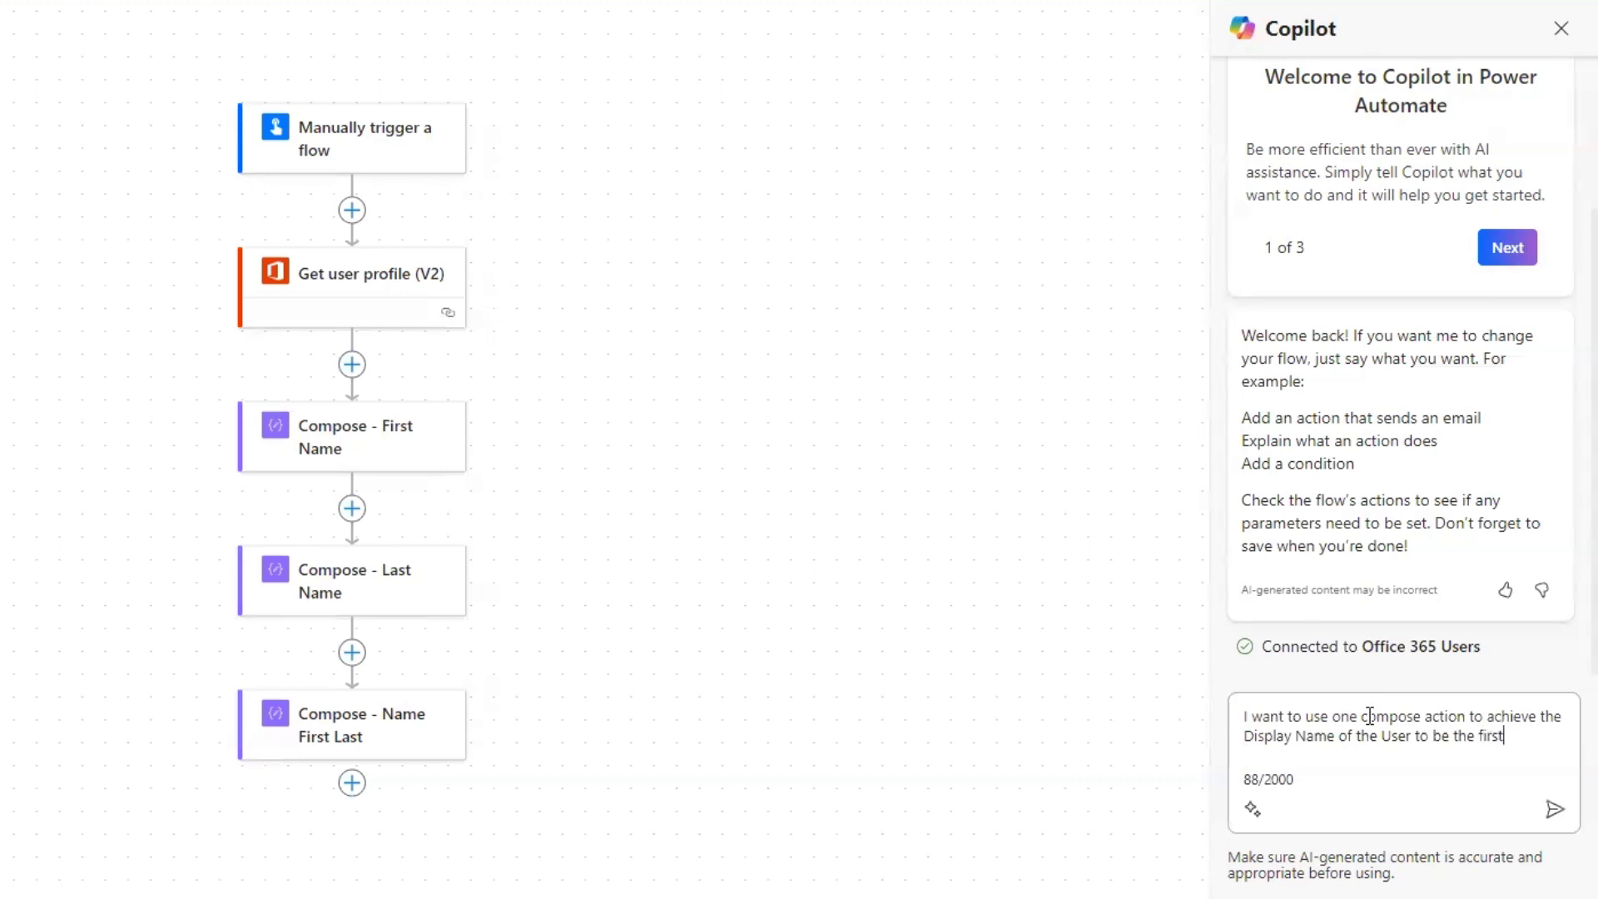
text(name and last)
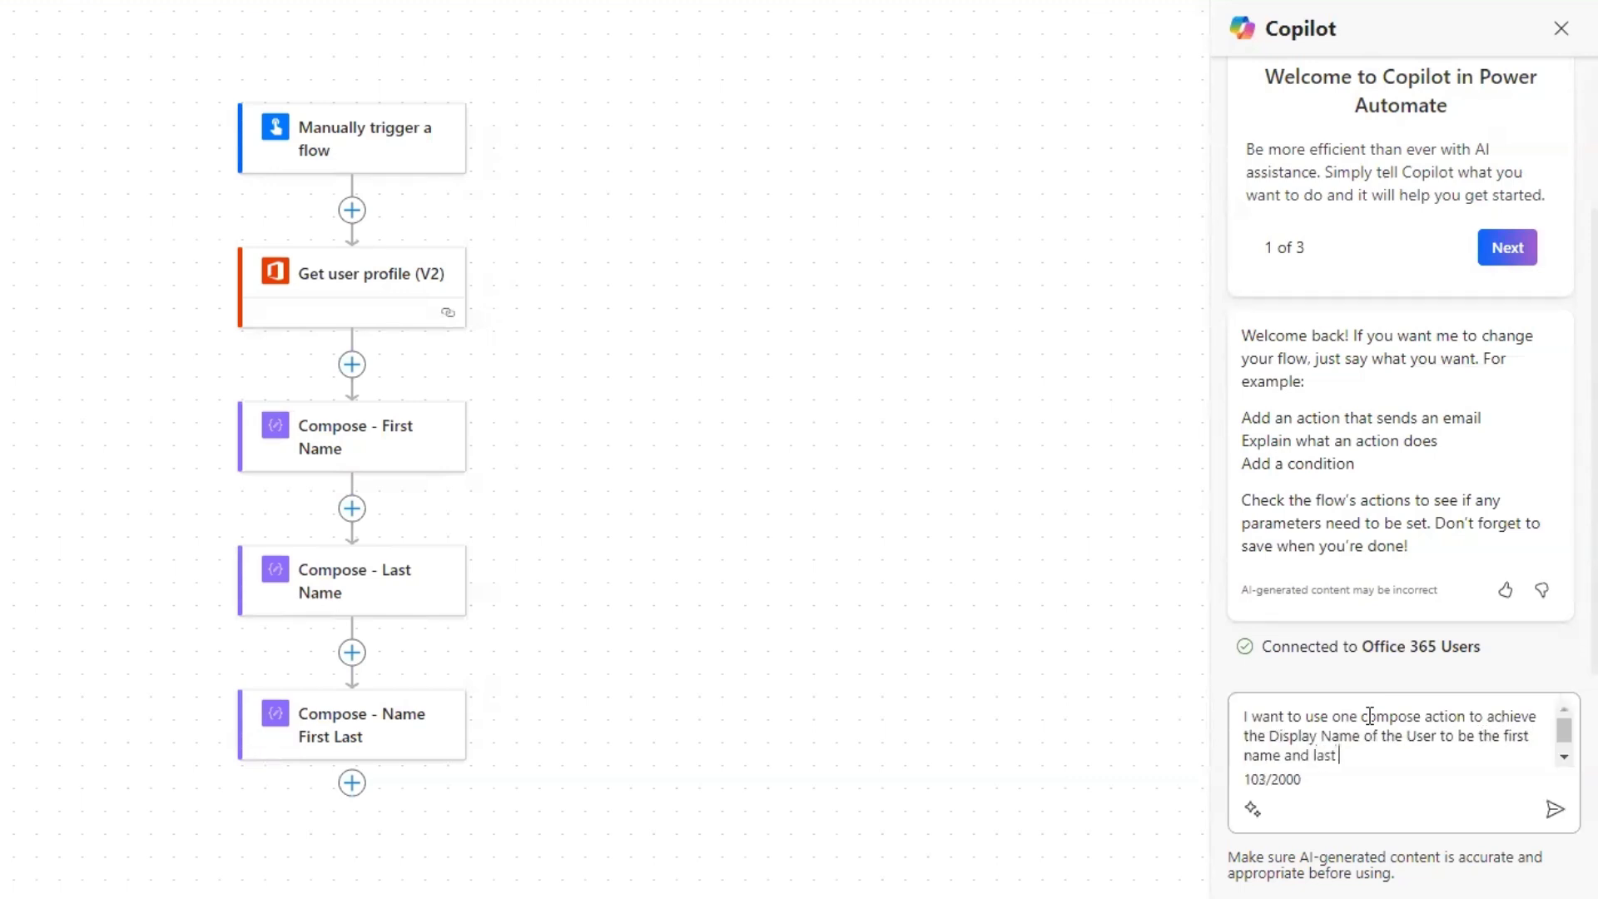
Step: Finish the request asking for names separated by underscore, and send it
text(name seperated by an)
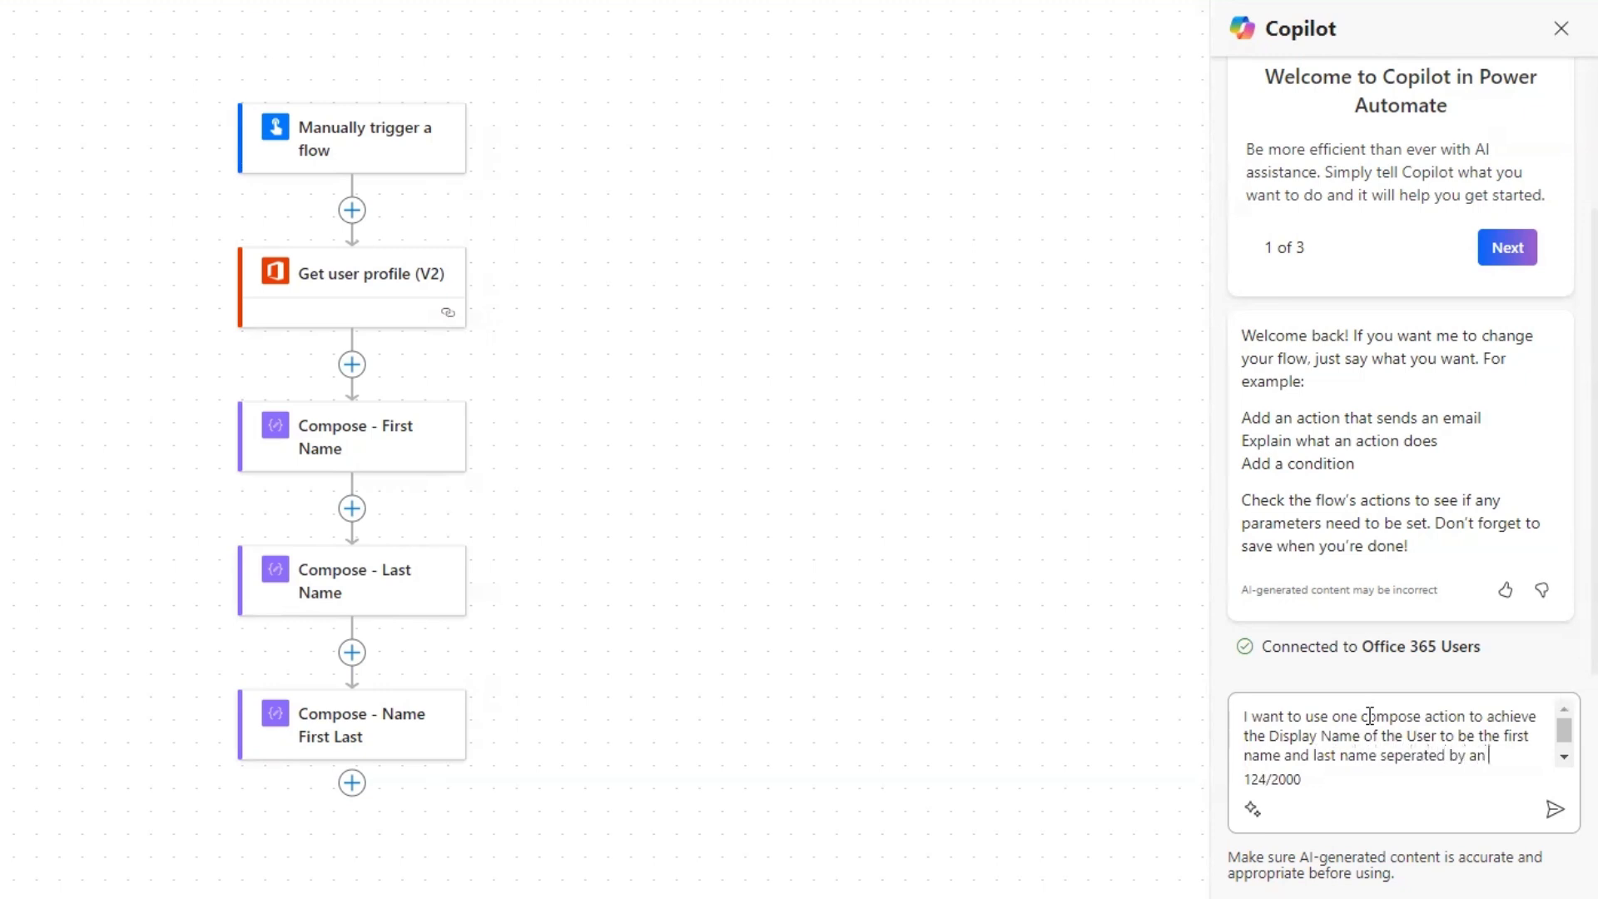
text(underscore)
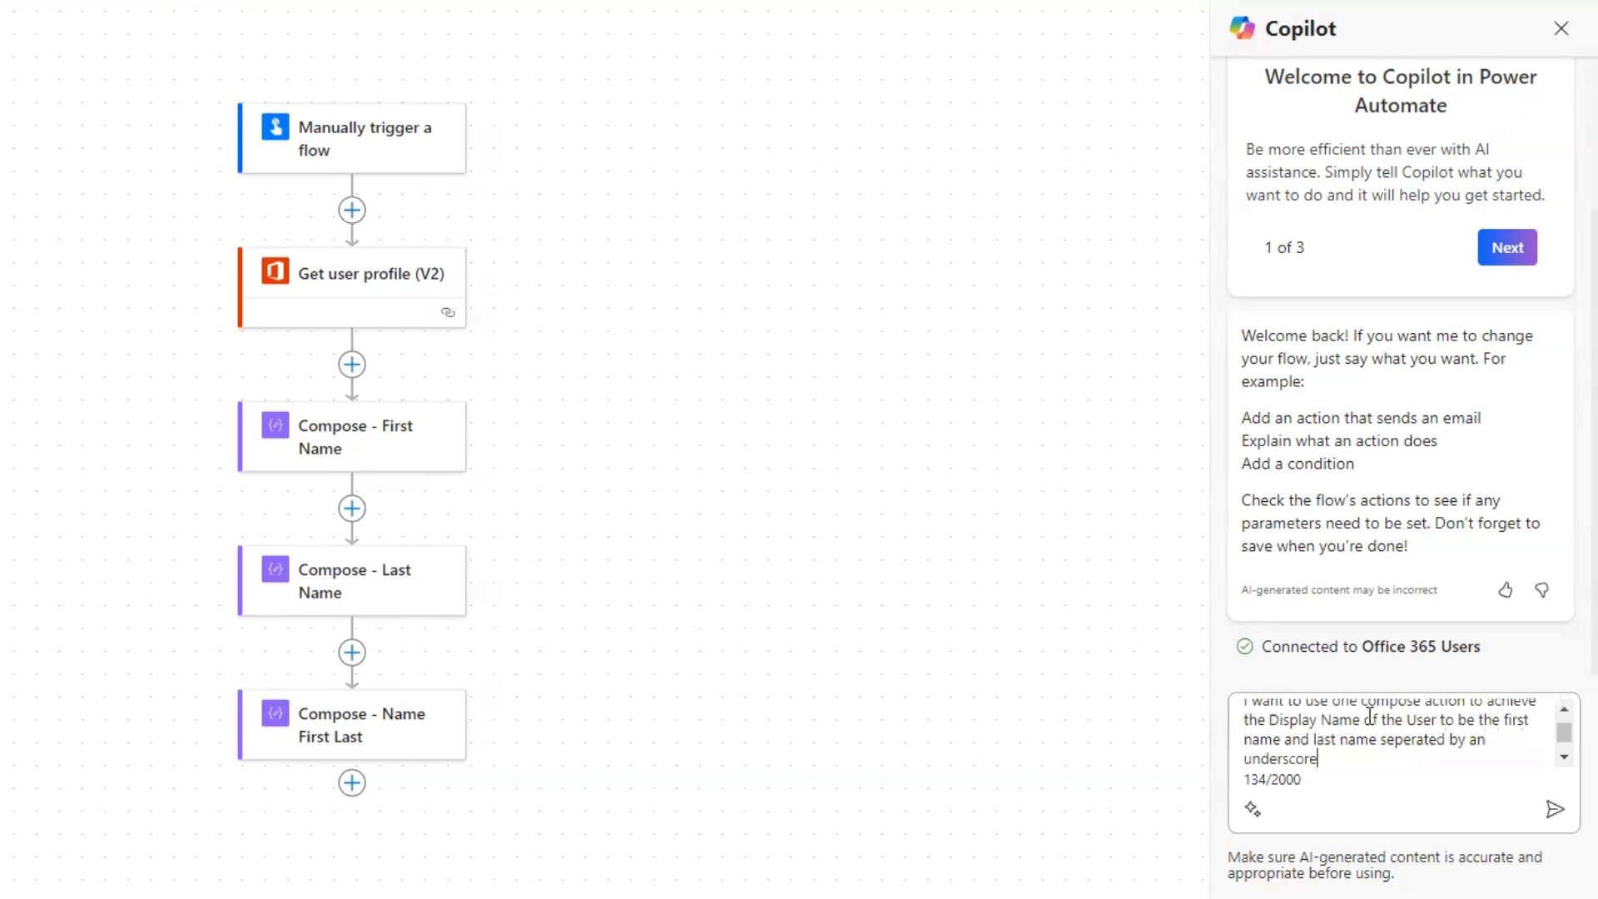
text(. How do I h)
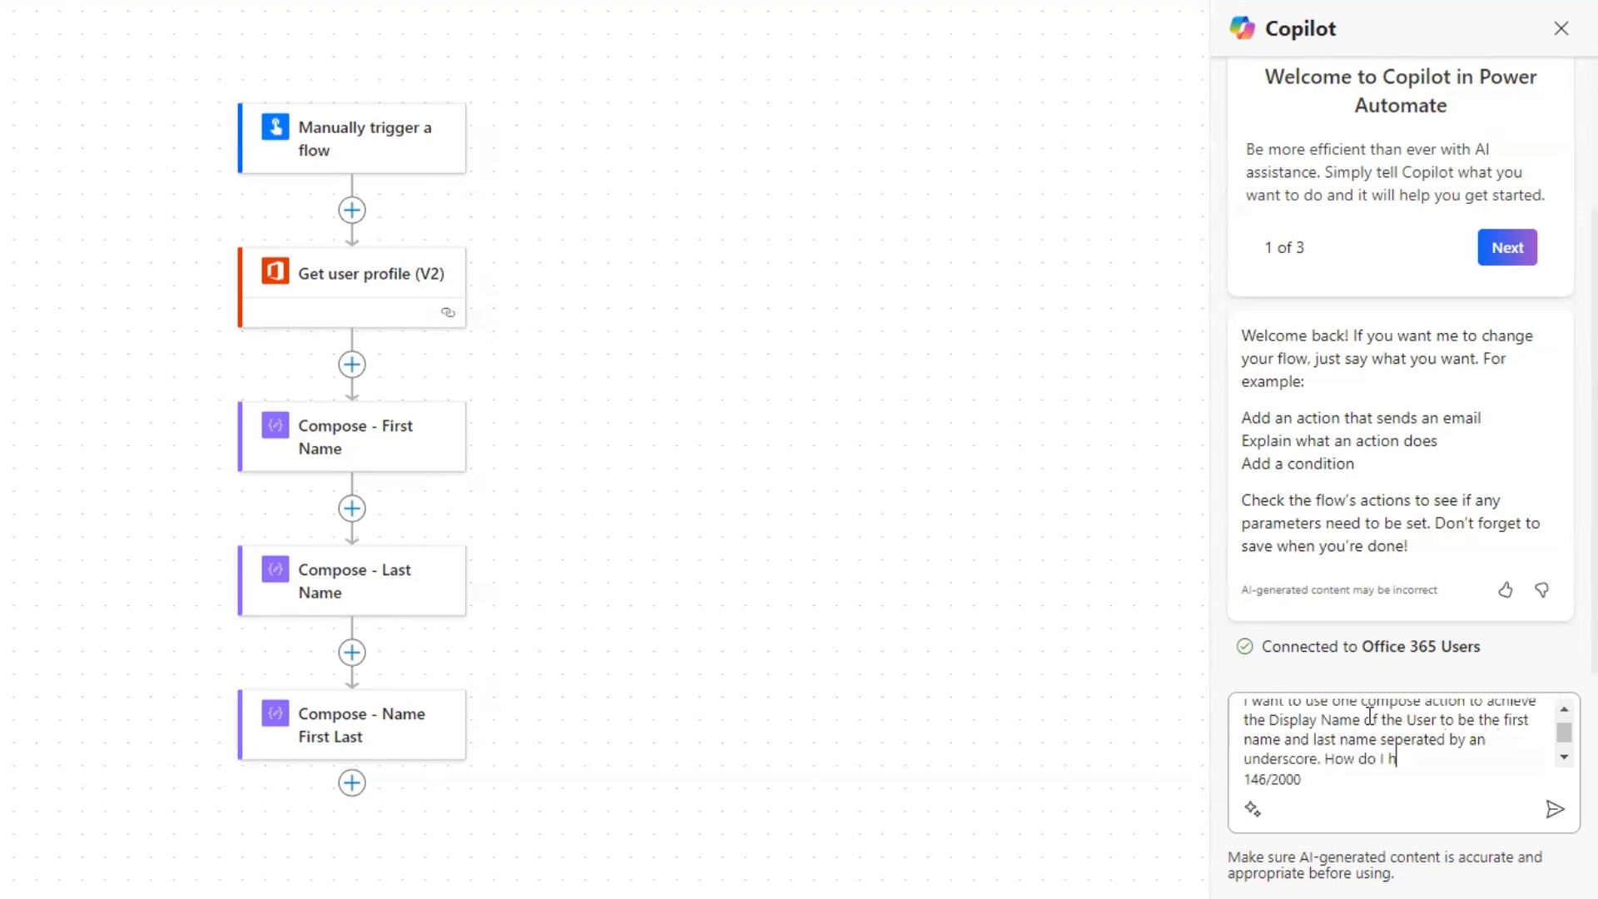
text(achieve)
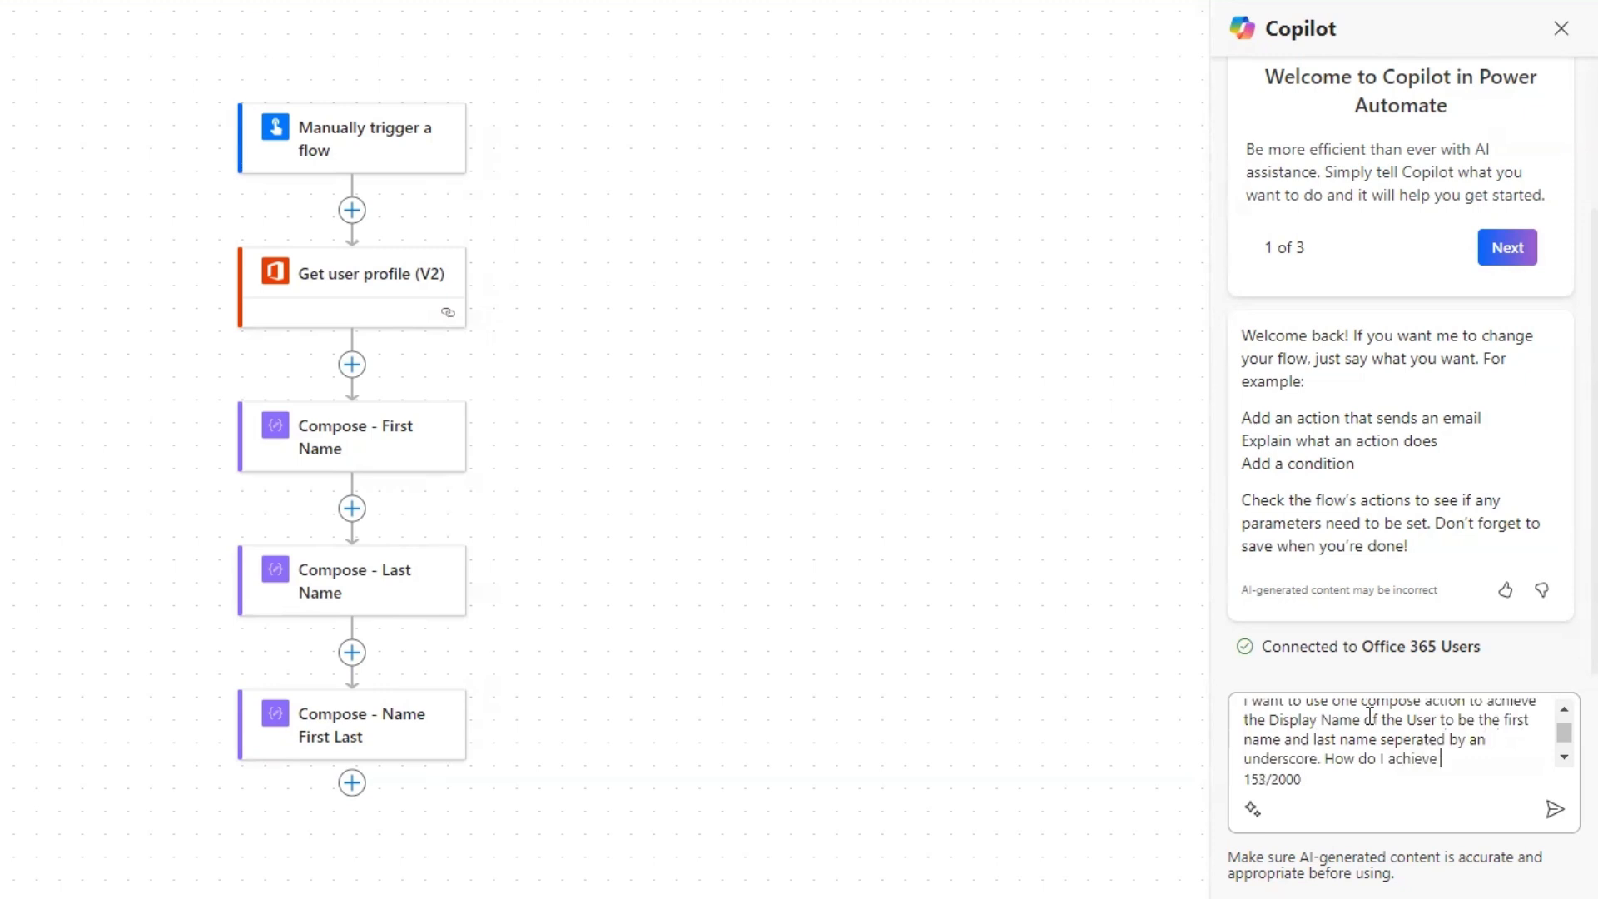
text(this?)
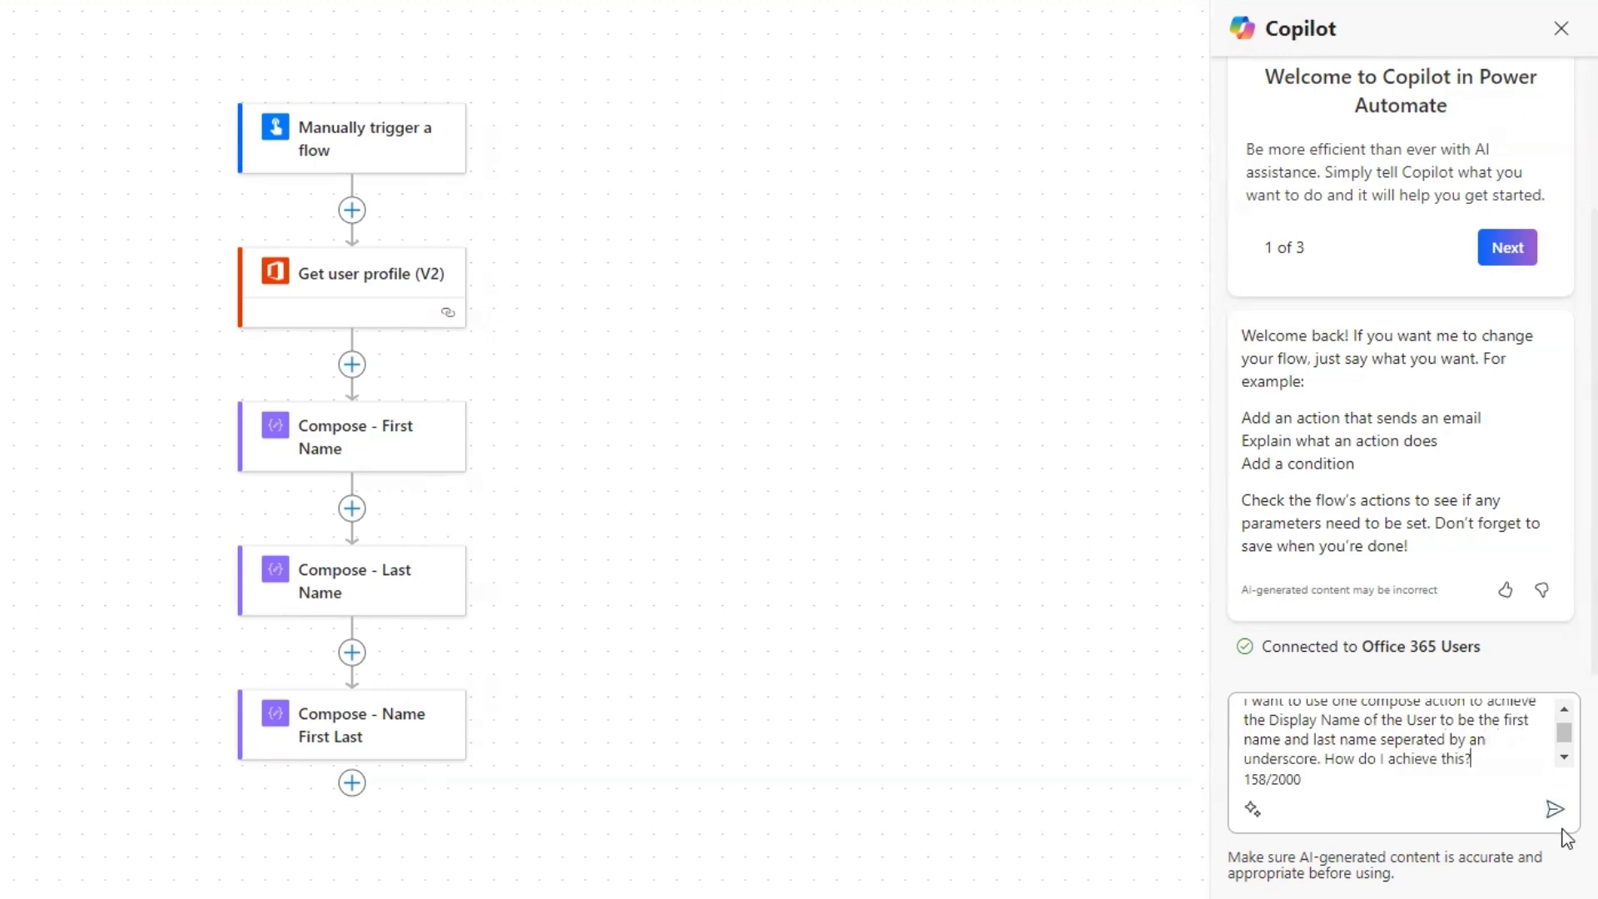
click(1557, 809)
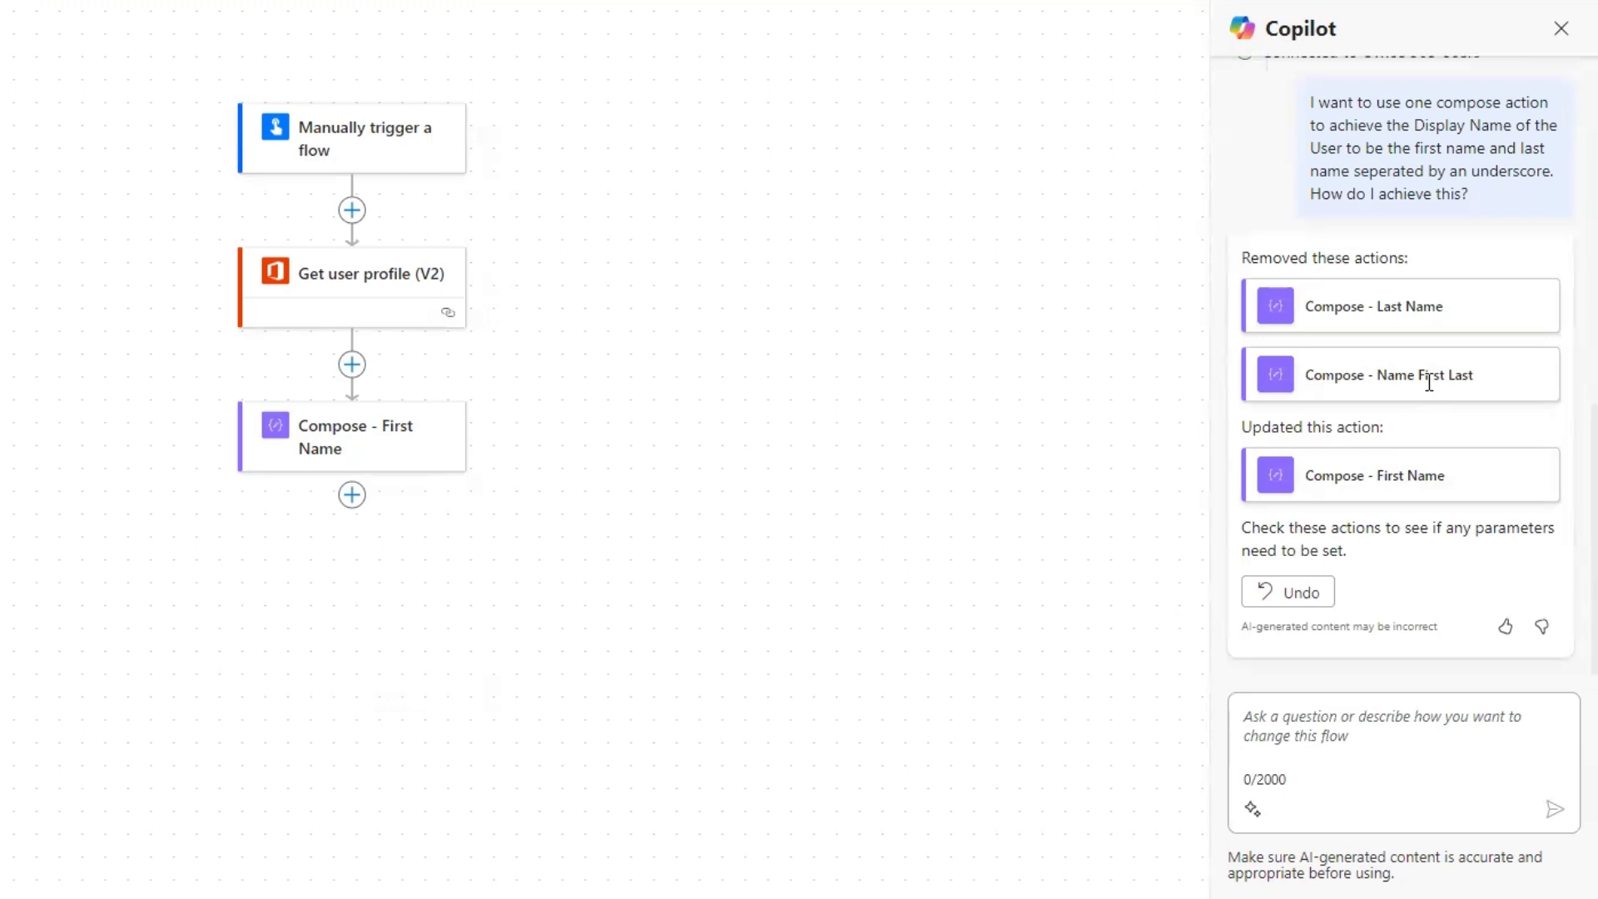
mouse_move(1441, 272)
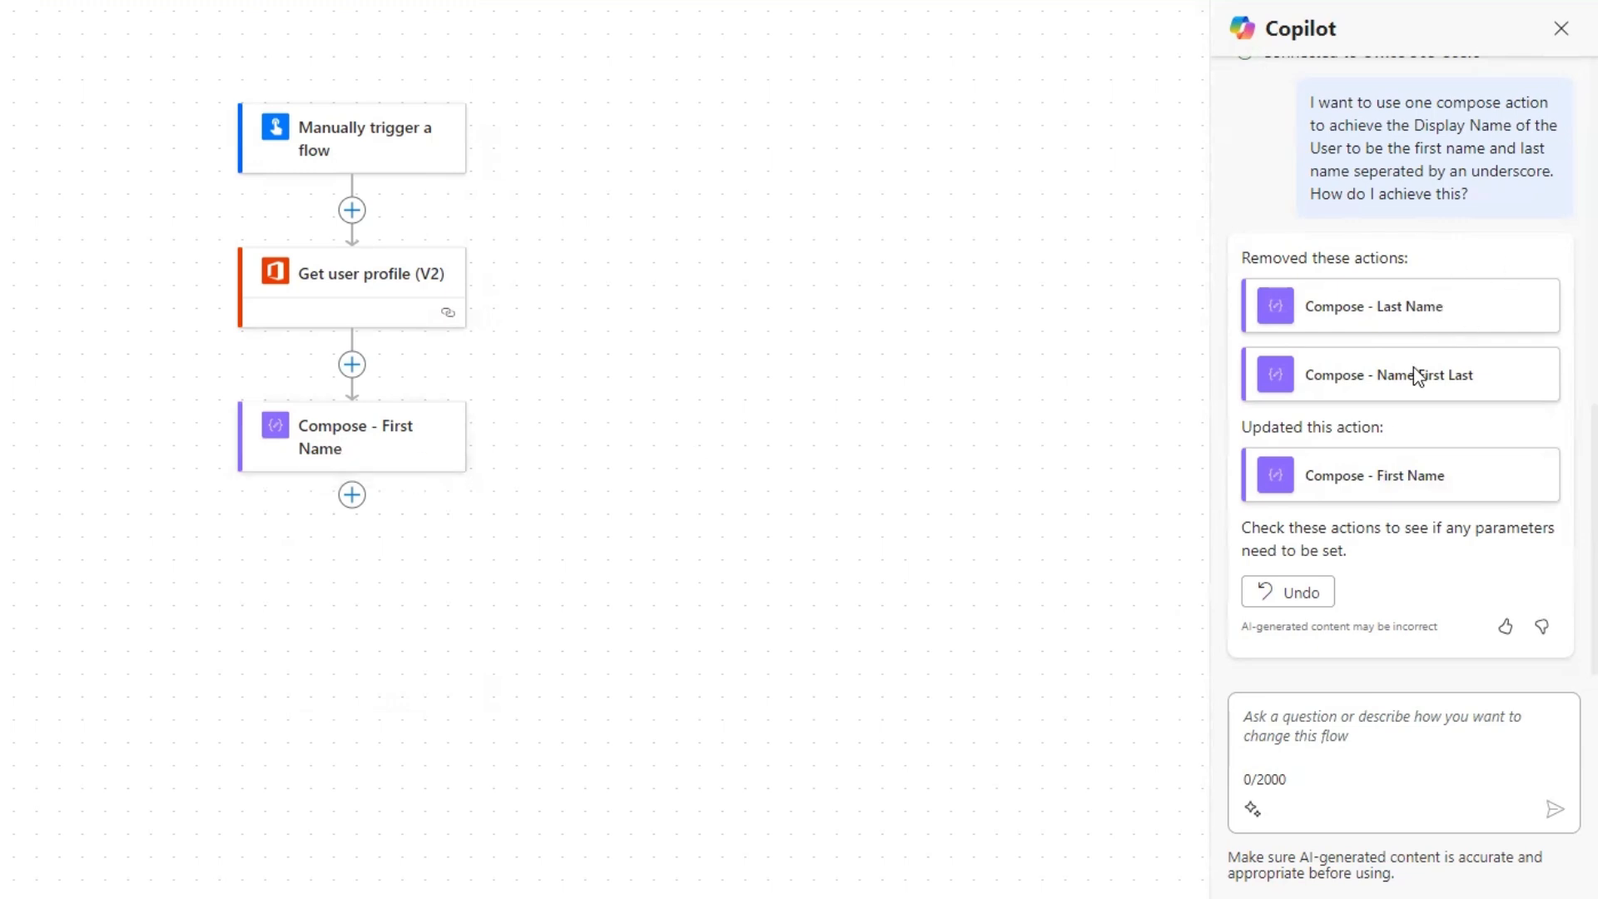
mouse_move(350, 564)
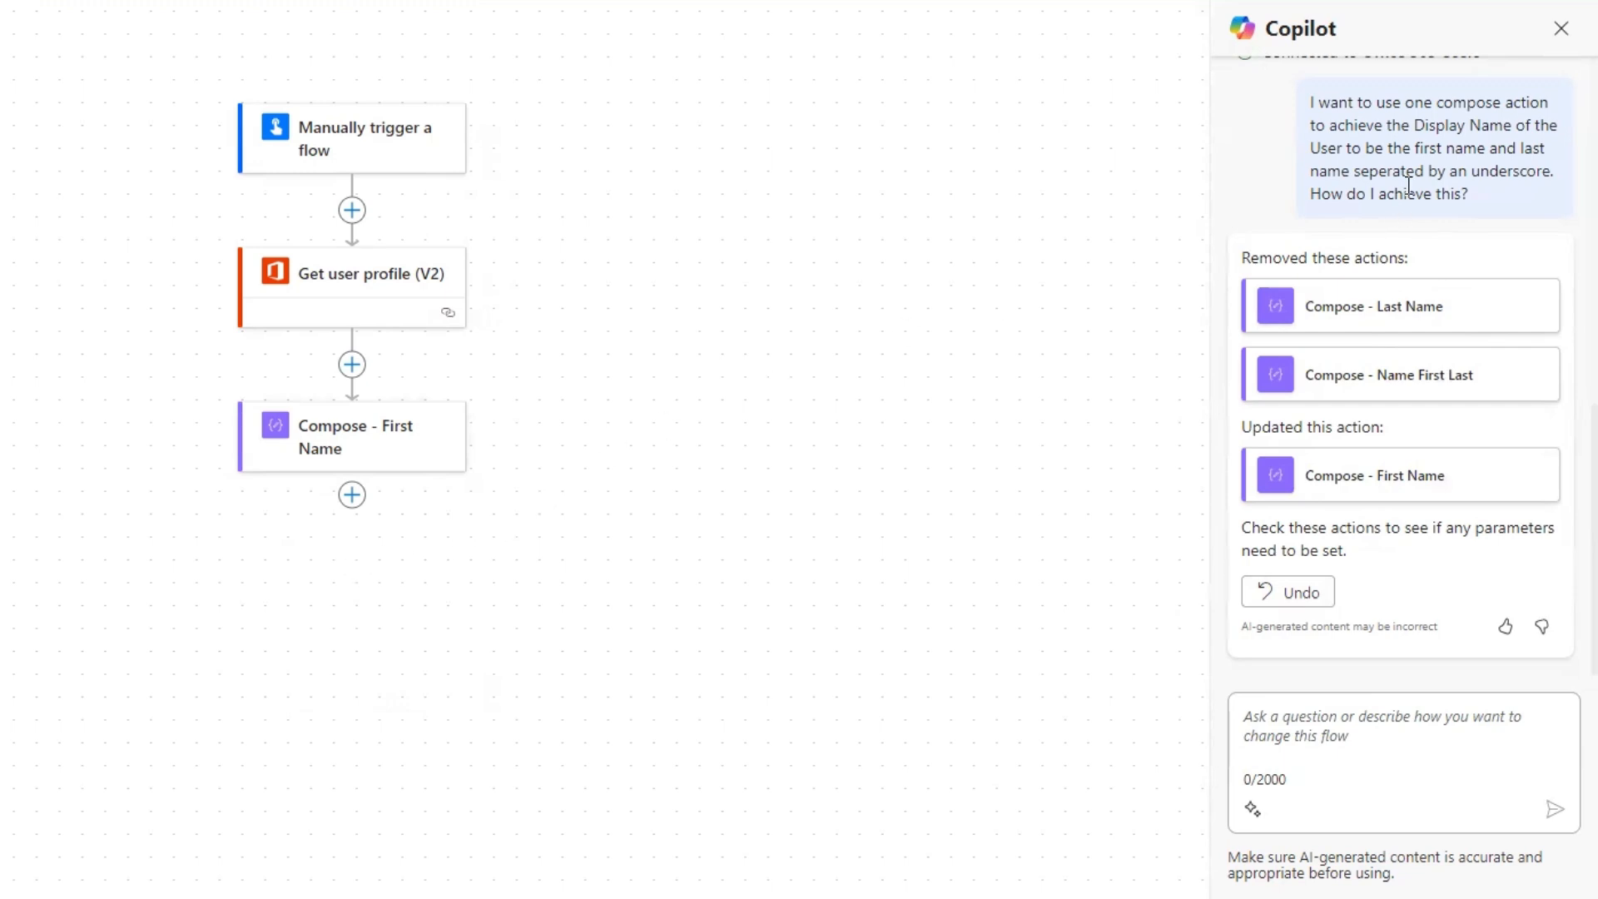
mouse_move(1361, 675)
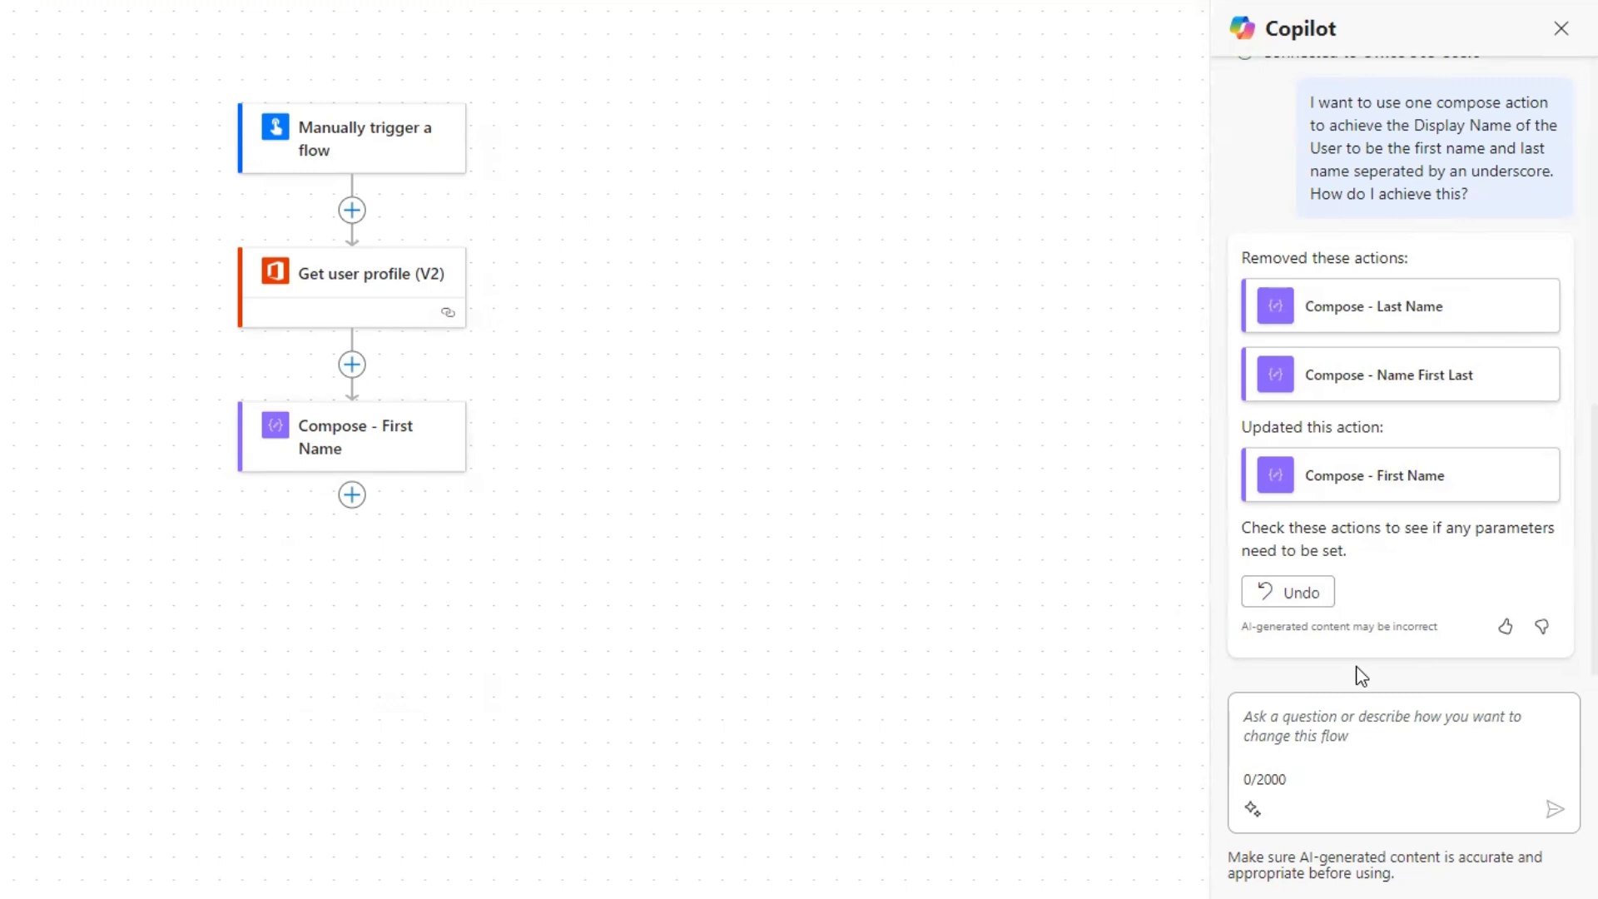
mouse_move(607, 242)
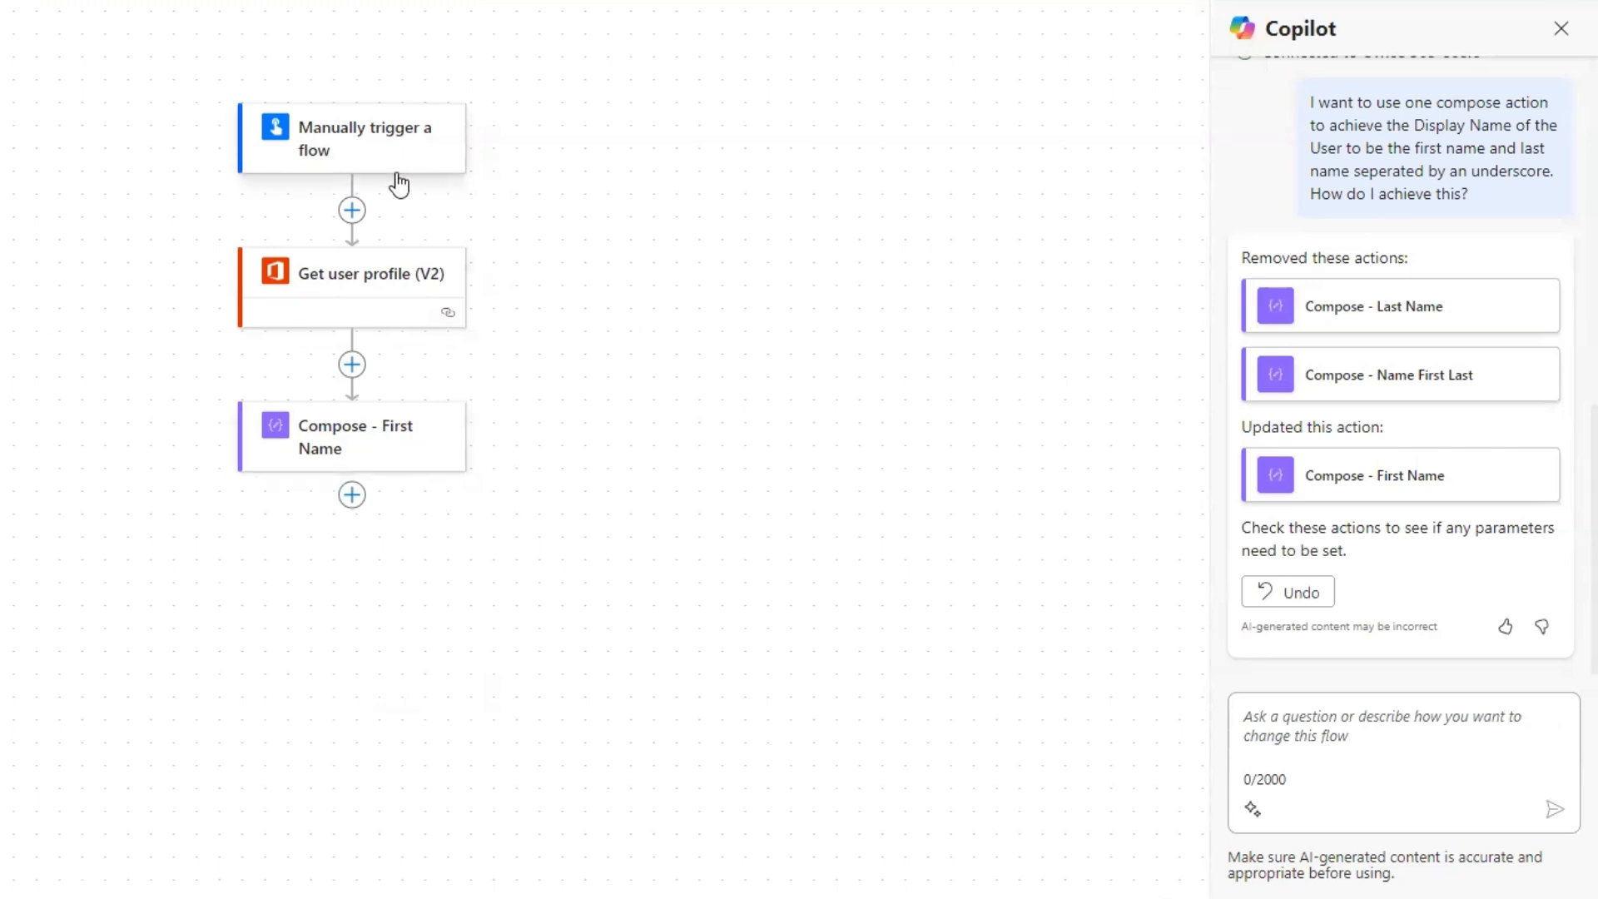
mouse_move(758, 425)
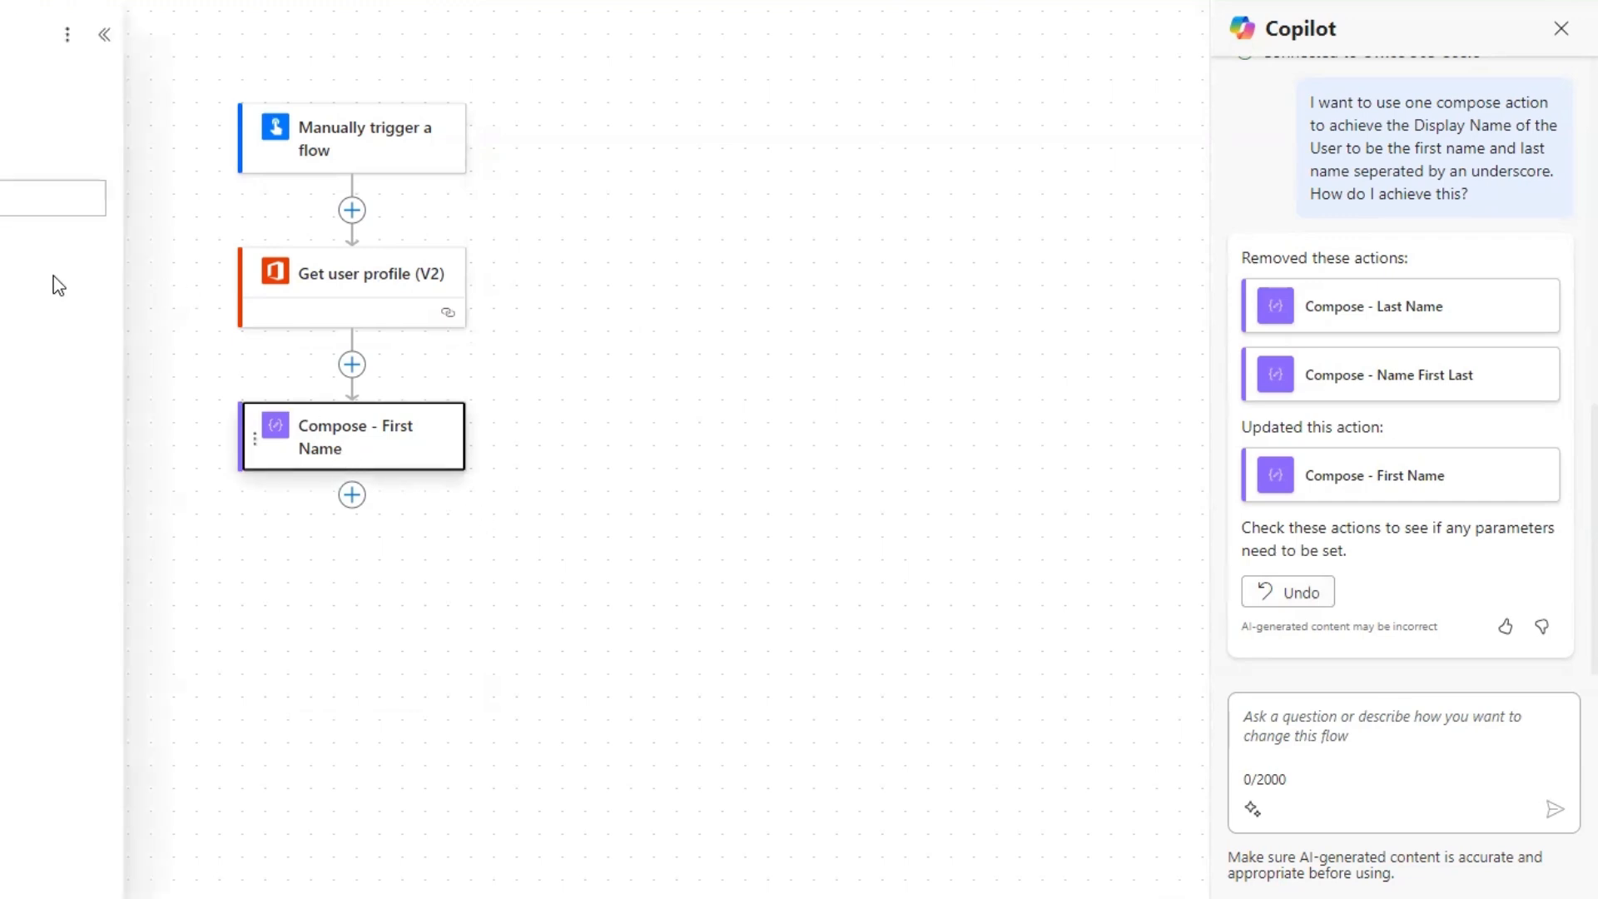
Step: View the join/split expression in Compose - First Name's Inputs, then close the editor
click(351, 436)
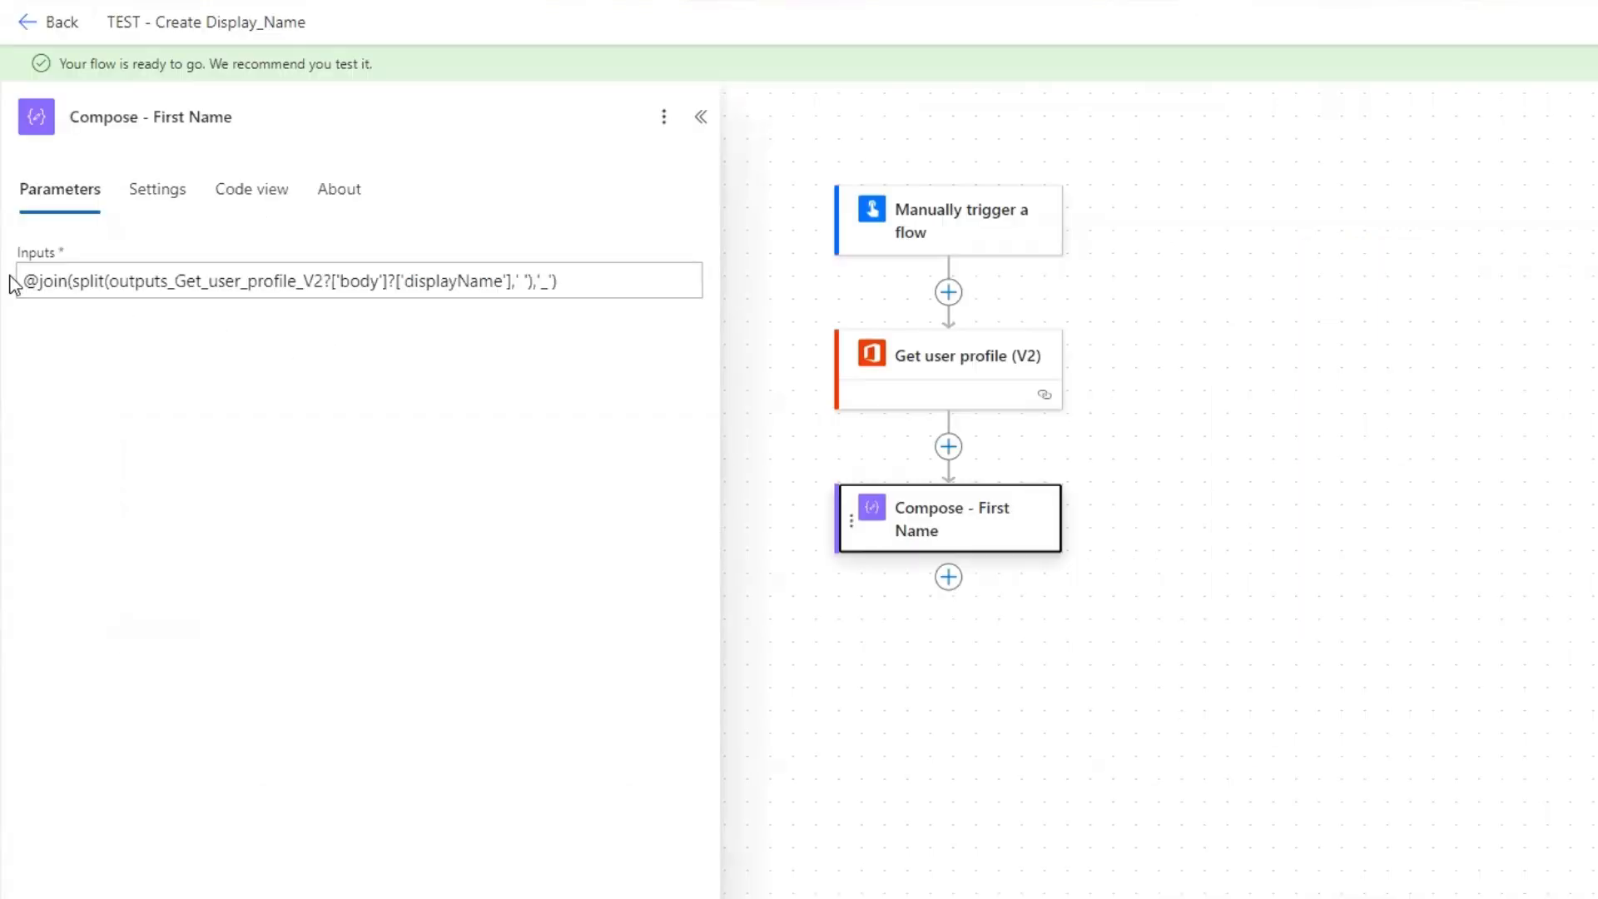
click(357, 281)
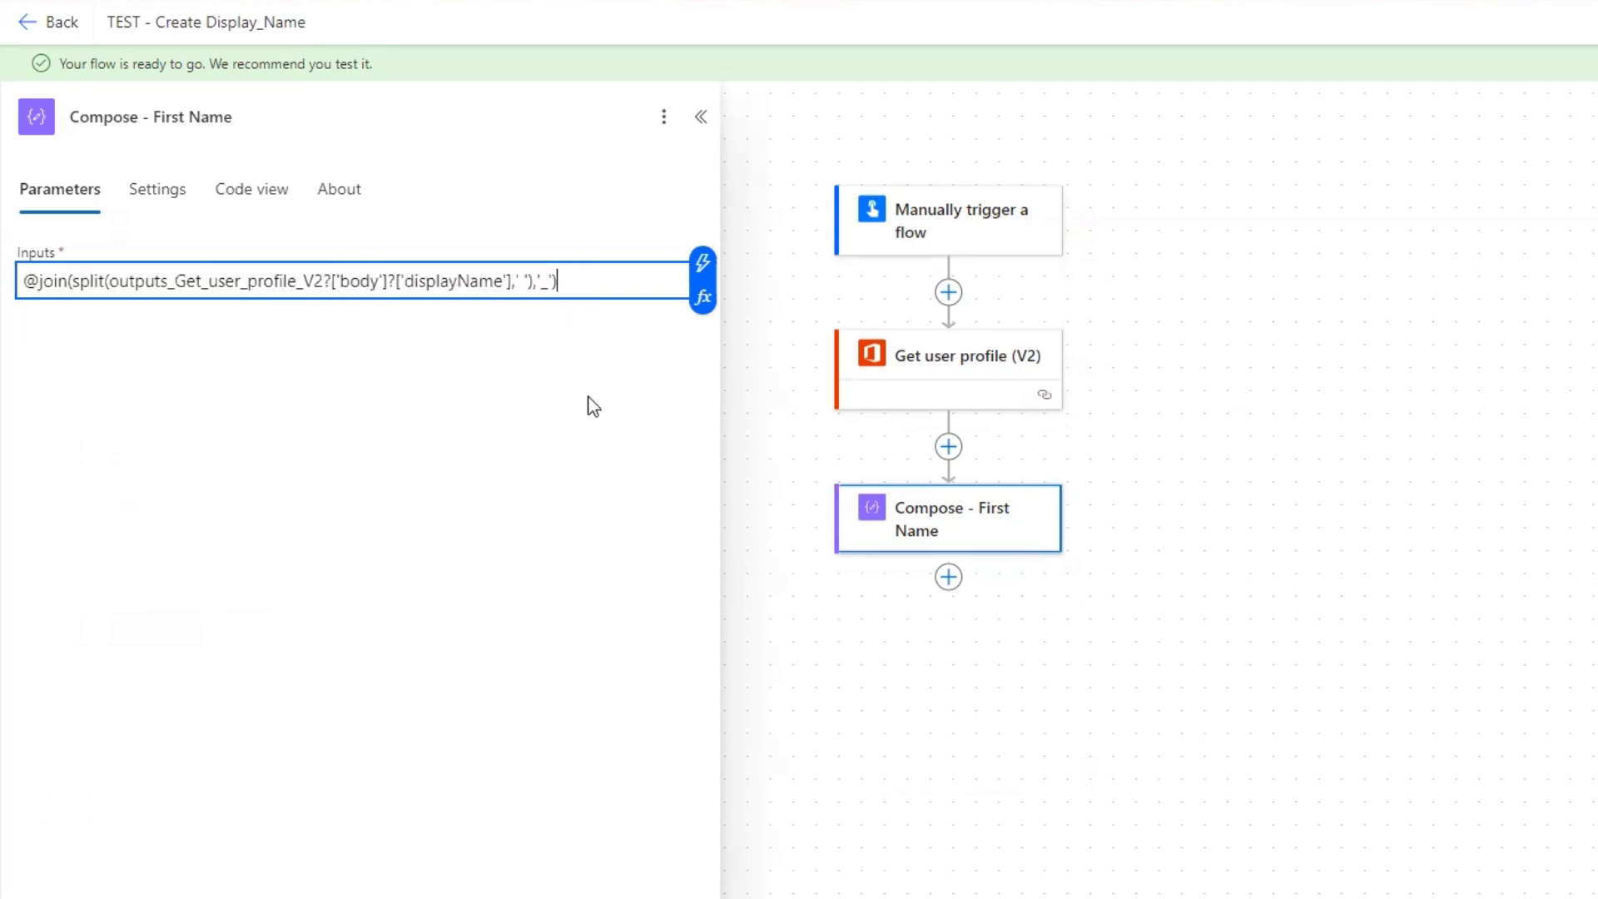
mouse_move(744, 235)
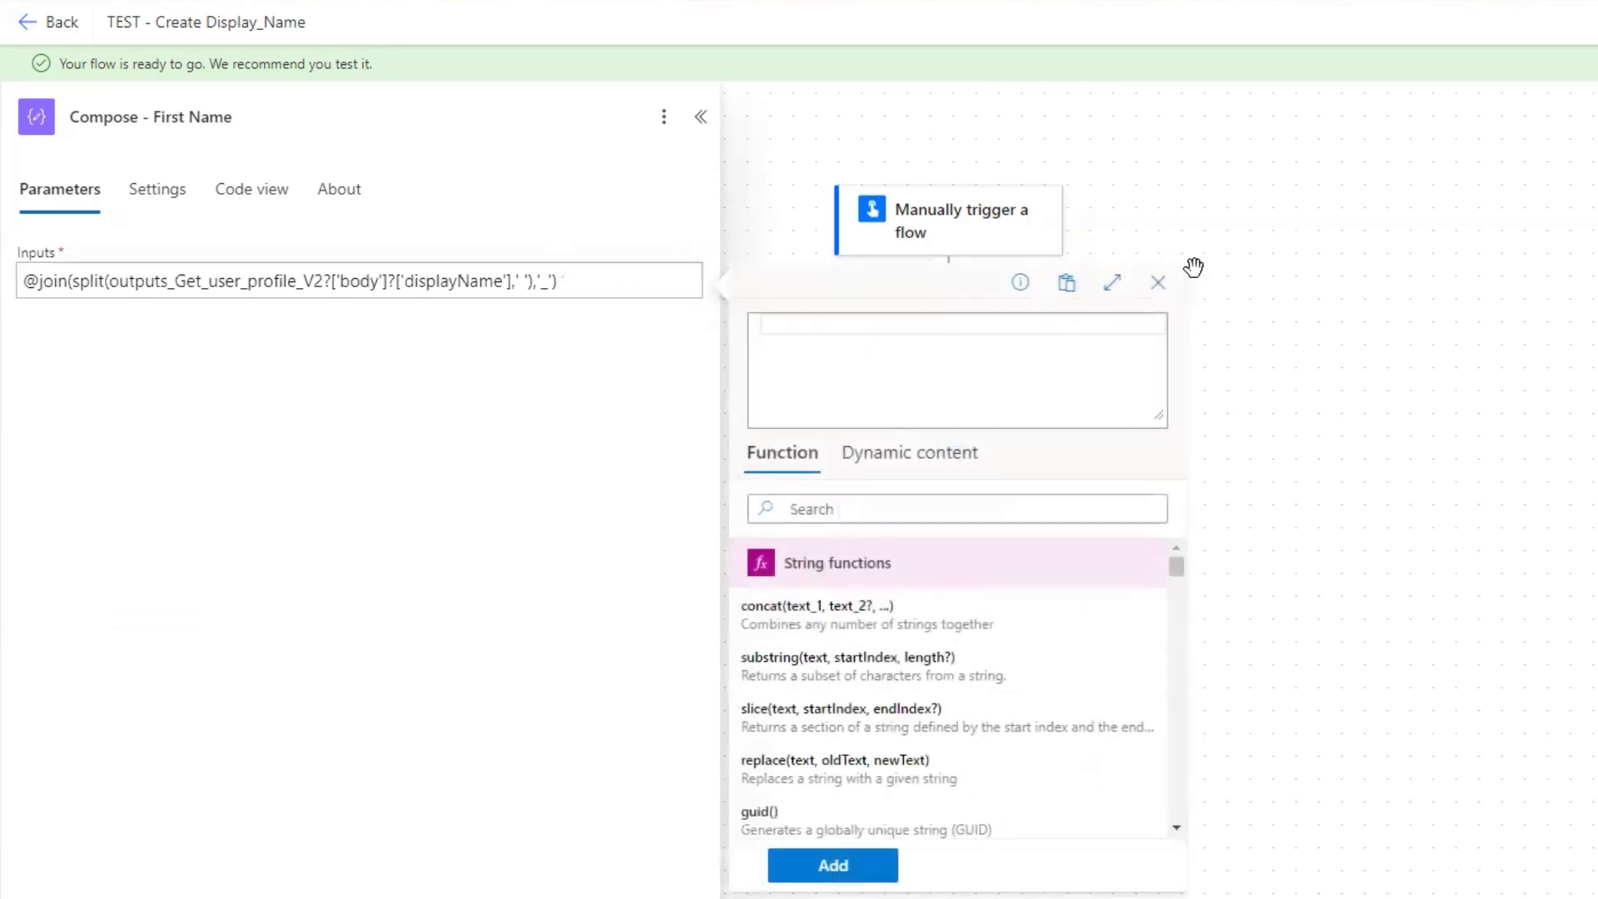
click(1158, 282)
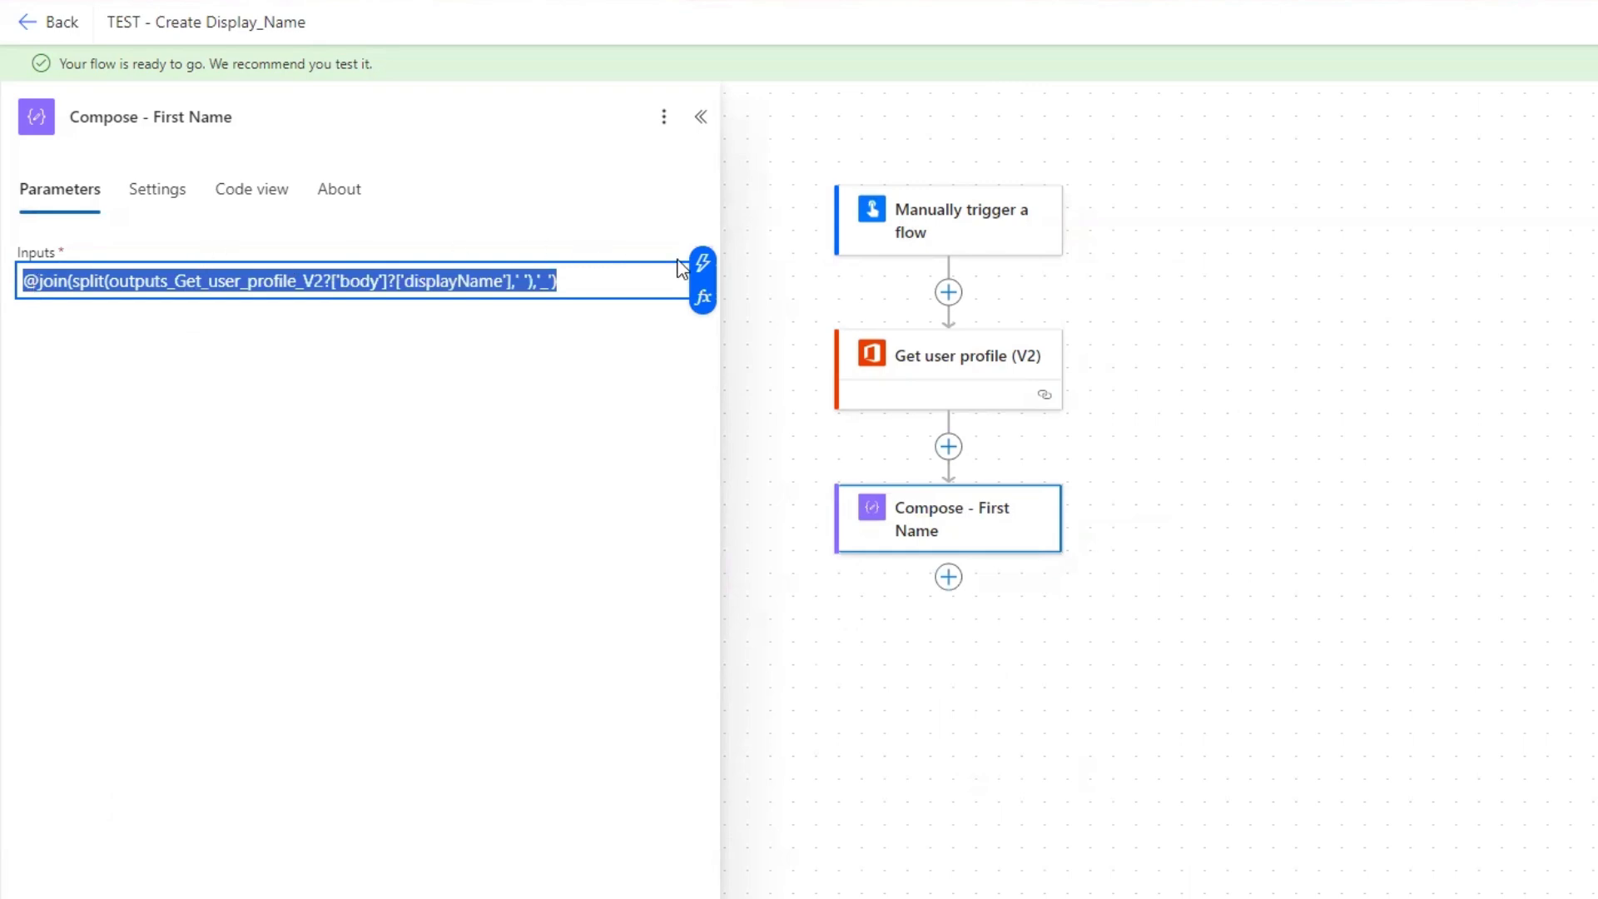
click(700, 116)
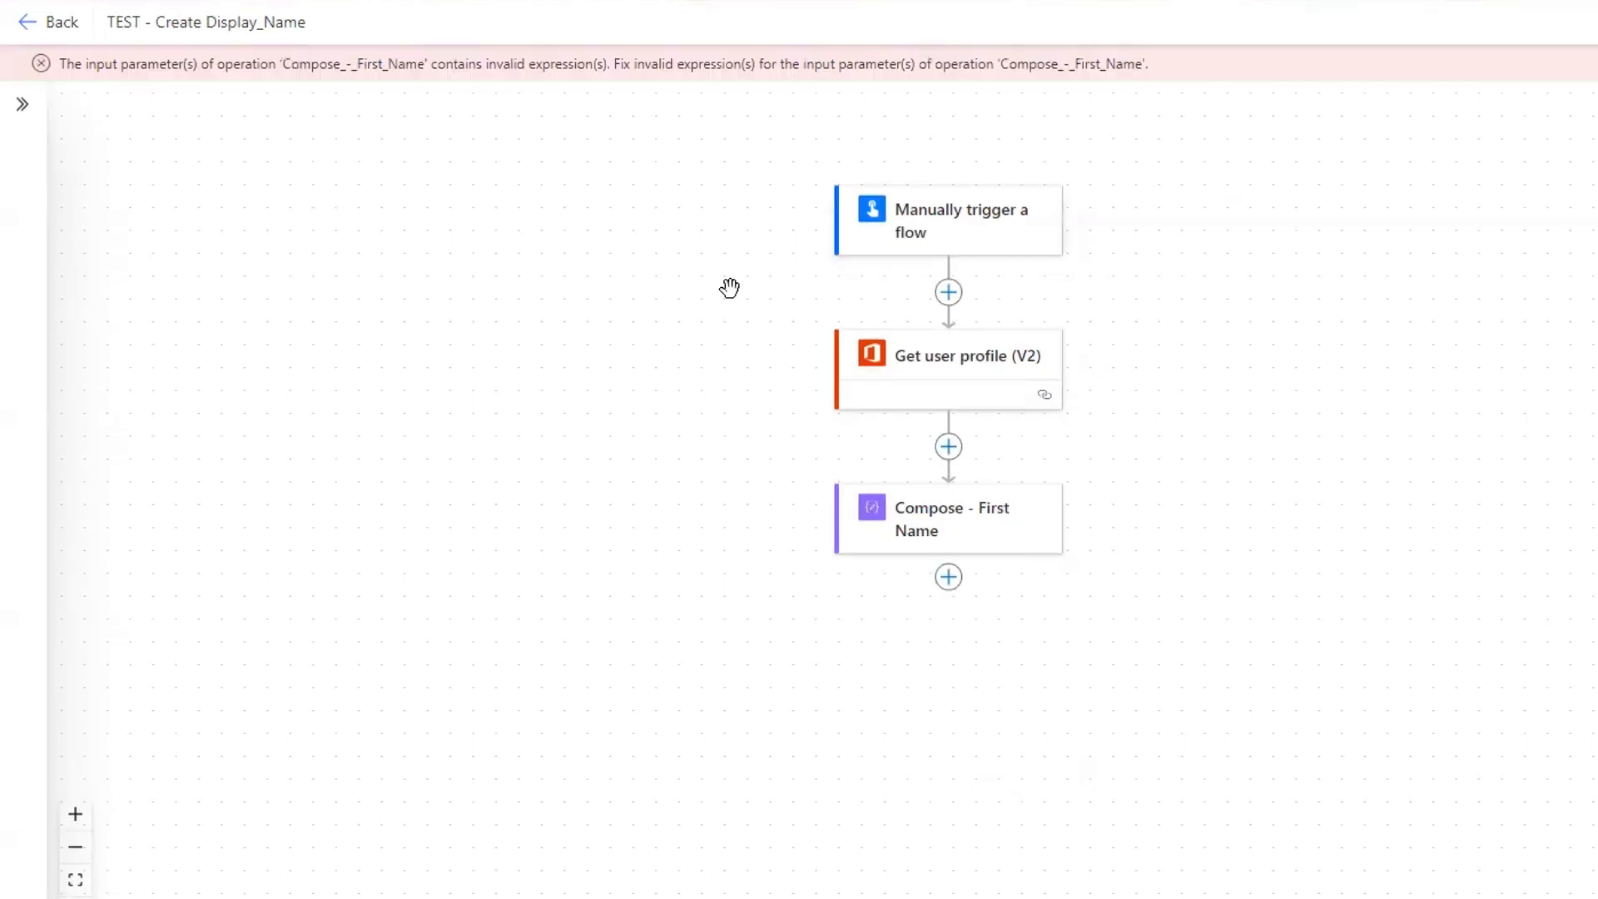
mouse_move(283, 92)
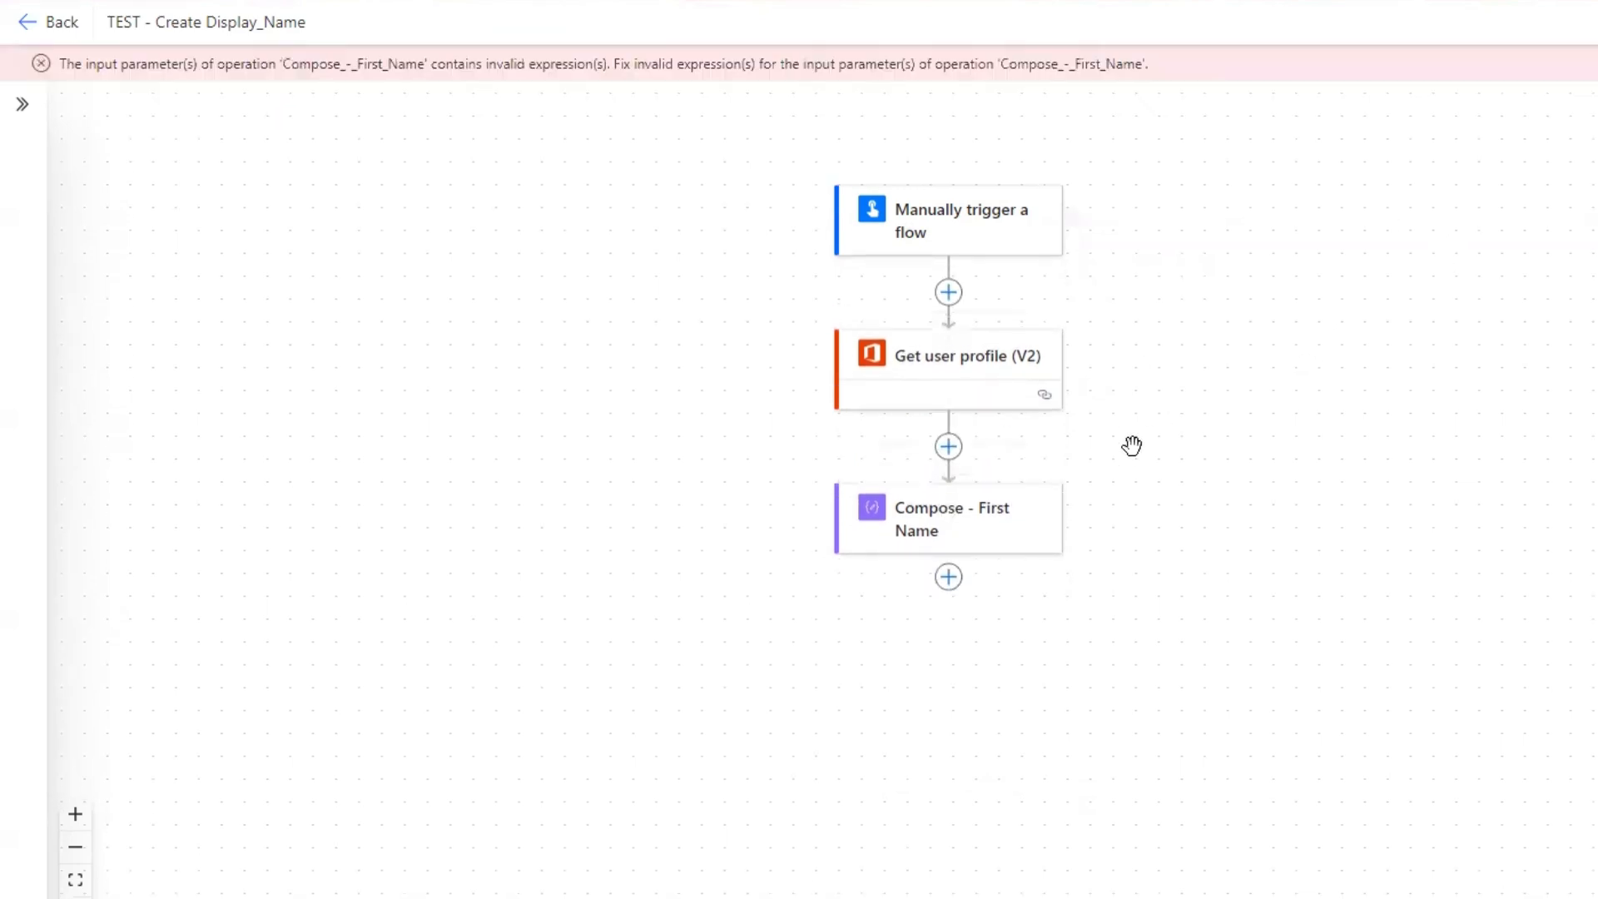
Step: Reopen Compose - First Name to view its expression flagged 'The expression is invalid.'
click(948, 517)
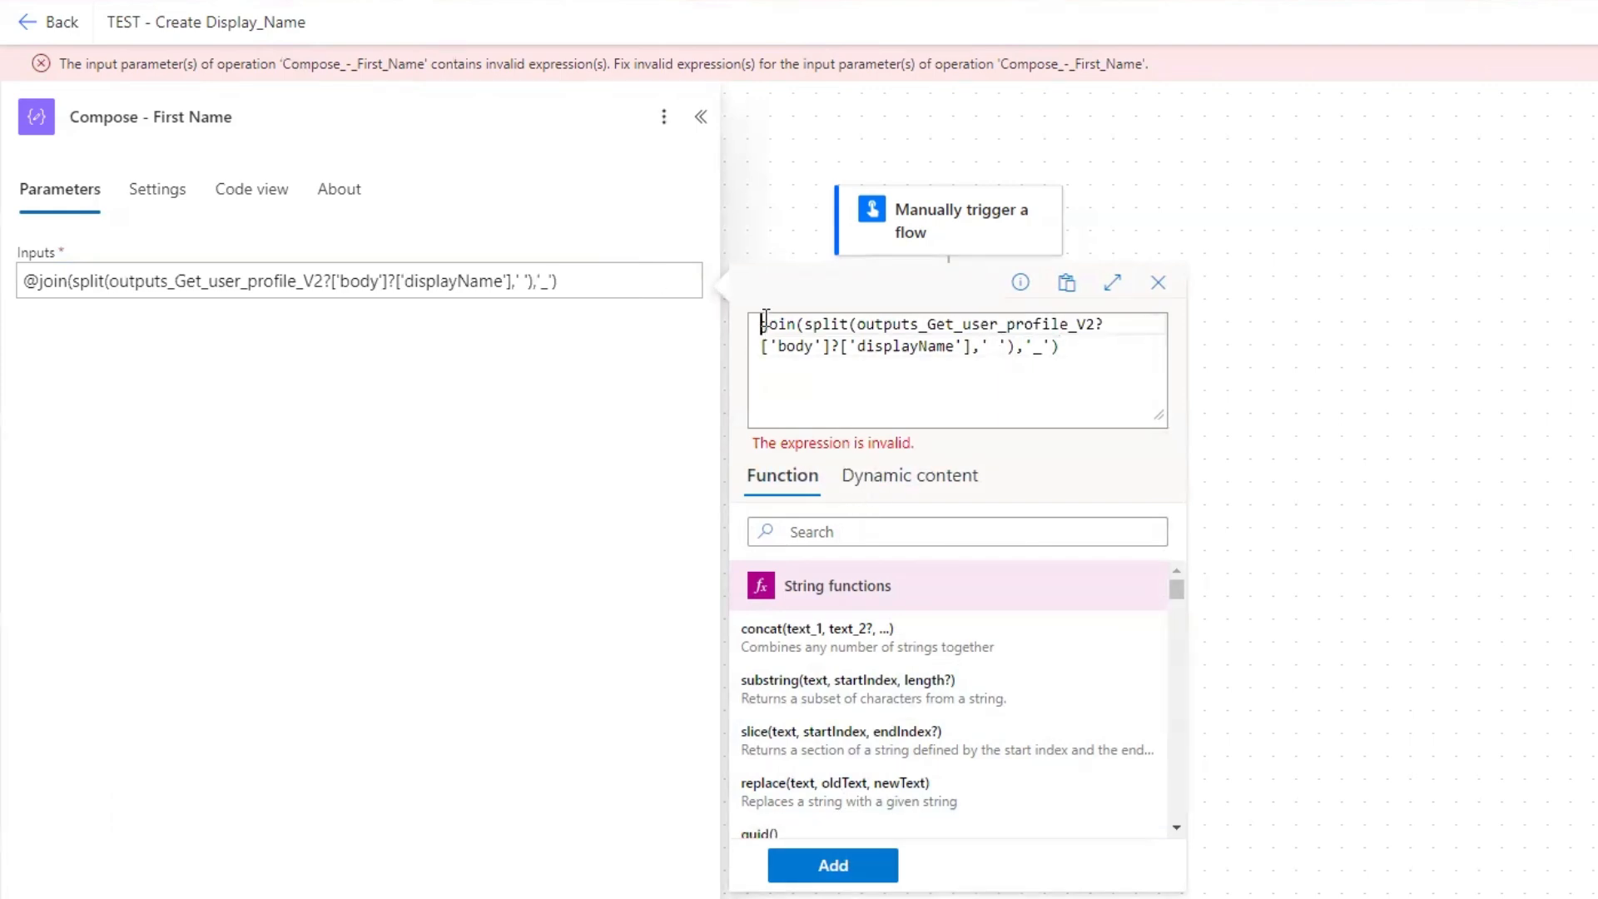
Step: Replace Compose - First Name's Inputs with join(split(displayName,' '),'_') and apply it
key(ctrl+a)
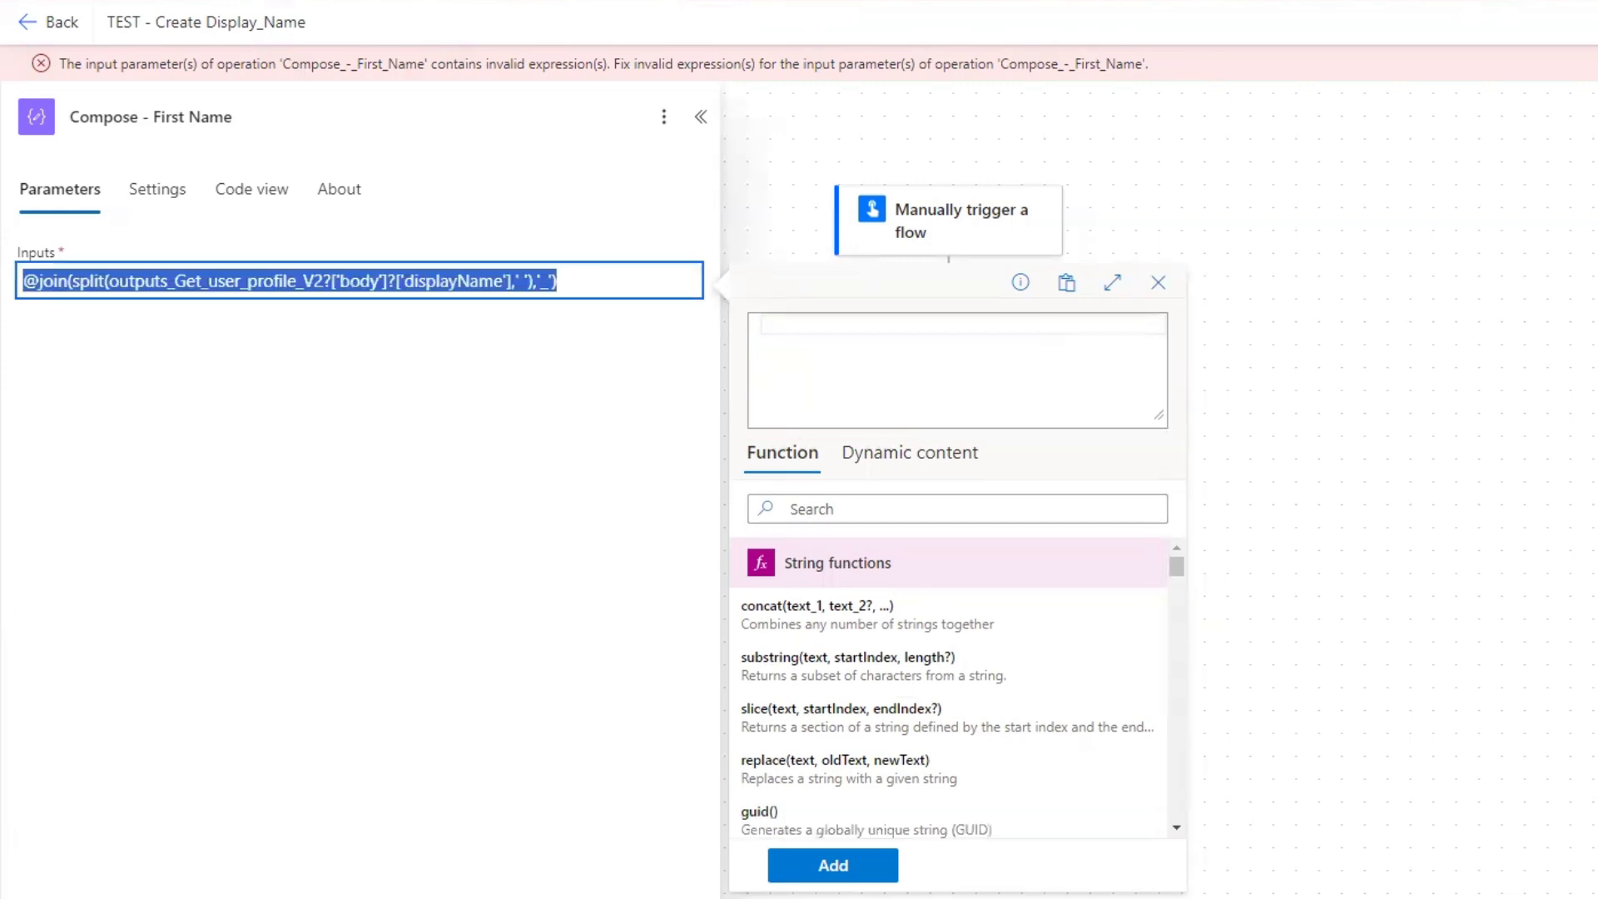
click(1156, 282)
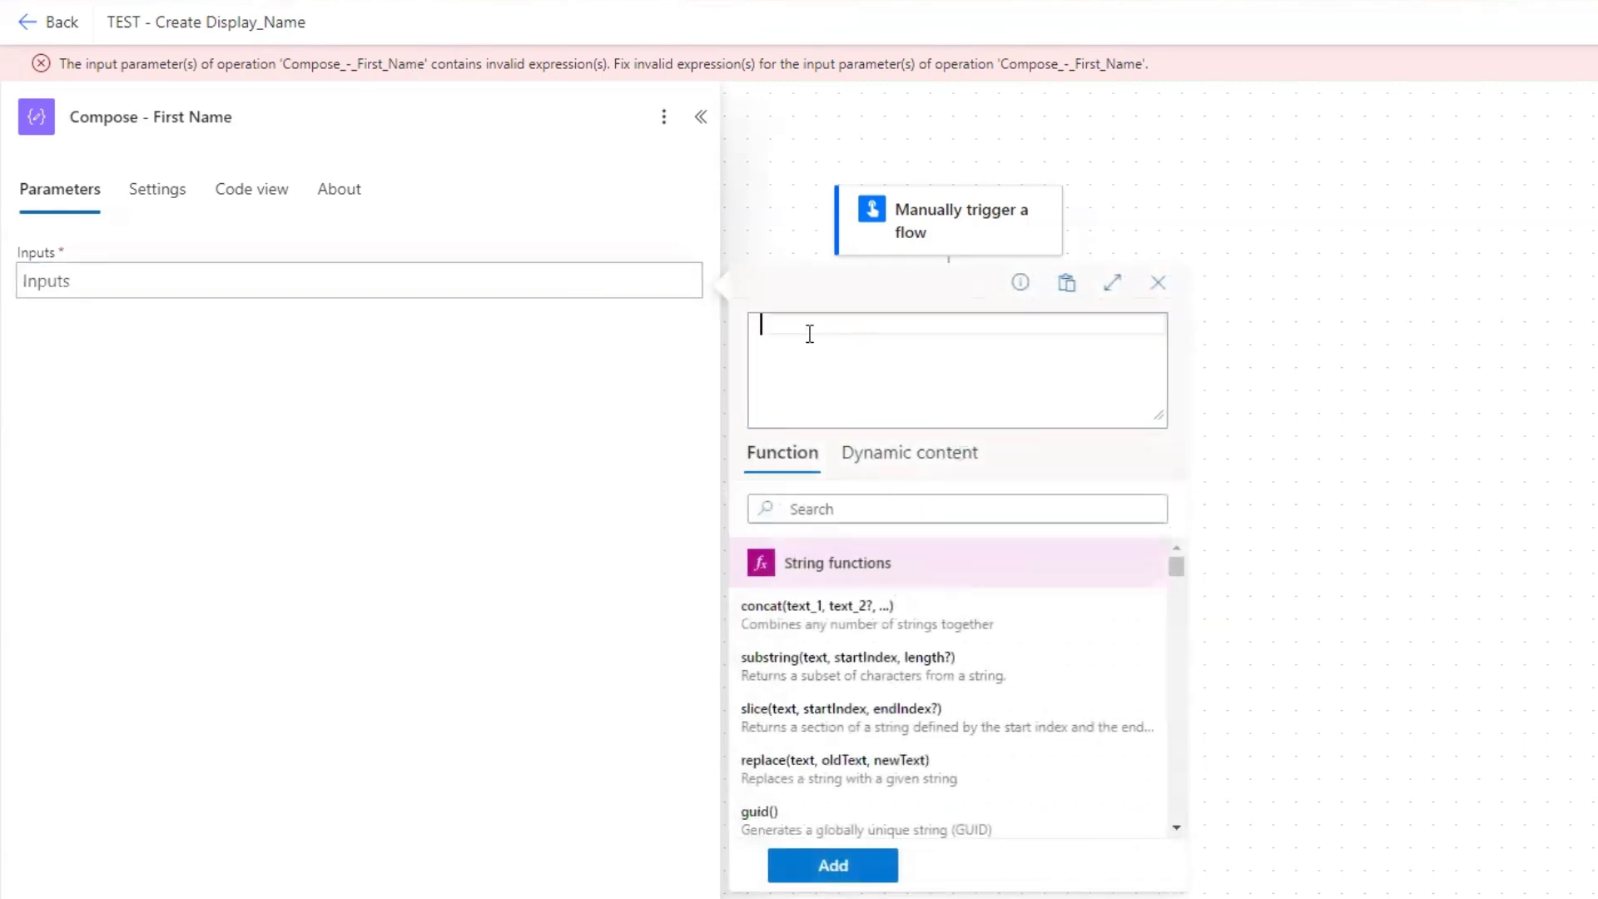
text(join)
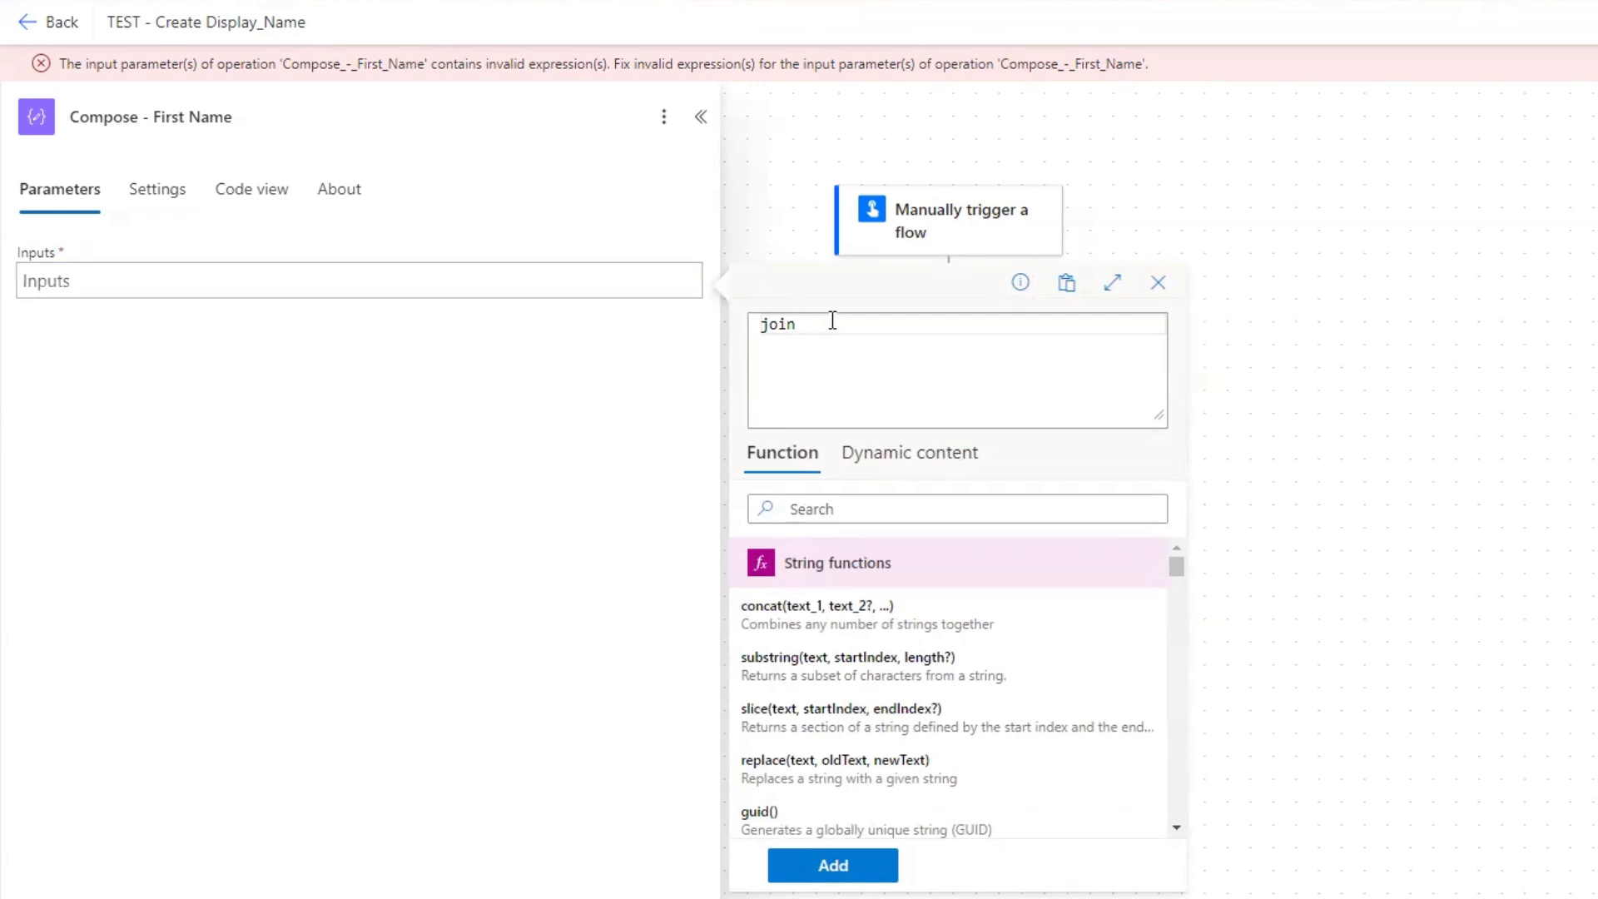
text(join(split(outputs_Get_user_profile_V2?['body']?['displayName'],' '),'_'))
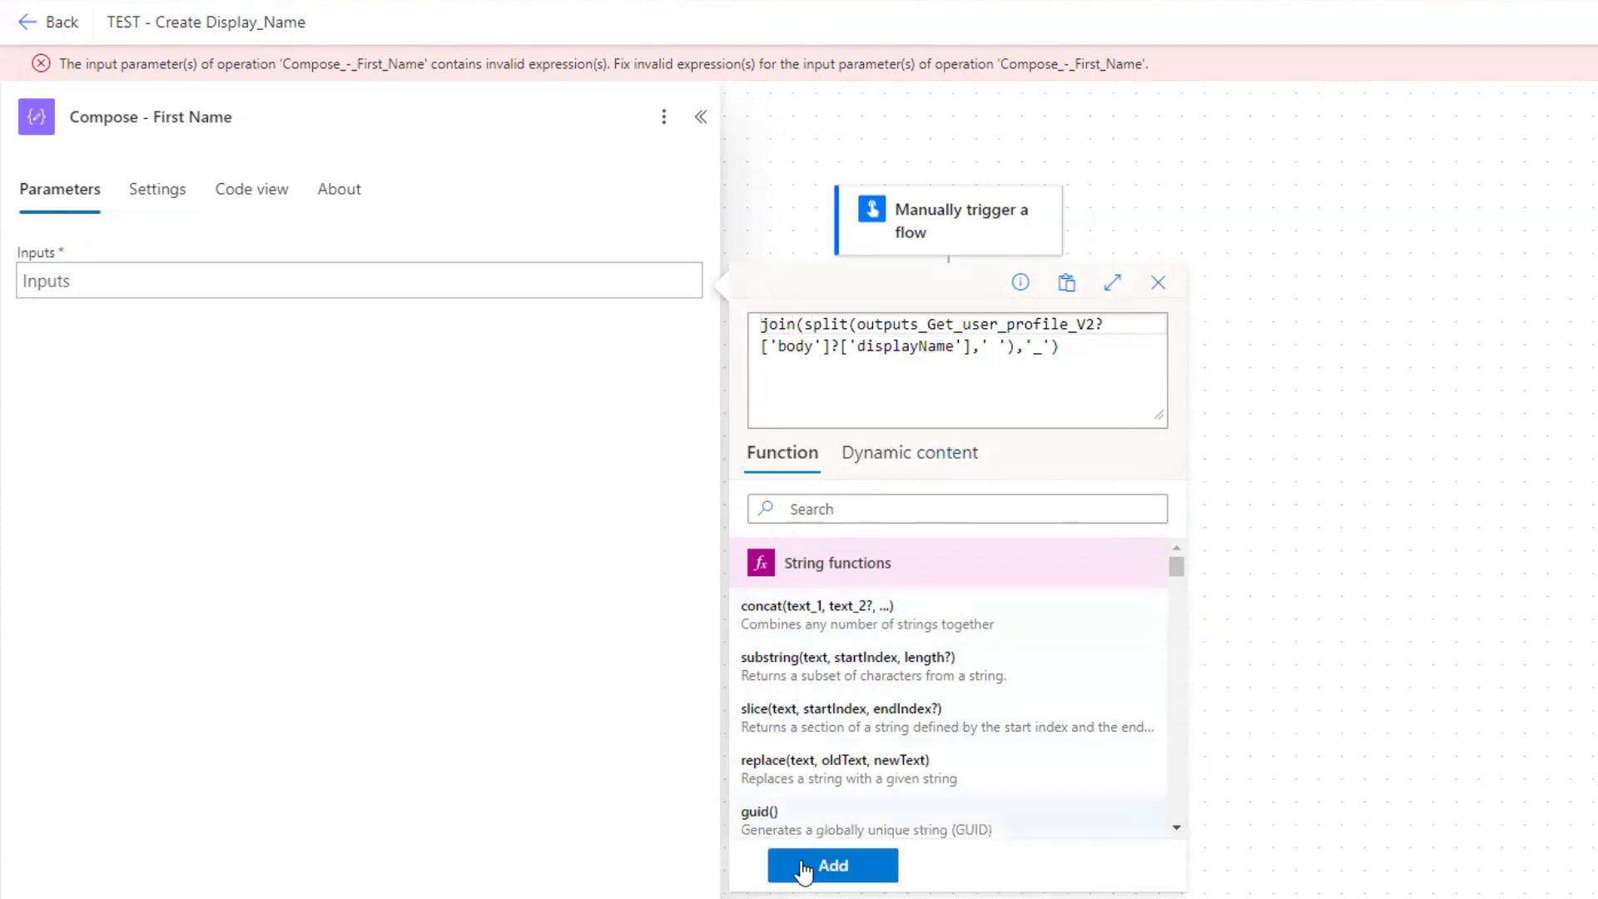
click(831, 864)
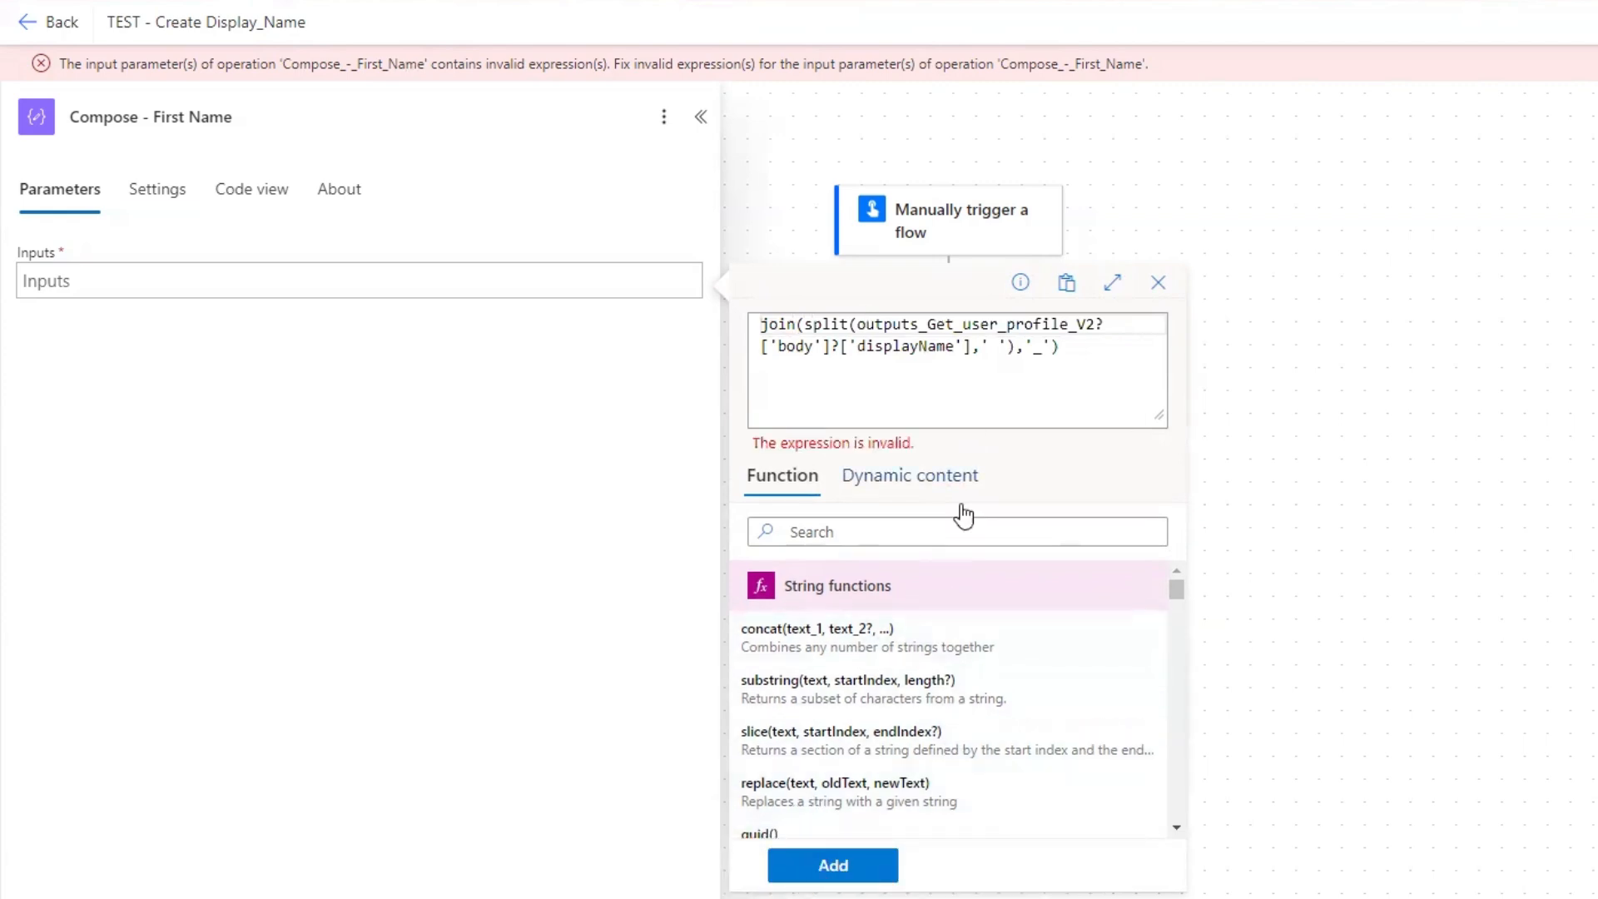
mouse_move(1124, 421)
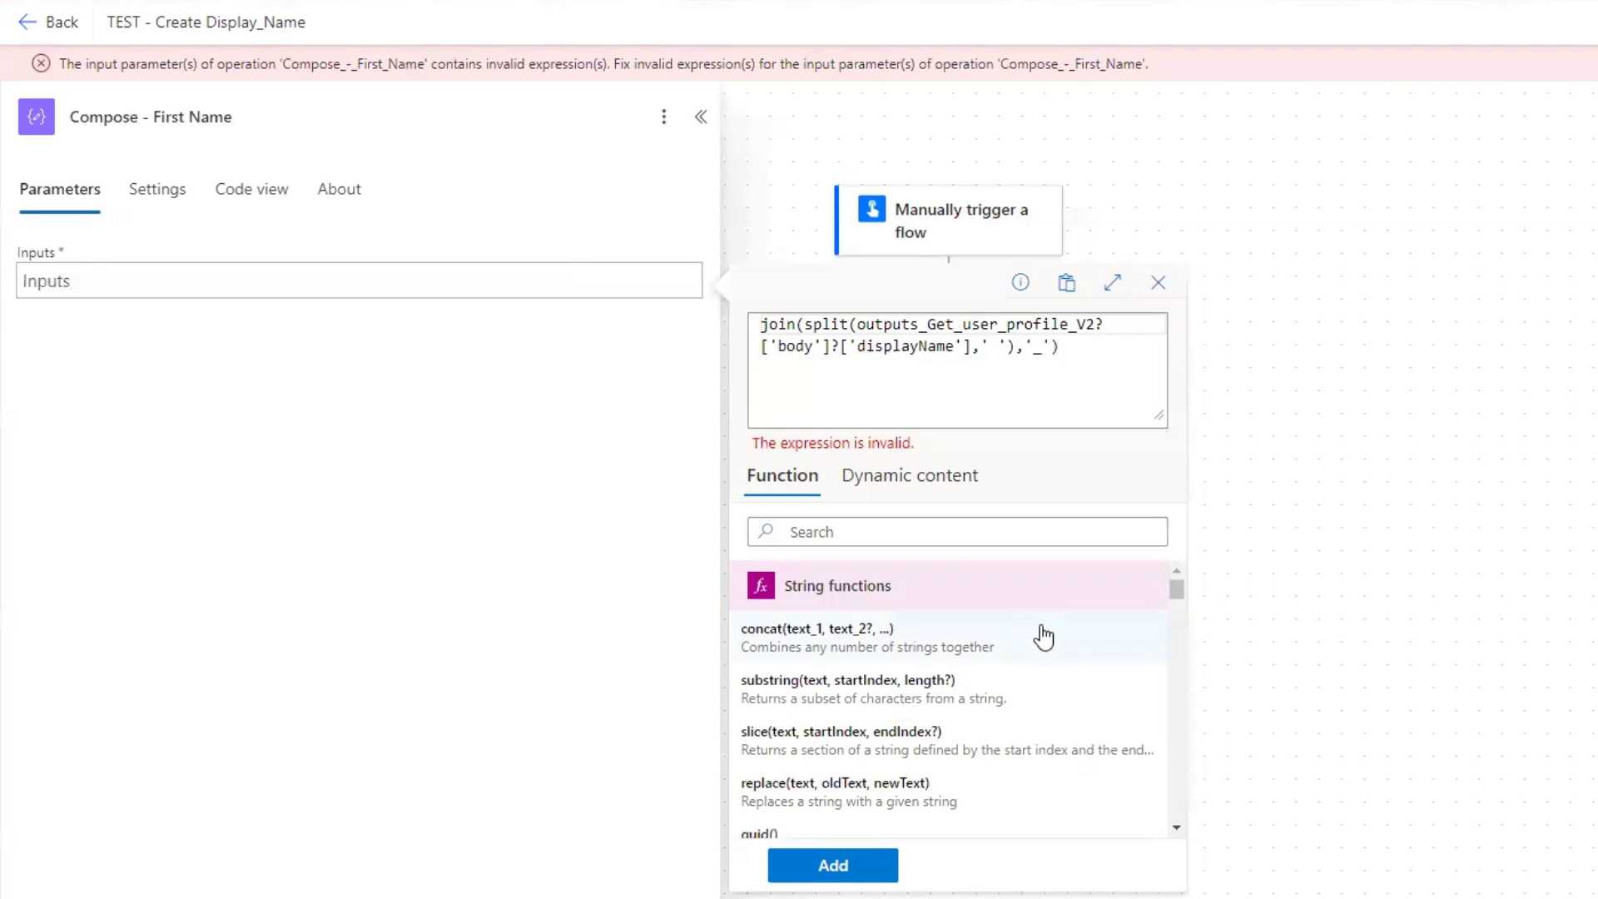
mouse_move(1236, 253)
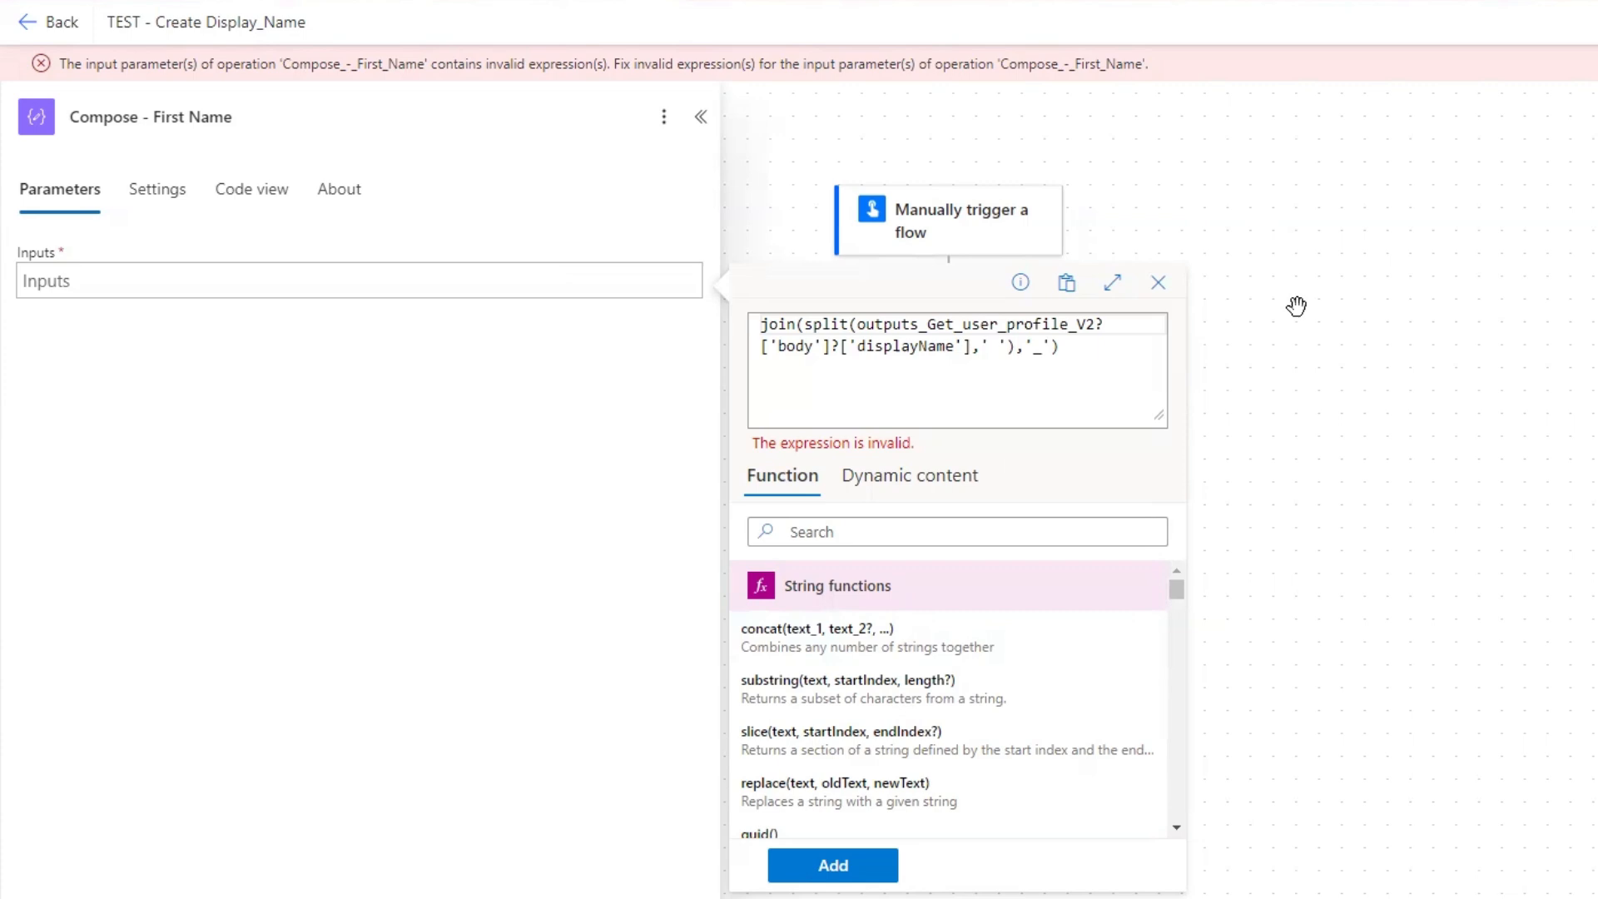
mouse_move(1297, 305)
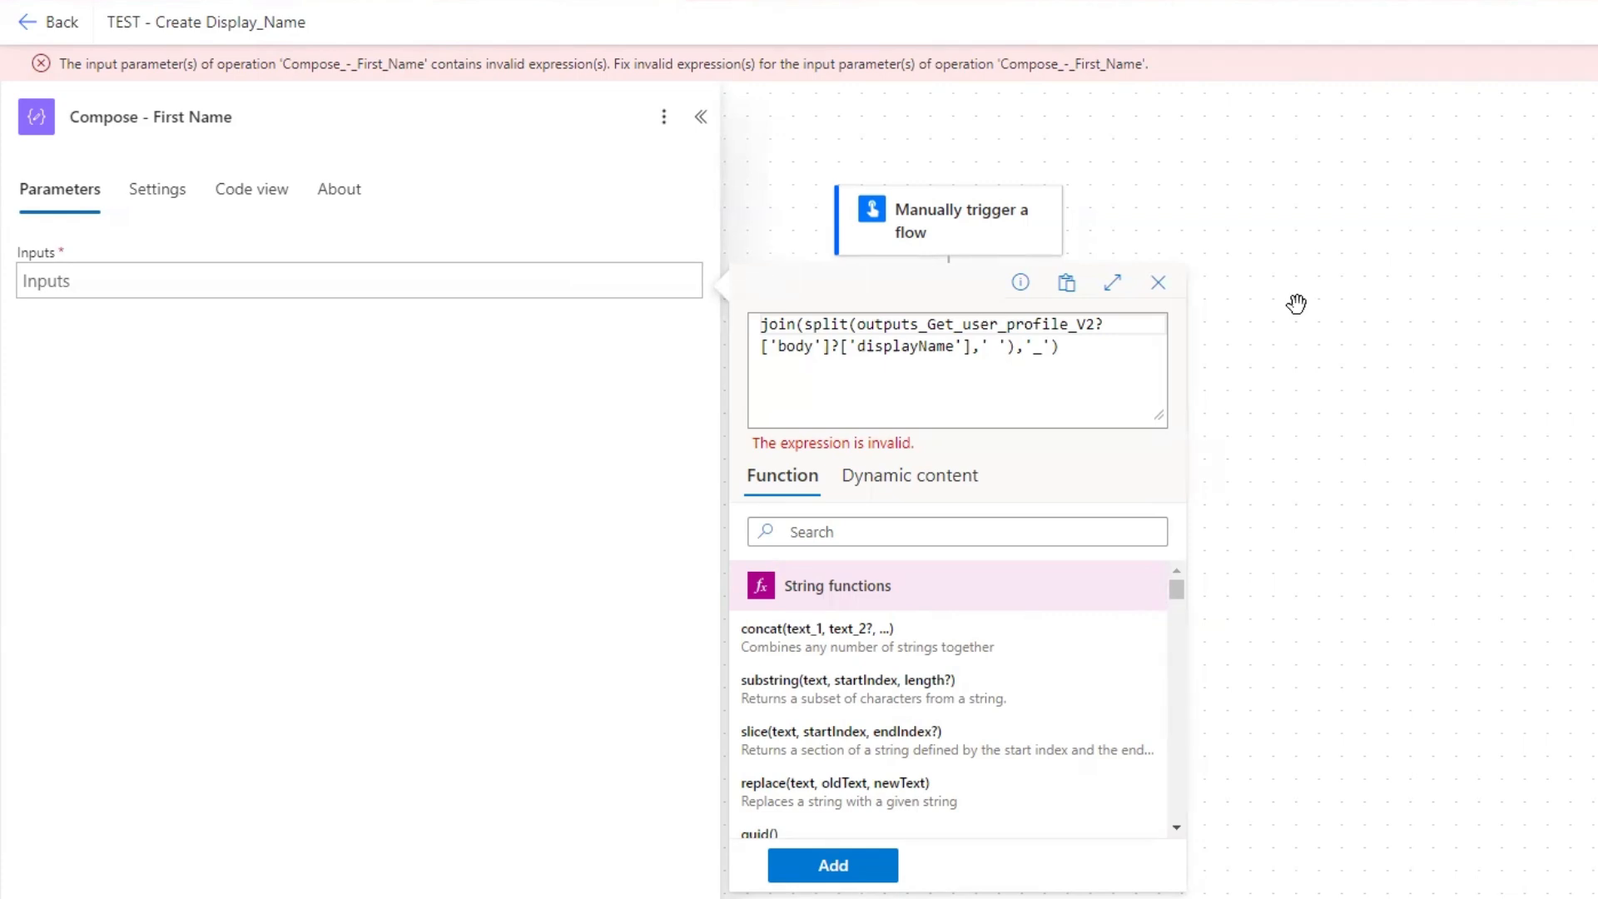
mouse_move(1334, 276)
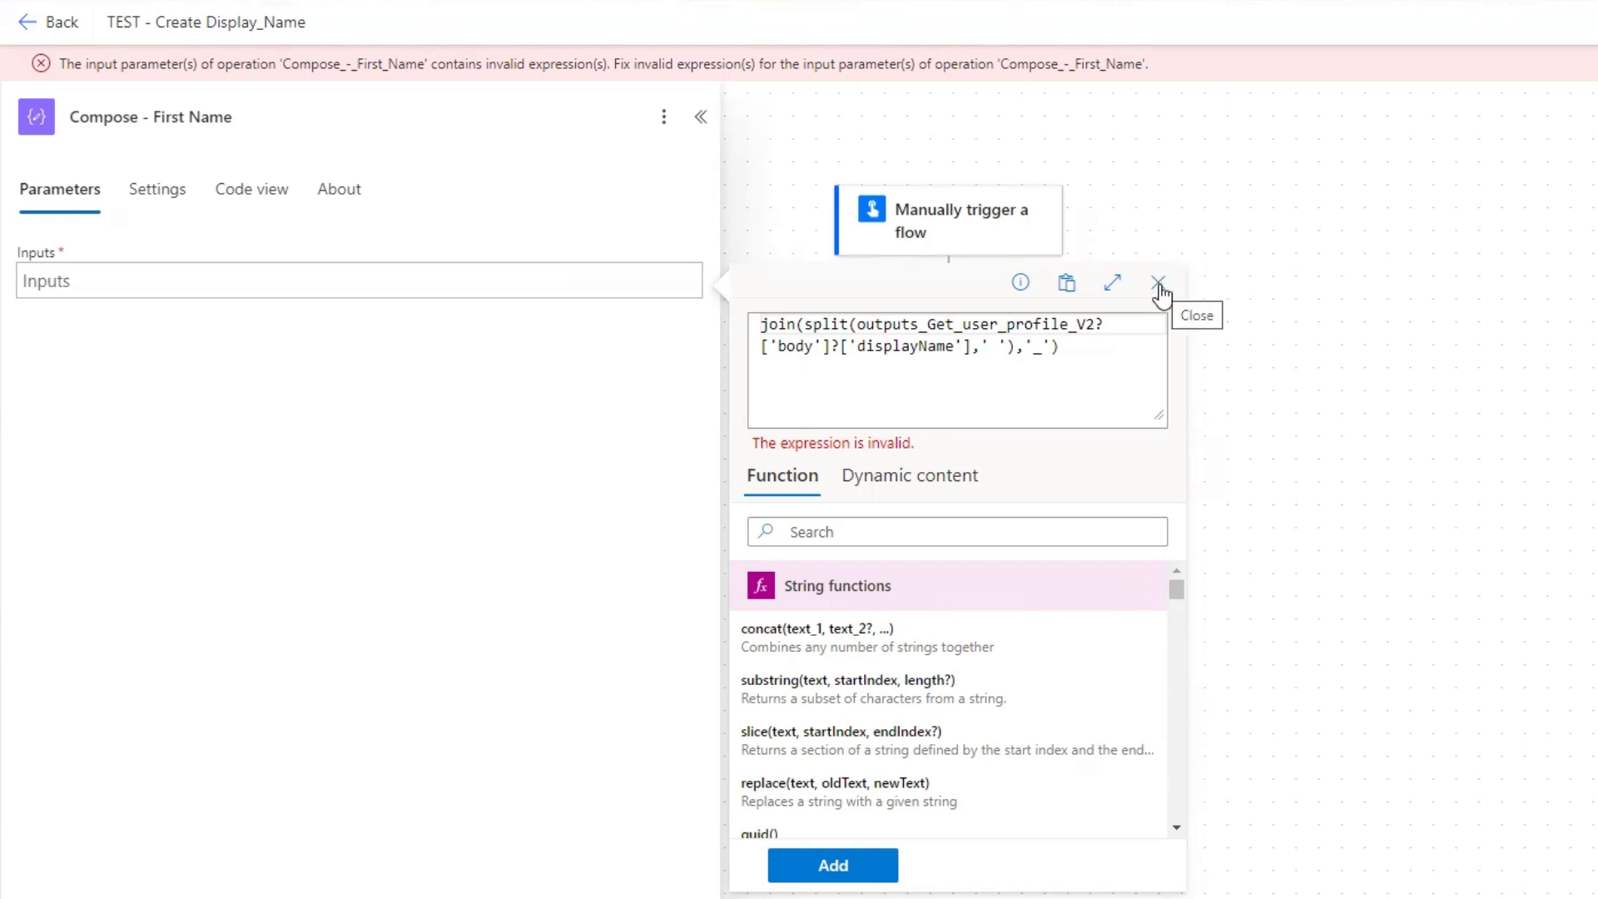
mouse_move(677, 132)
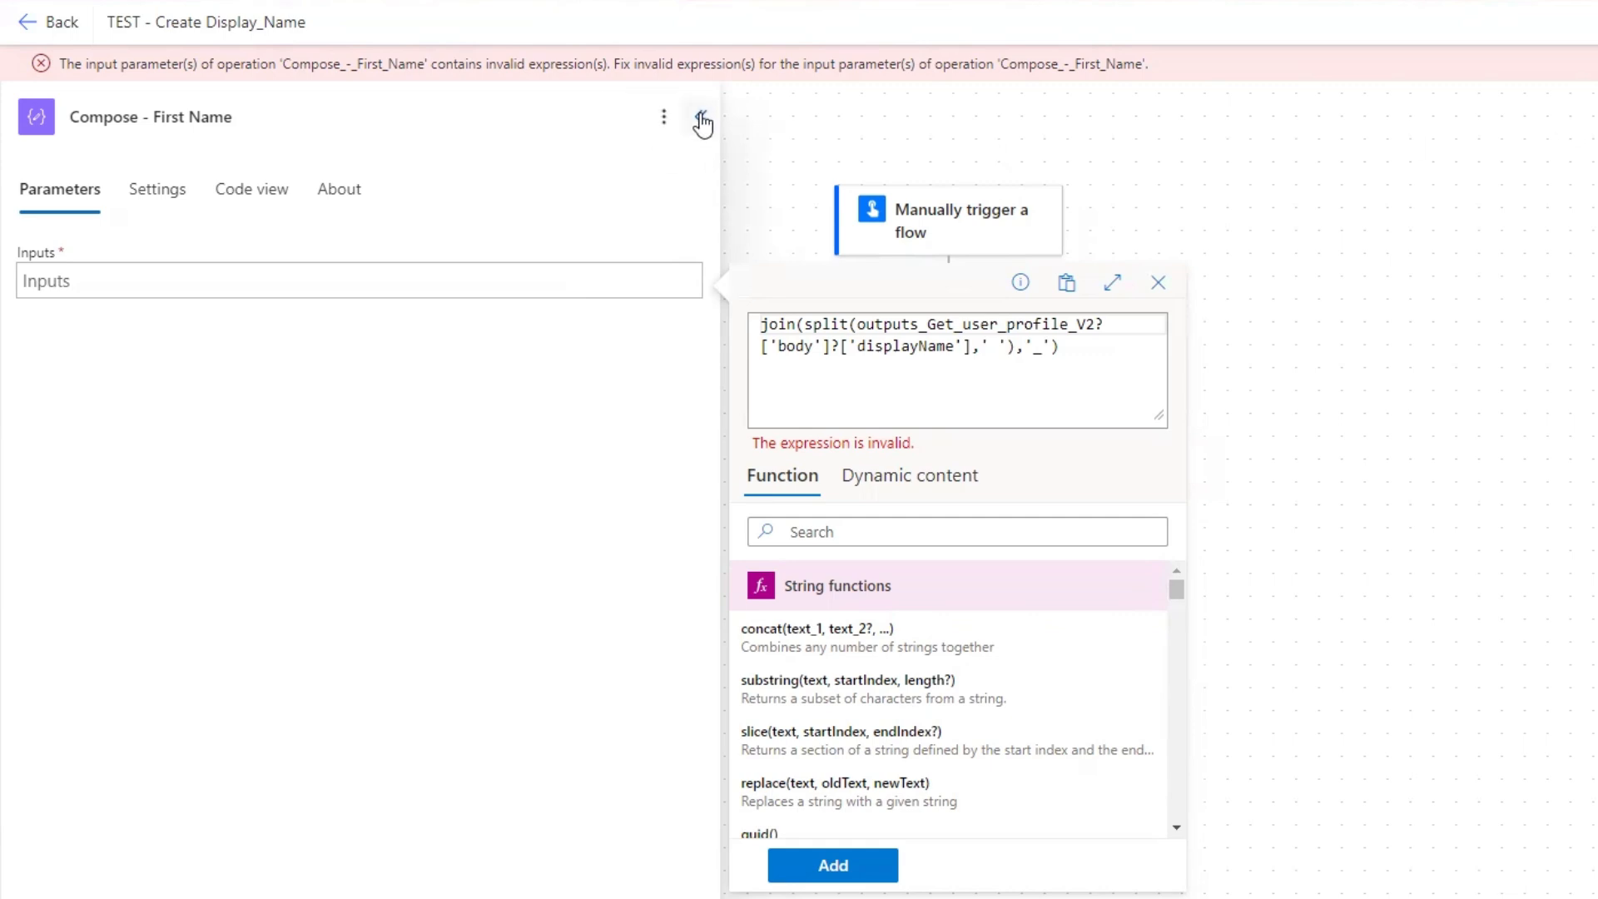
Step: Revert Copilot's flow edit and insert a new Compose action after Get user profile (V2)
click(1159, 282)
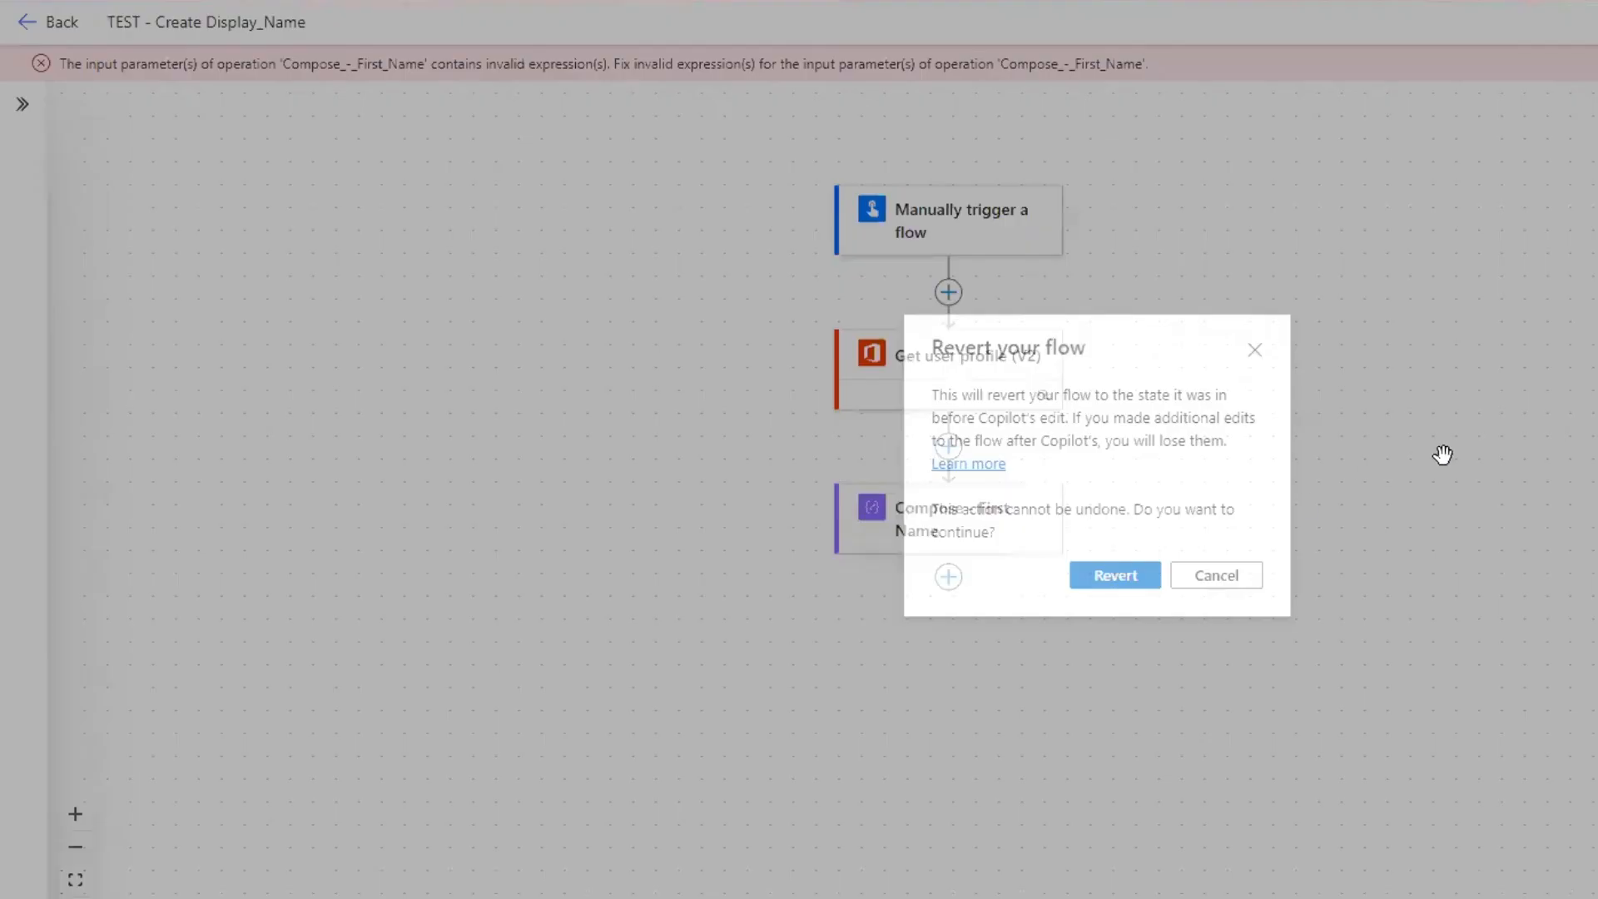
click(1216, 575)
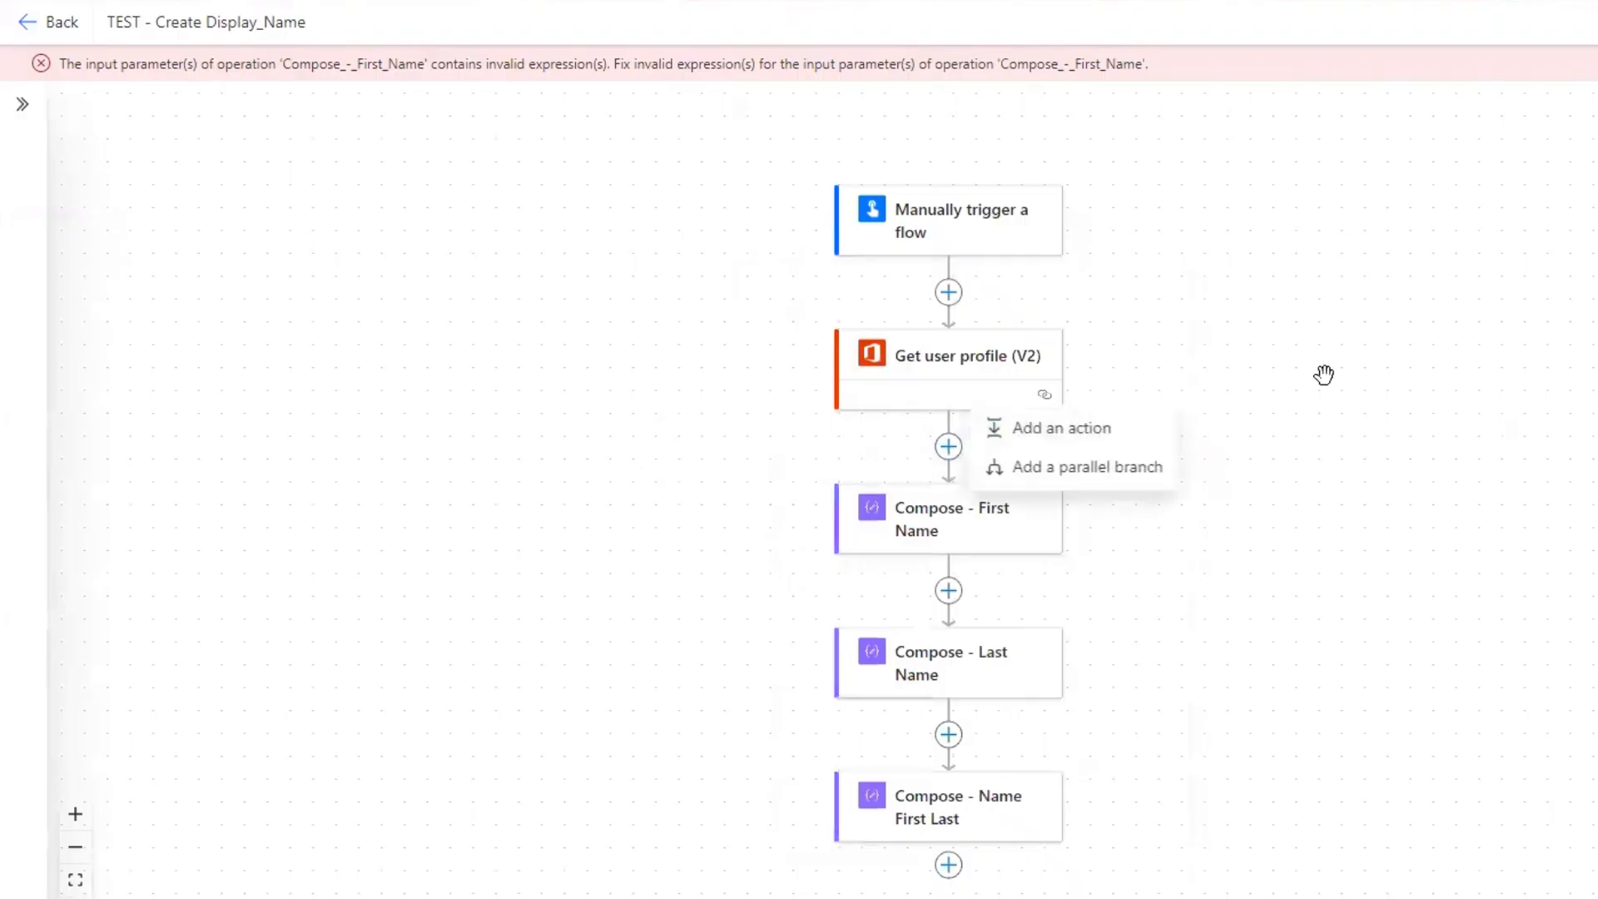
click(1062, 427)
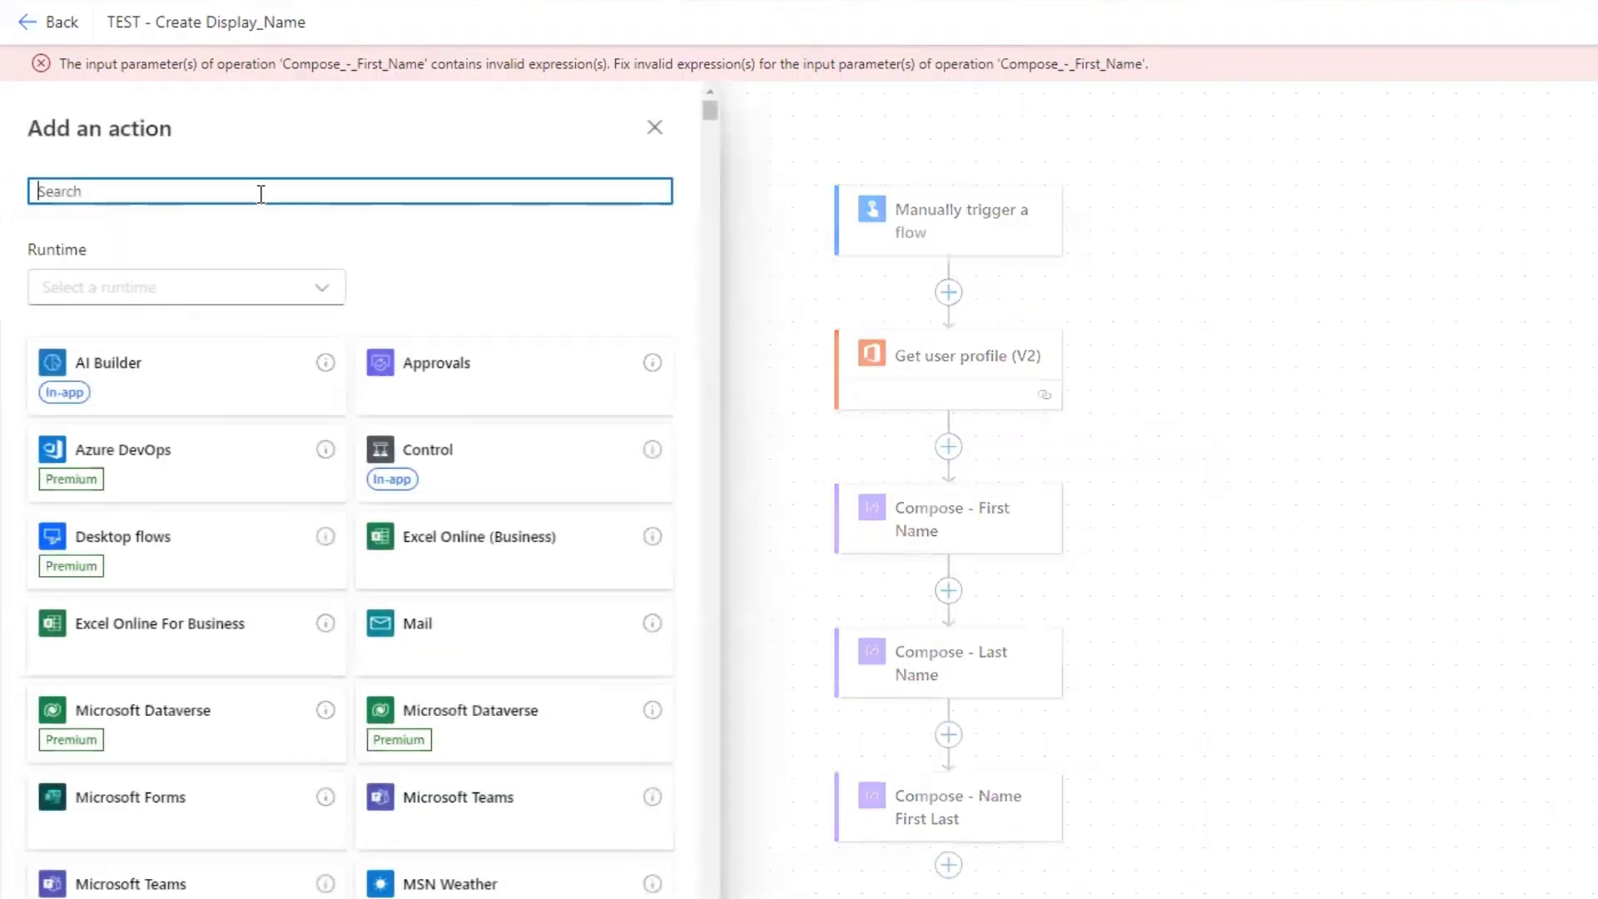
text(compose)
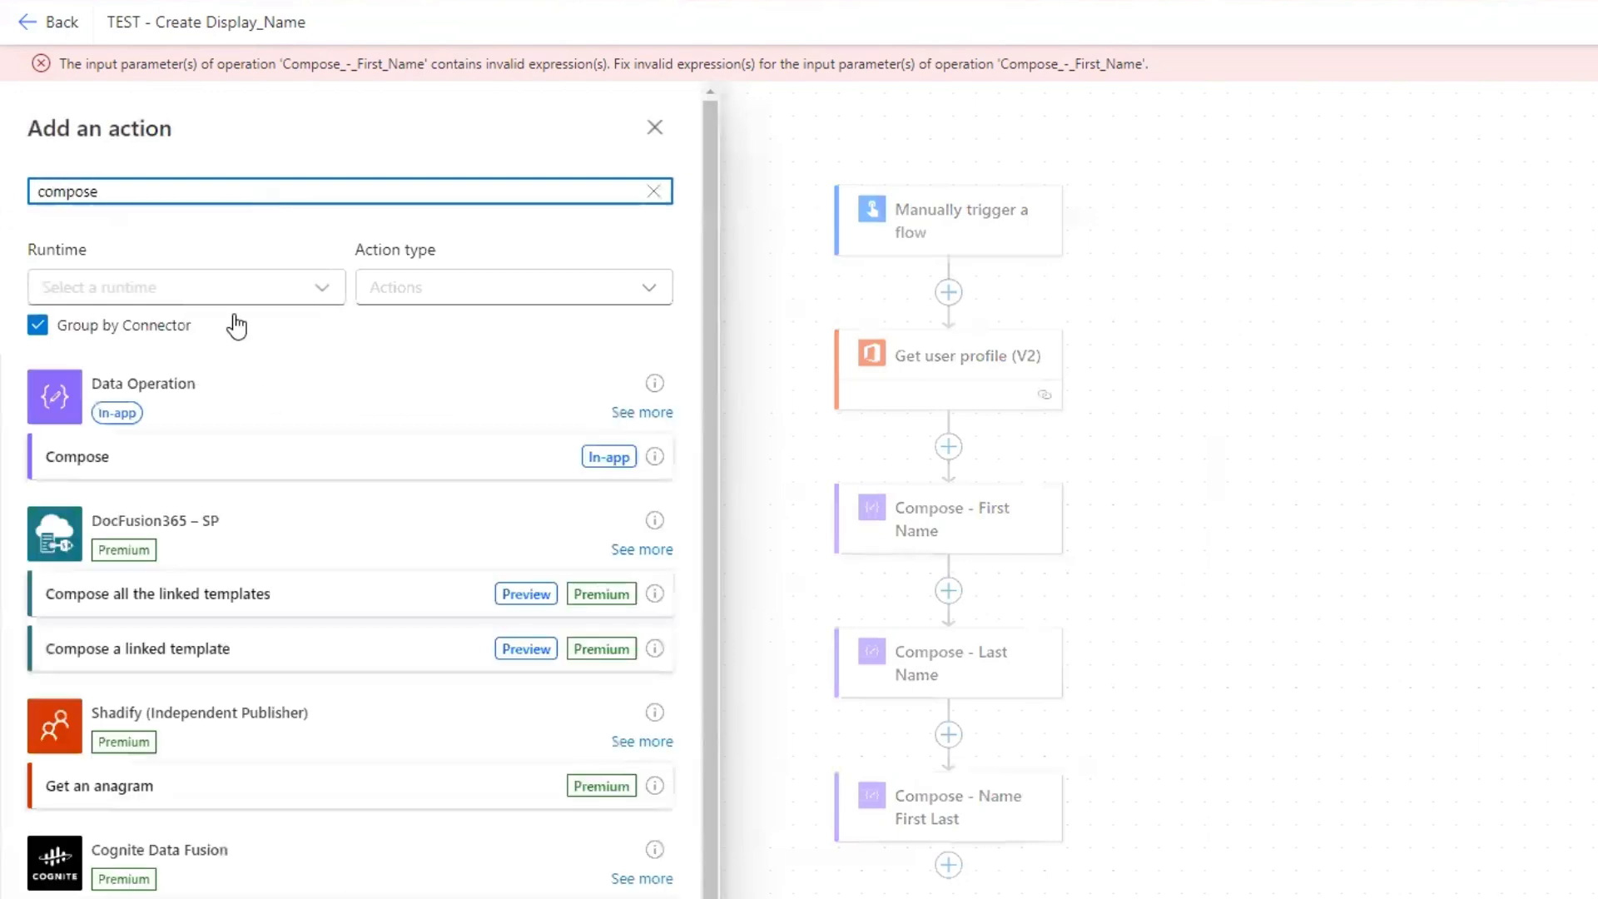
click(77, 455)
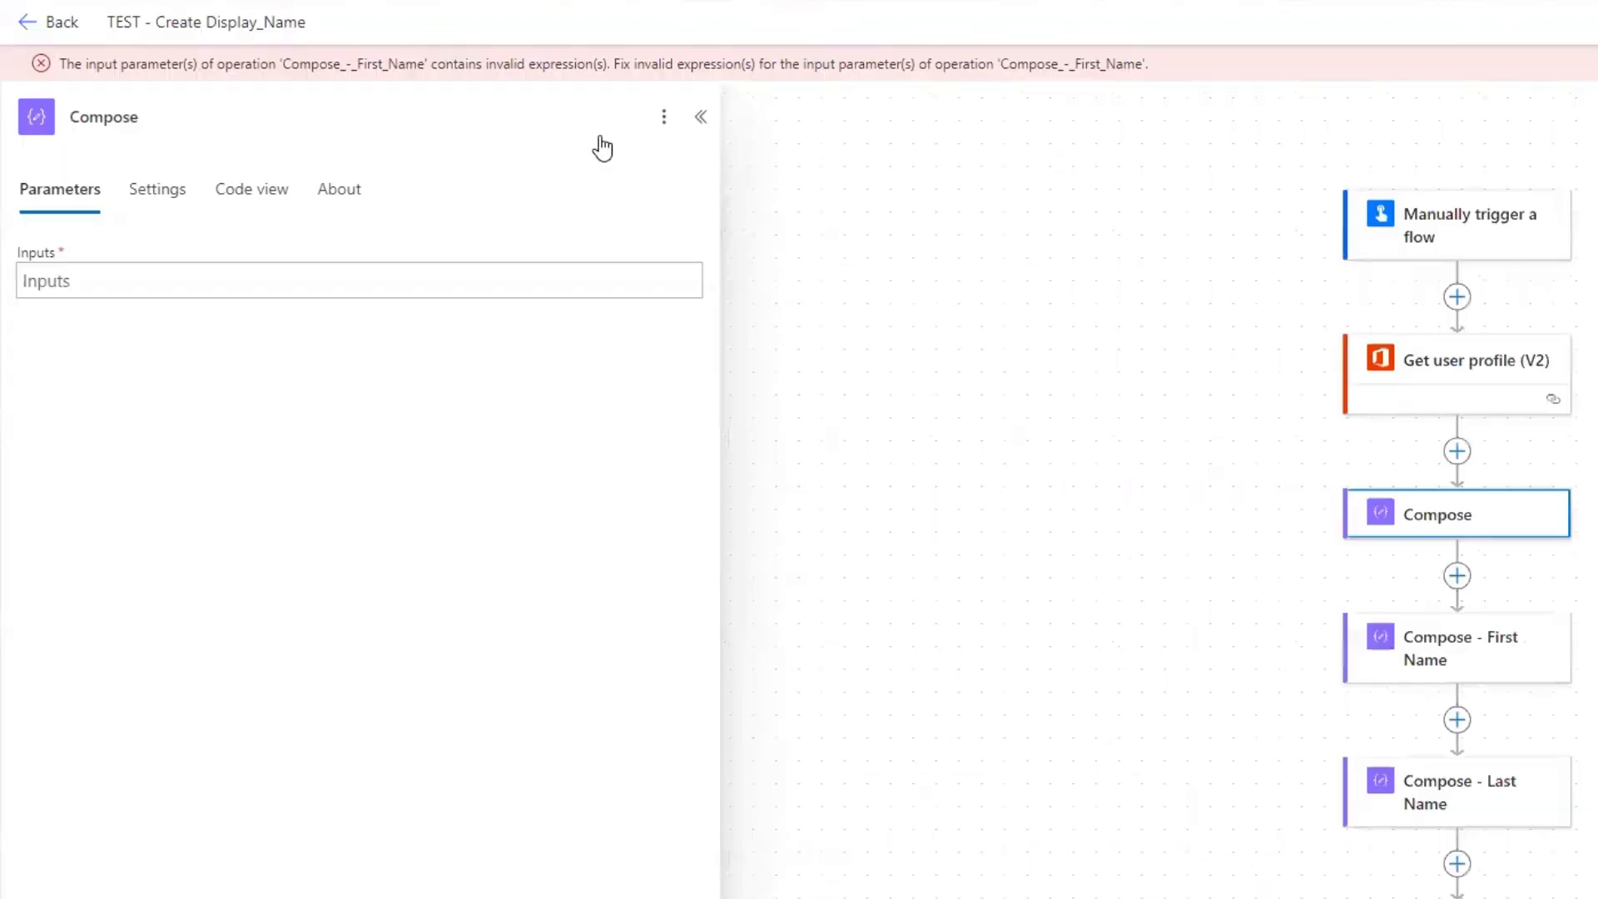
click(357, 281)
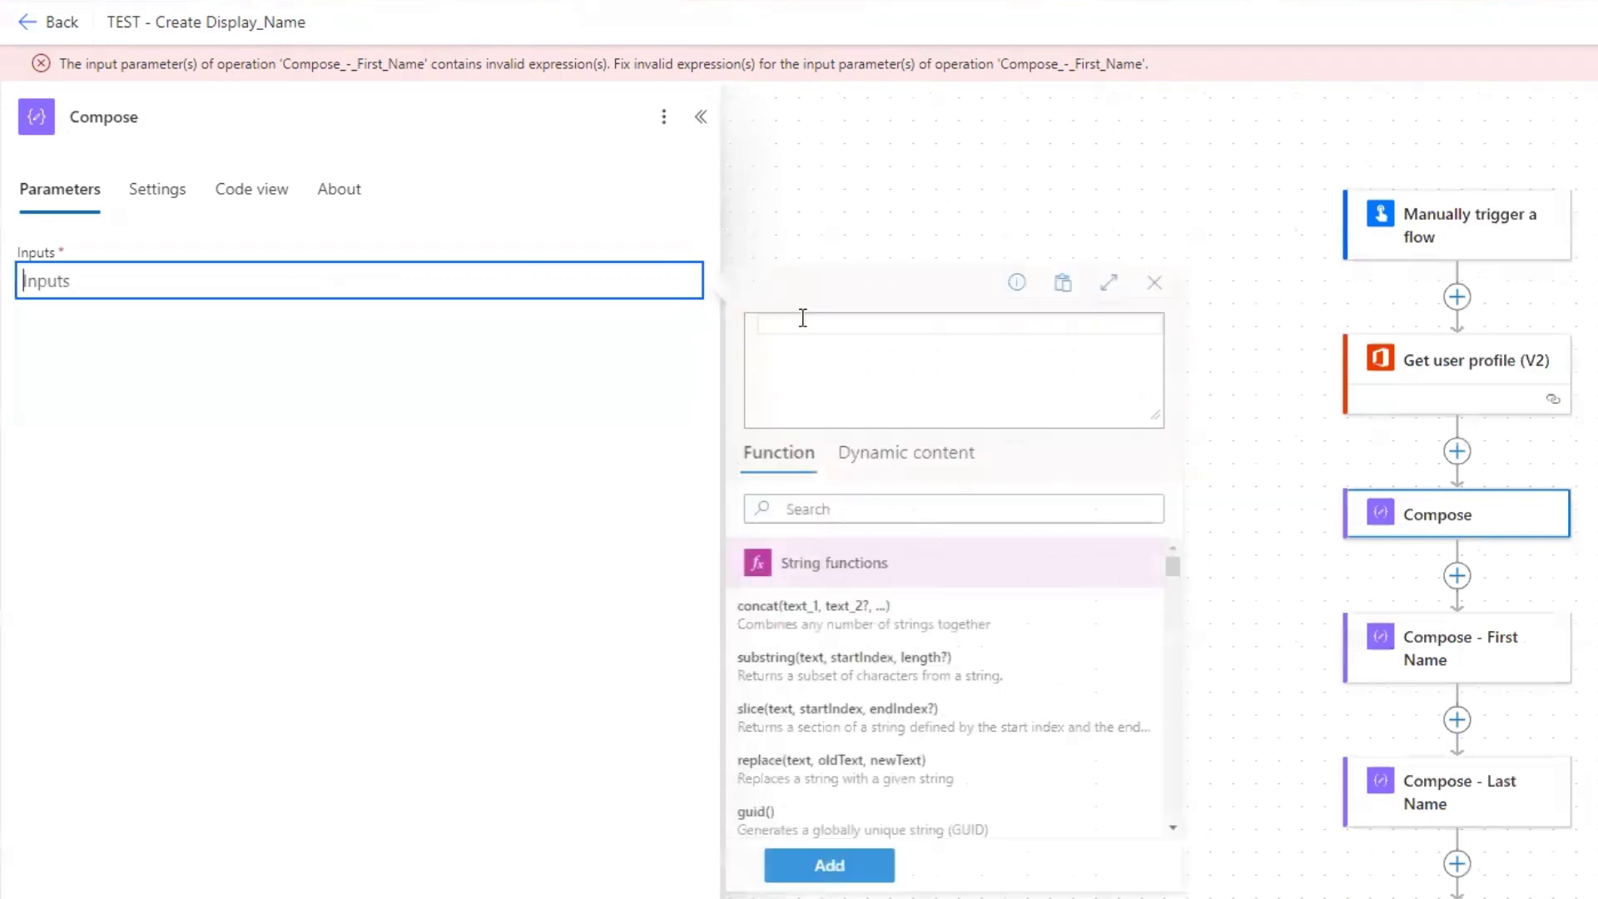